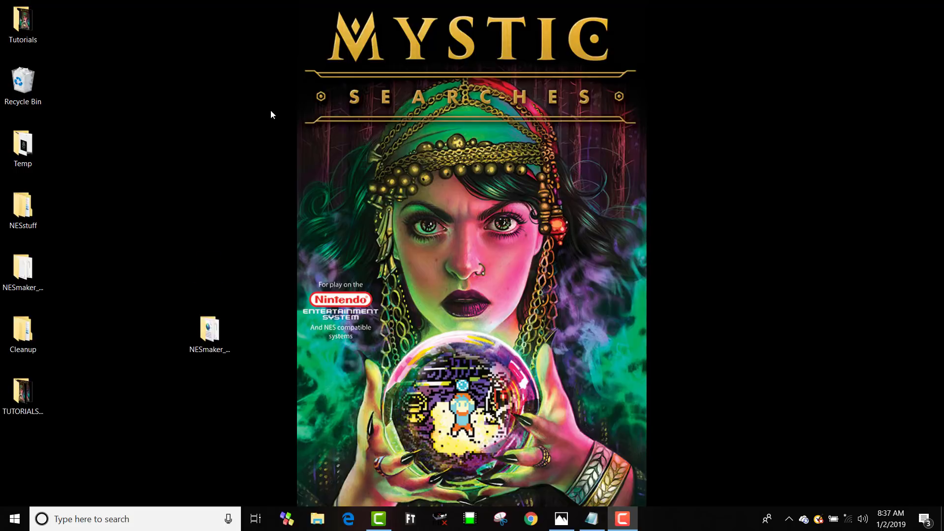
mouse_move(306, 146)
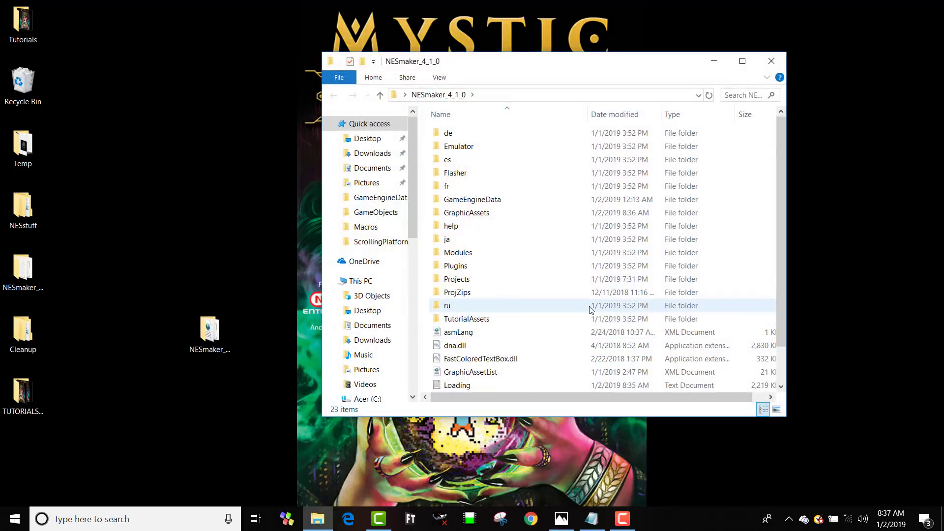
- Launch NESMaker_4_1_0.exe from the NESmaker 4.1.0 folder
left_click(468, 371)
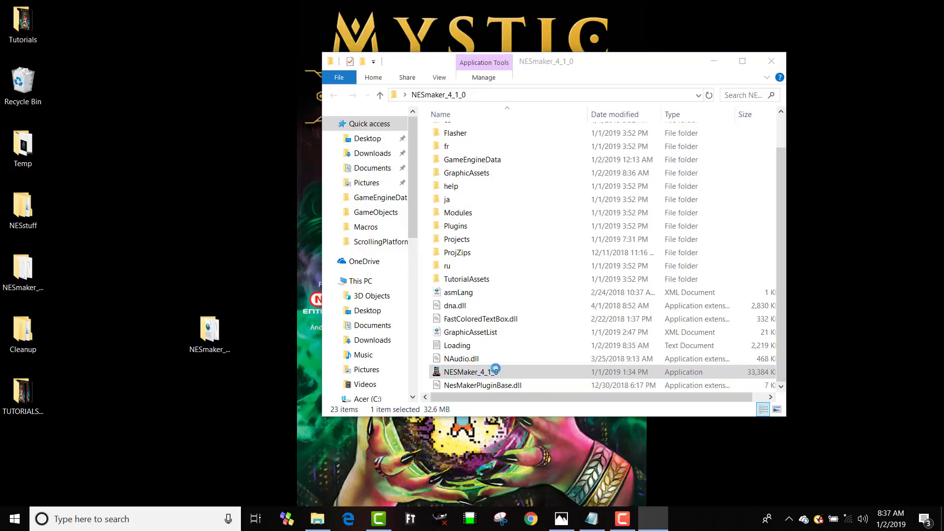
double_click(468, 372)
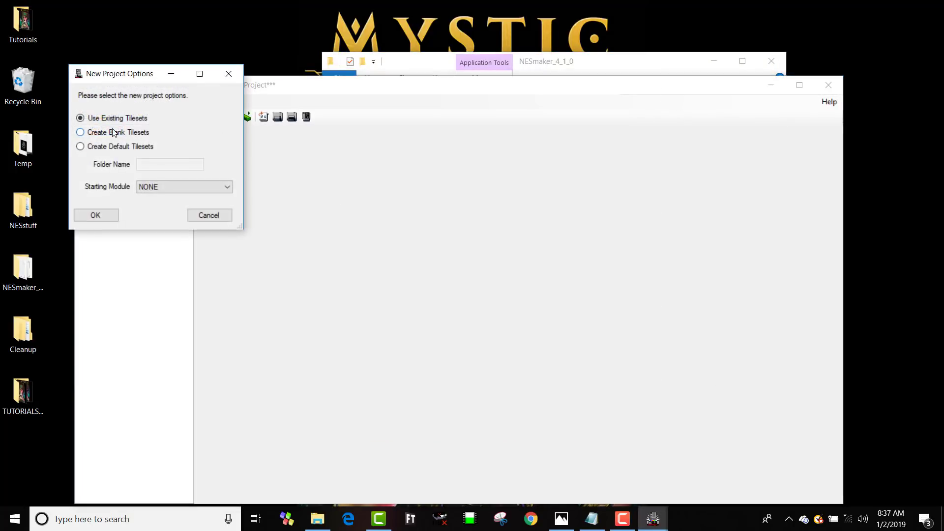
- Create a blank-tileset project in folder simpleShooter based on BASE_simpleShooter.MOD
left_click(79, 132)
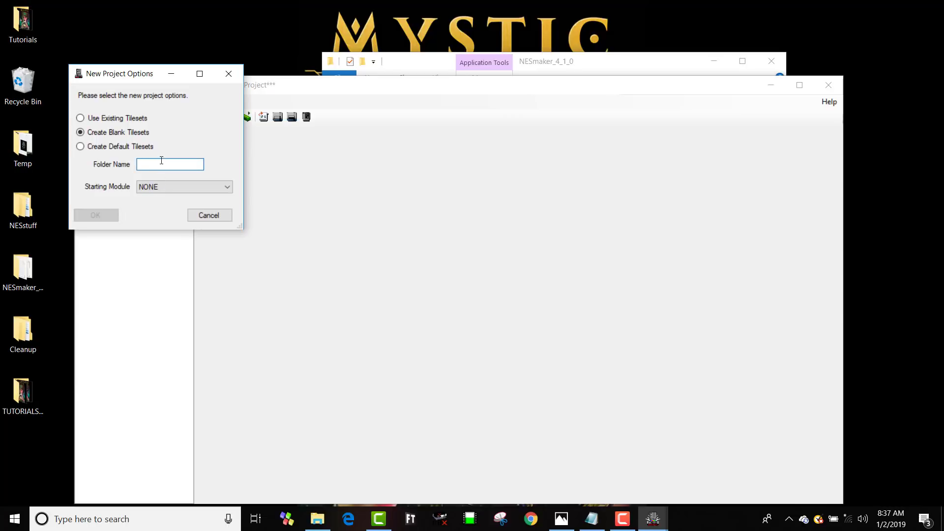
type("simpleShooter")
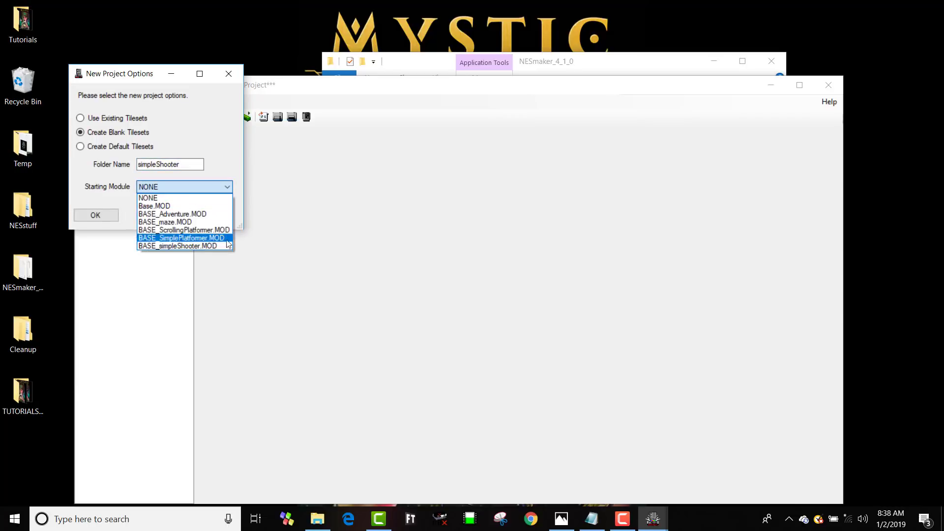
left_click(184, 246)
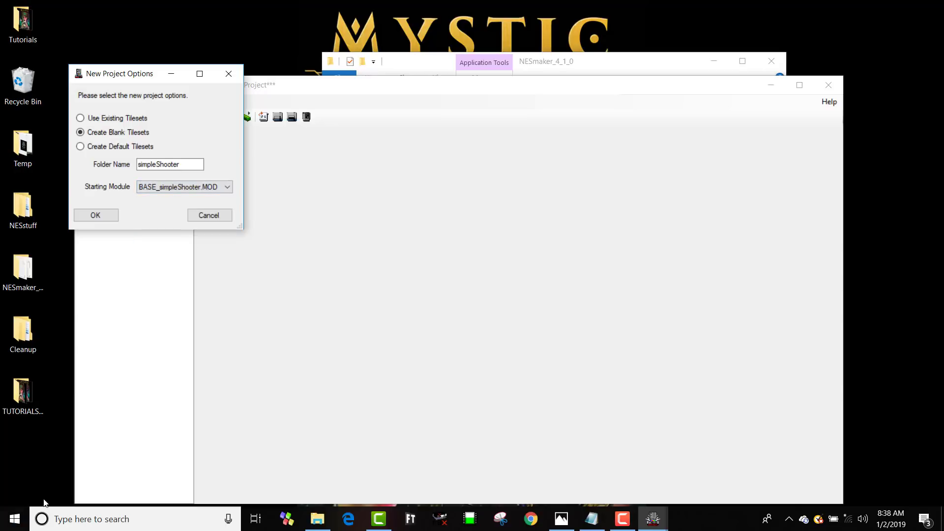
left_click(95, 215)
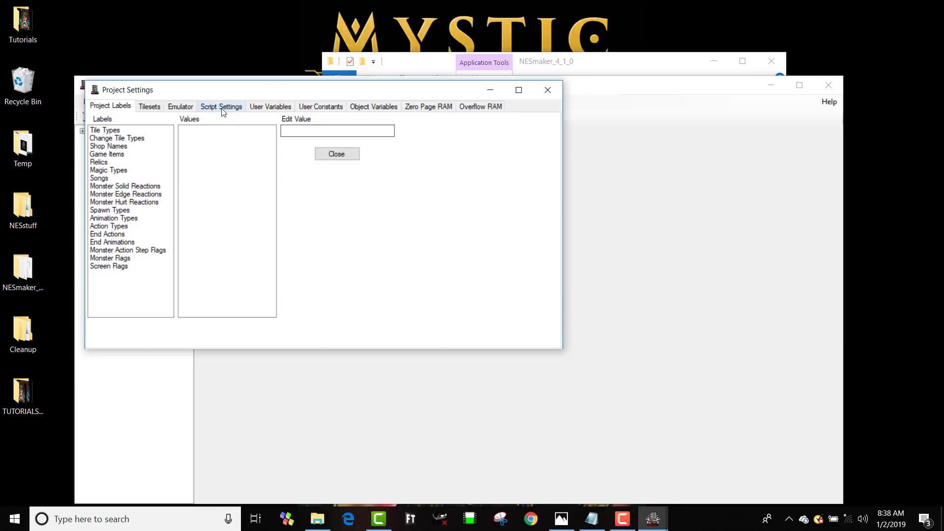
- Review the script defines under Script Settings and close Project Settings
left_click(222, 106)
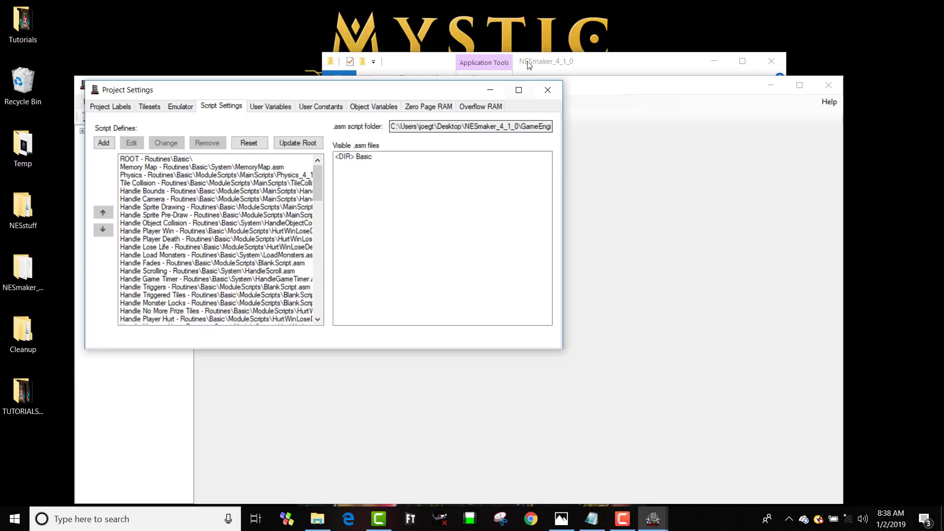
mouse_move(547, 90)
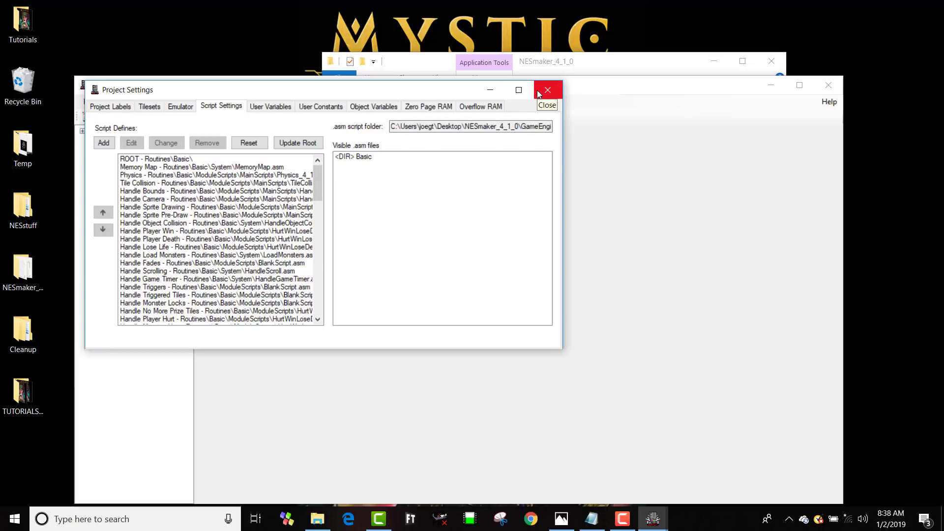
left_click(547, 90)
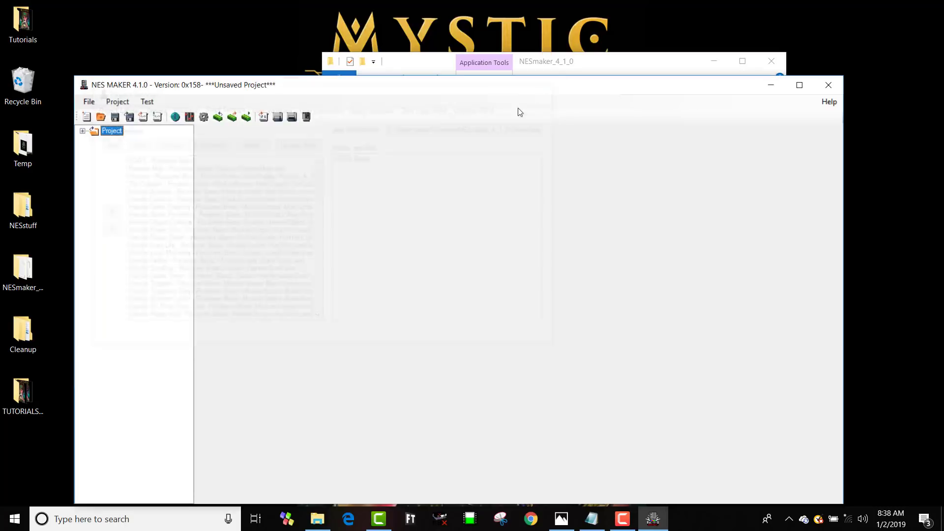
- Import SimpleShooter_tileset from the tutorial assets, overwriting all project tilesets
left_click(82, 130)
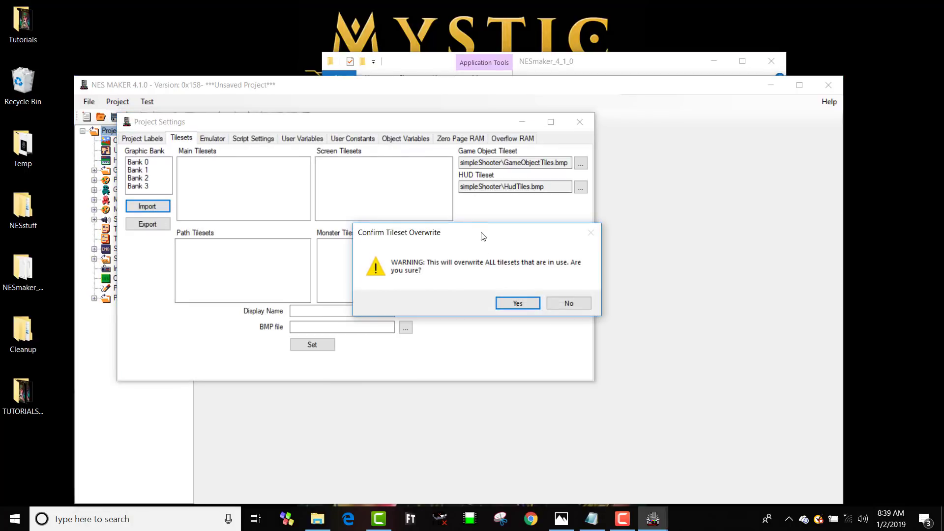
left_click(517, 303)
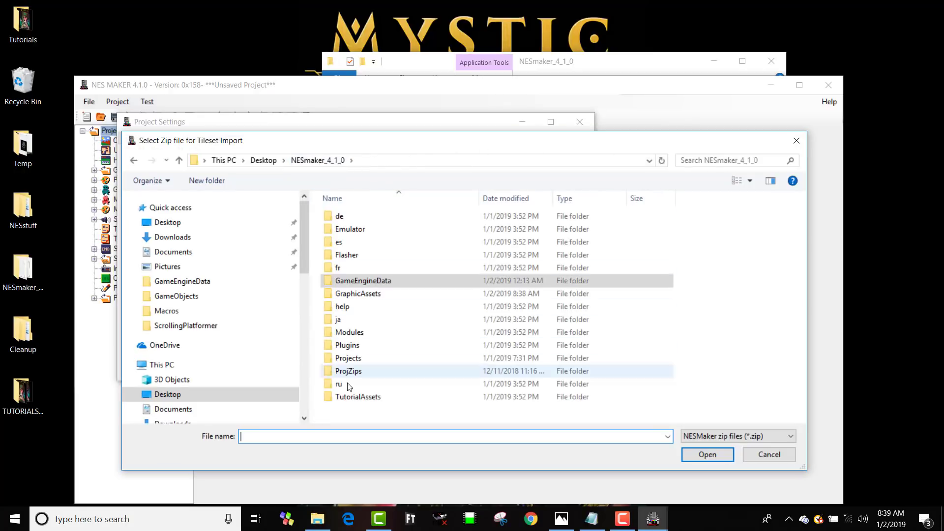
double_click(360, 396)
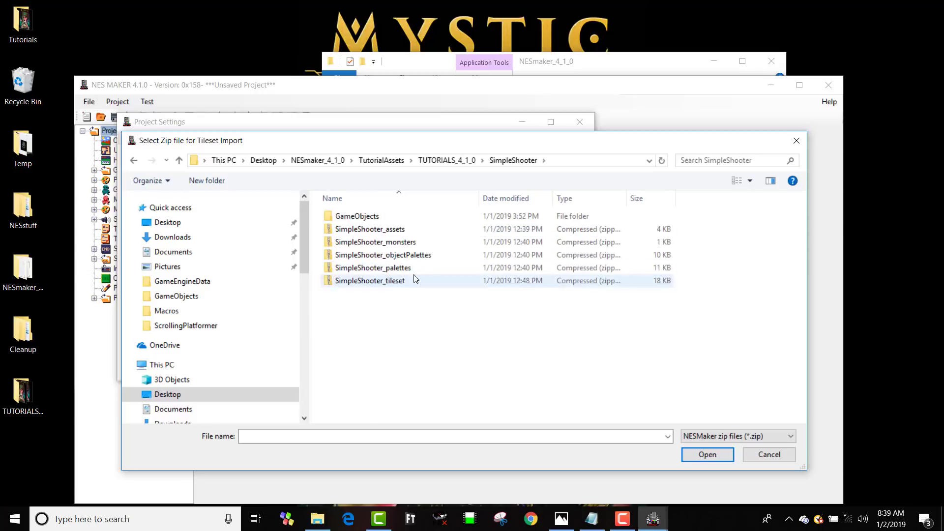
left_click(768, 454)
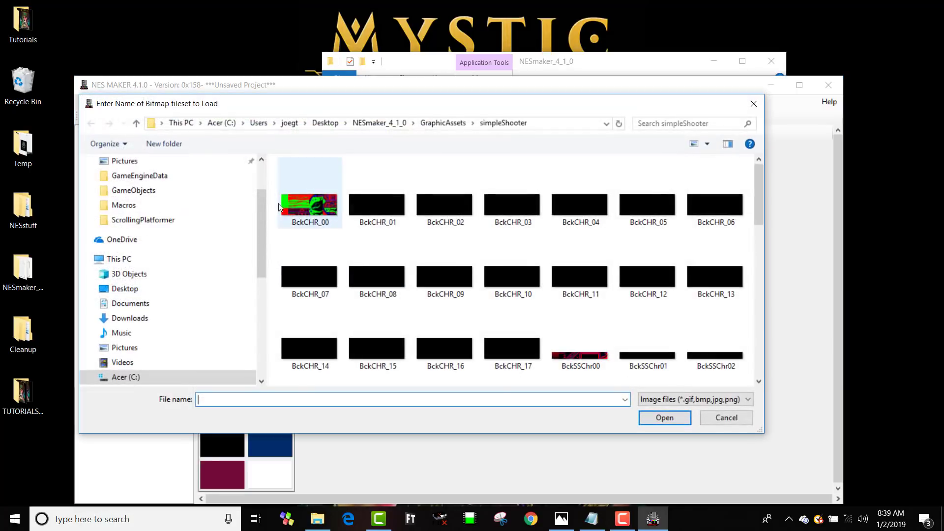
left_click(725, 417)
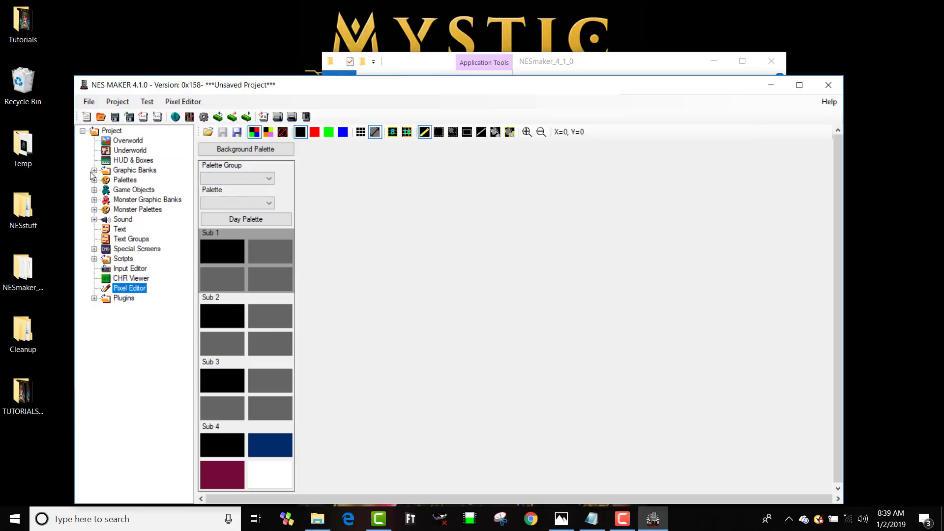
- Import SimpleShooter_objectPalettes.zip into All Monster Palettes and show the Input Editor scripts
left_click(95, 170)
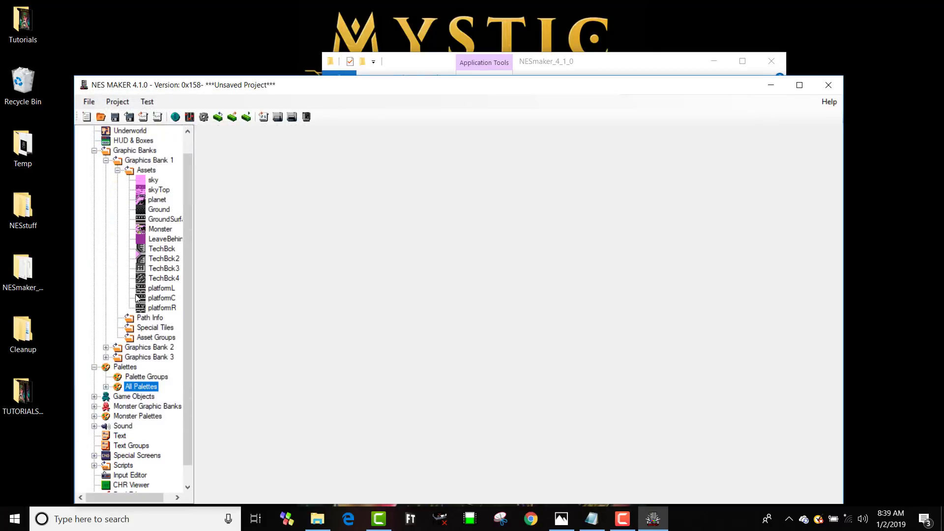
scroll("down", 3)
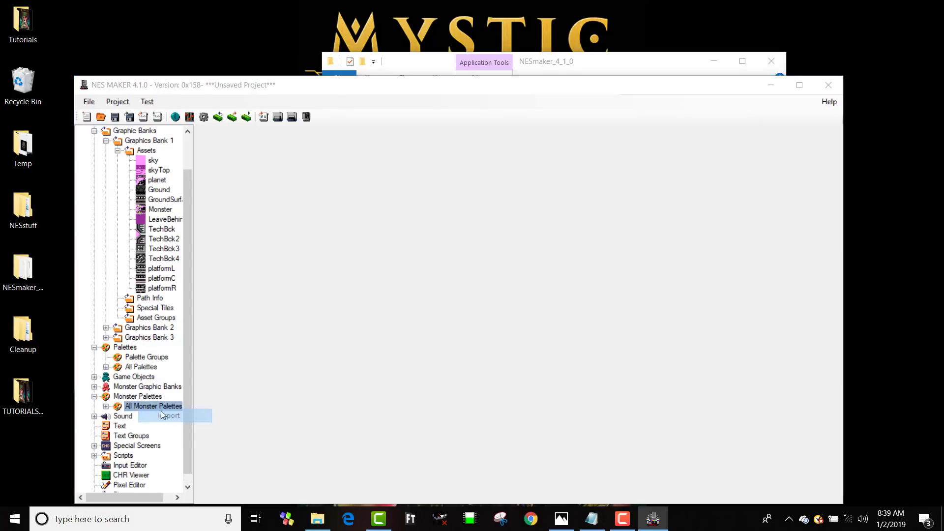
left_click(171, 415)
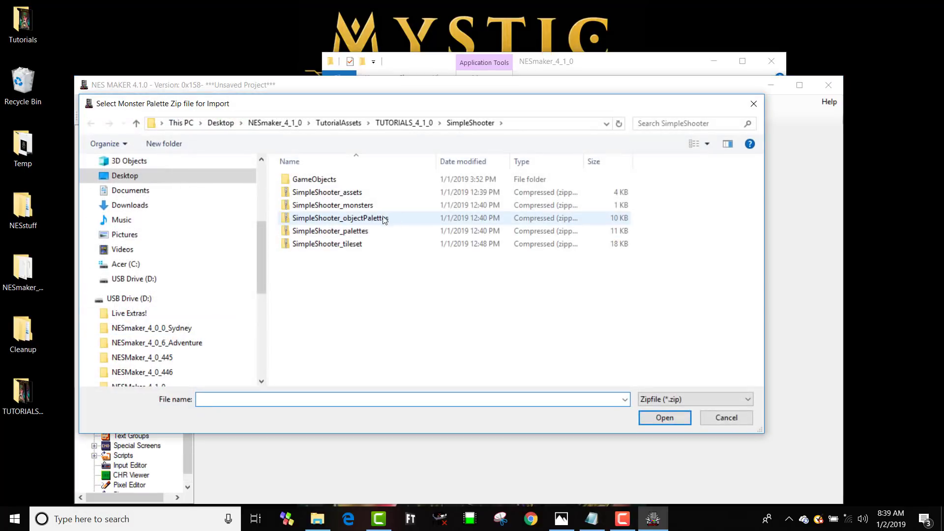
left_click(724, 417)
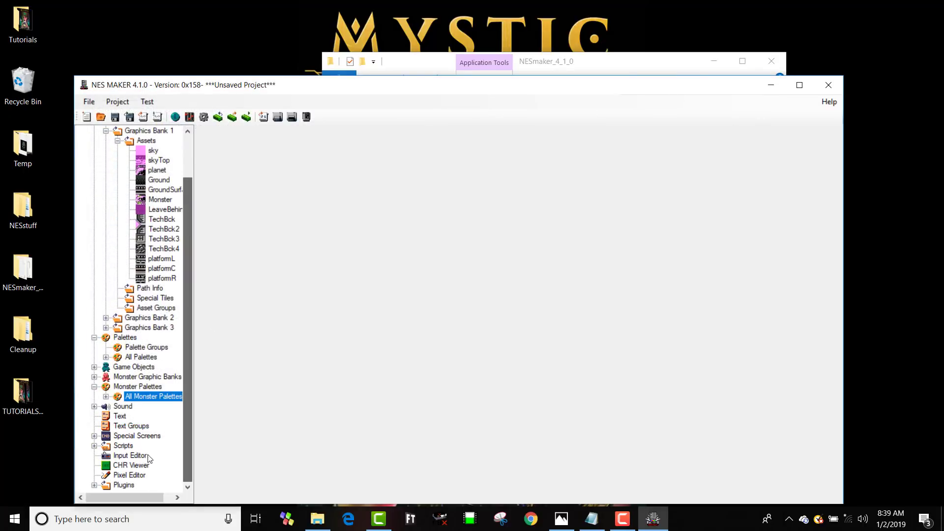
left_click(130, 455)
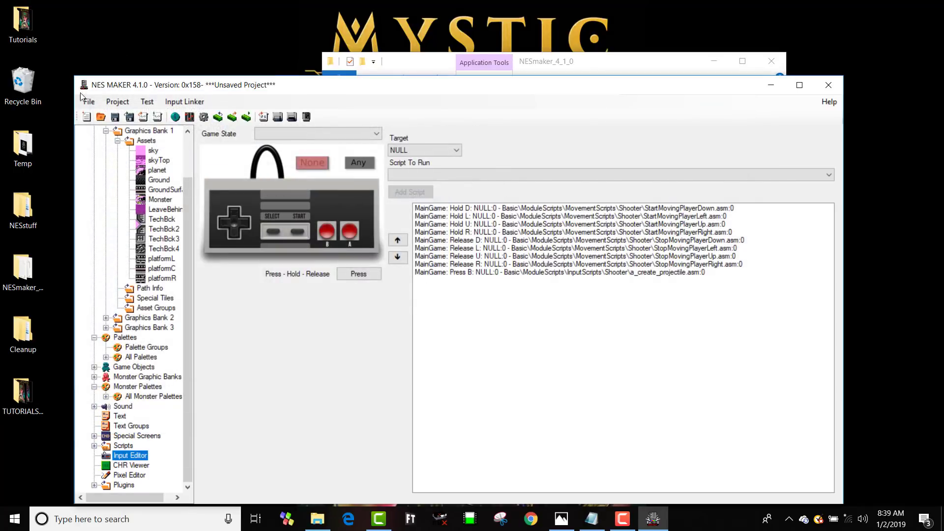
- Import all monsters into Monster Graphics Bank 0's Monsters
left_click(94, 376)
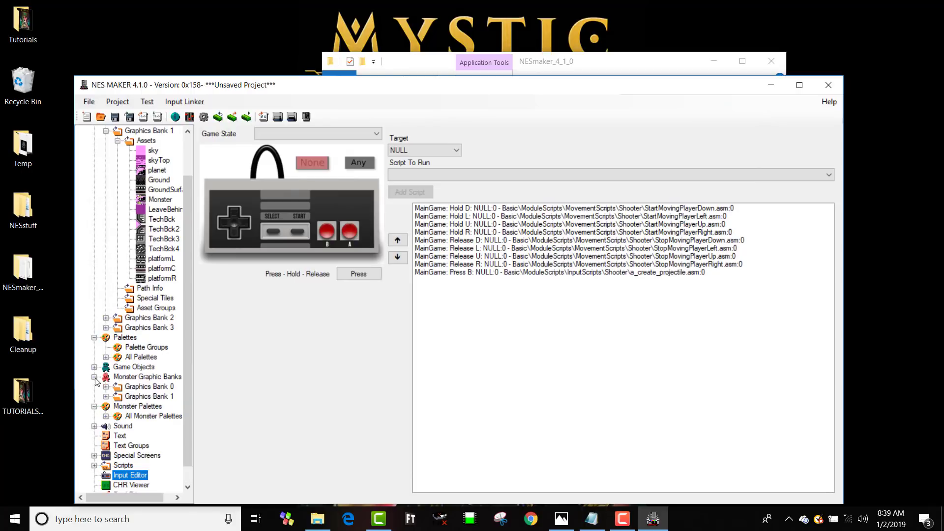
left_click(106, 385)
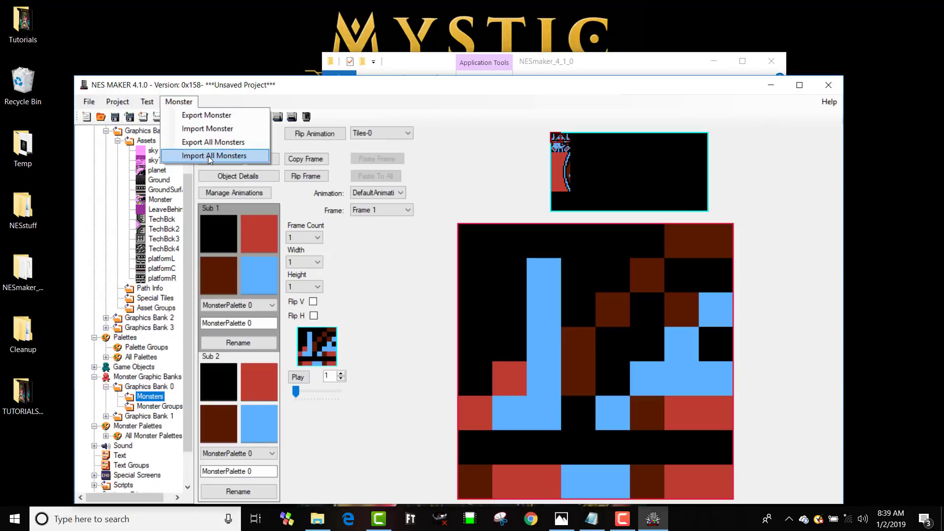
left_click(215, 155)
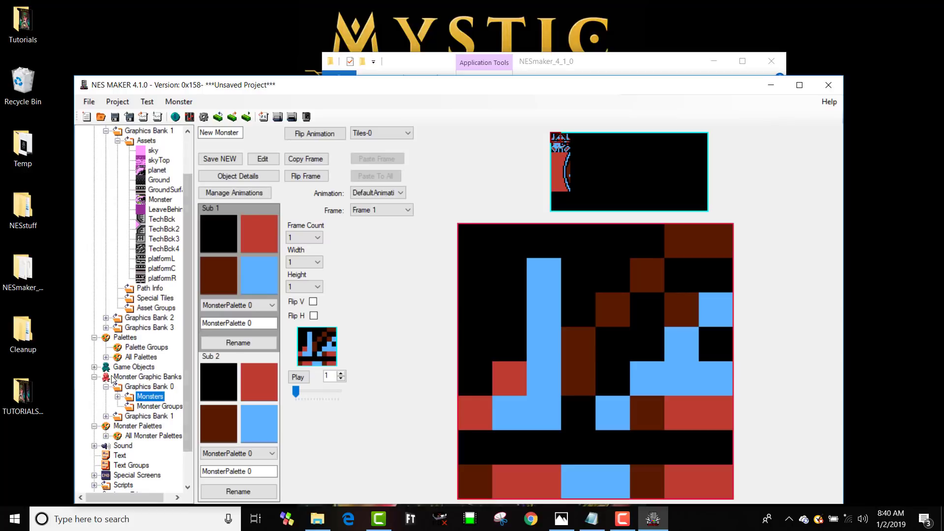
- Import the Player and Laser game objects into the Game Objects list
scroll("down", 3)
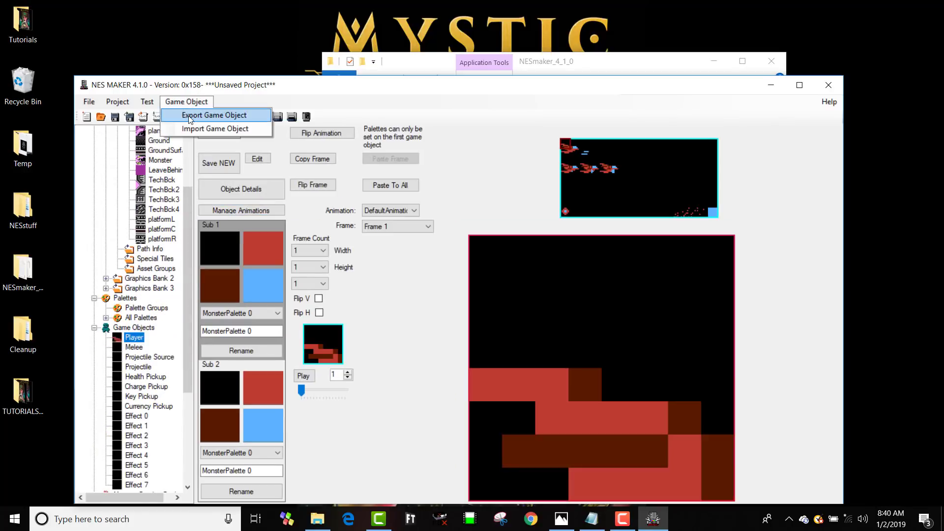
left_click(216, 128)
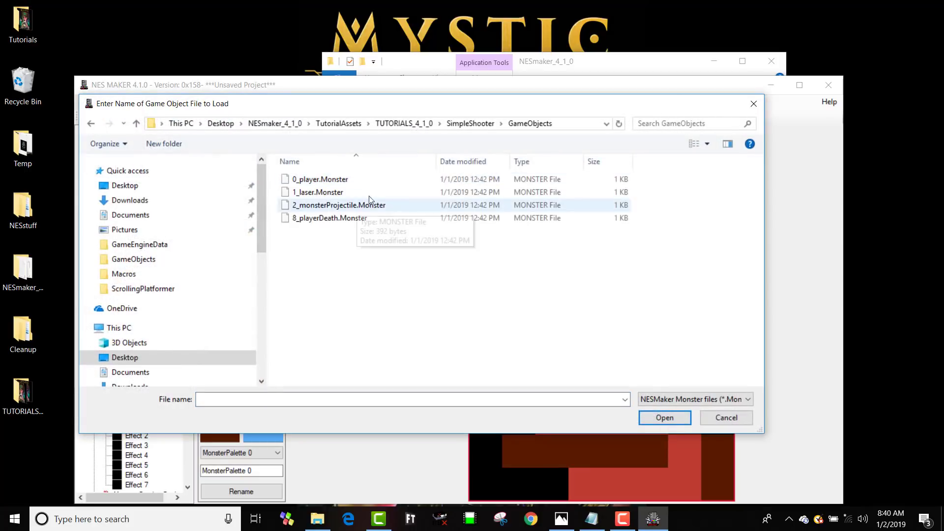
left_click(329, 217)
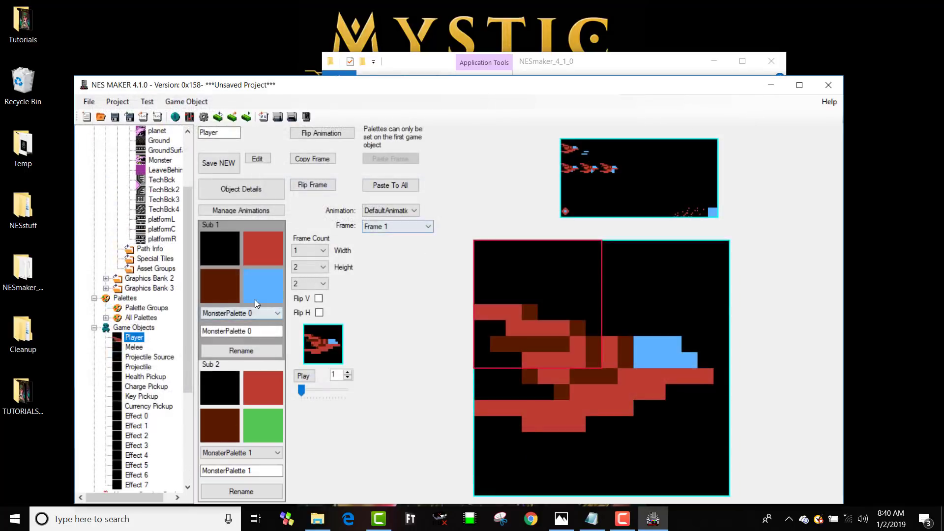
left_click(135, 347)
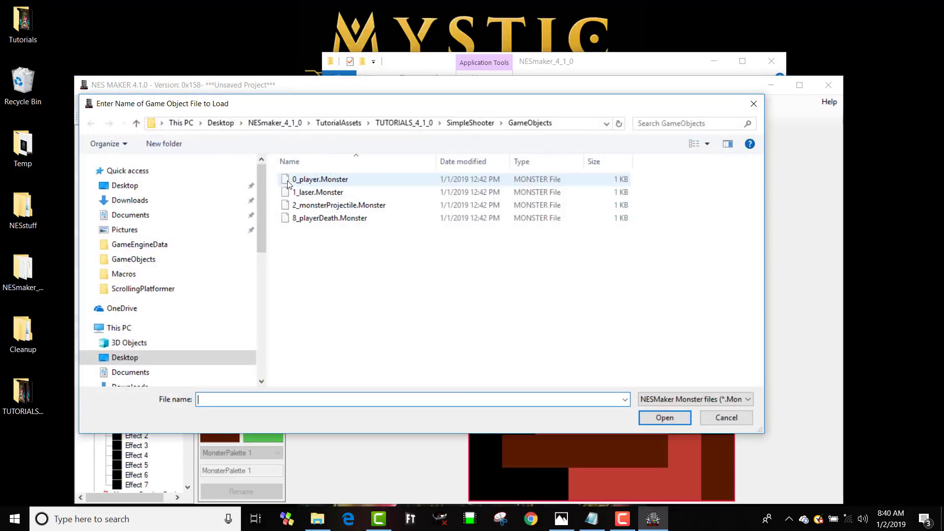
left_click(725, 417)
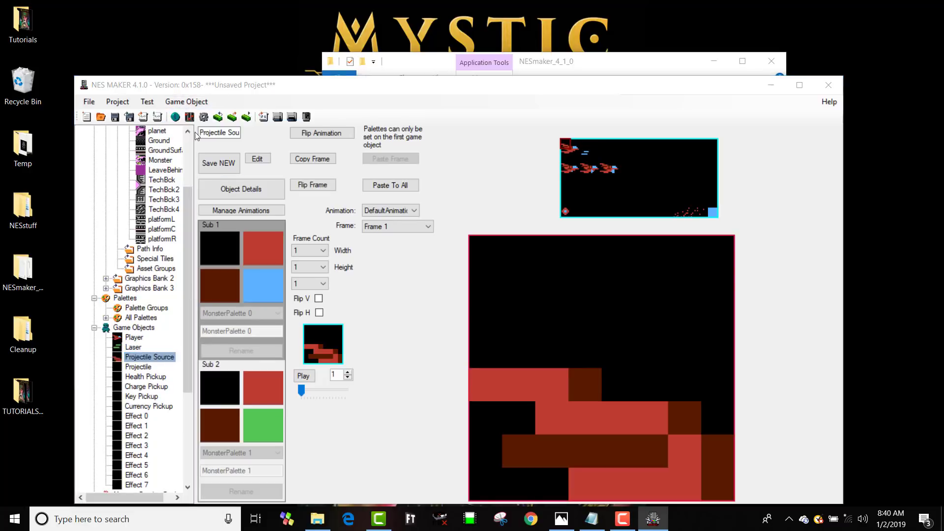
- Import Monster Projectile into the Effect 0 slot and show the PlayerDeath object
left_click(149, 356)
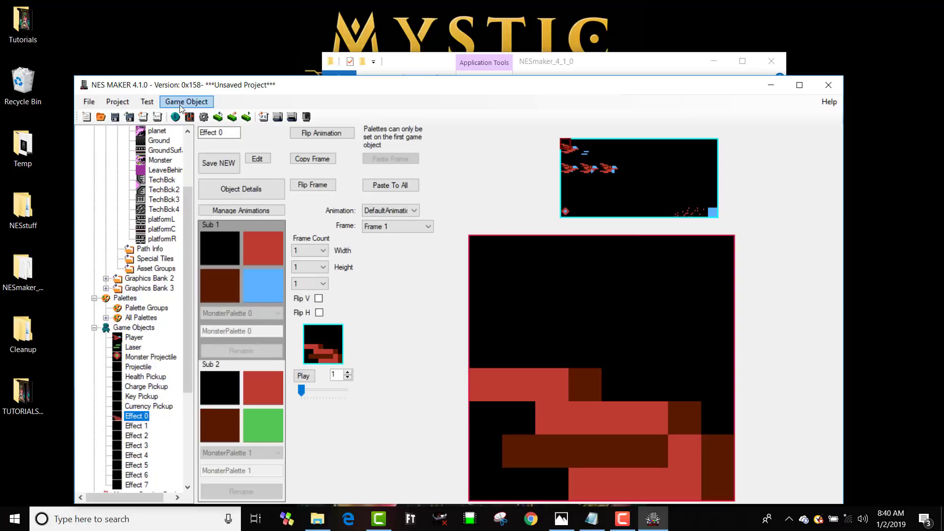
left_click(186, 102)
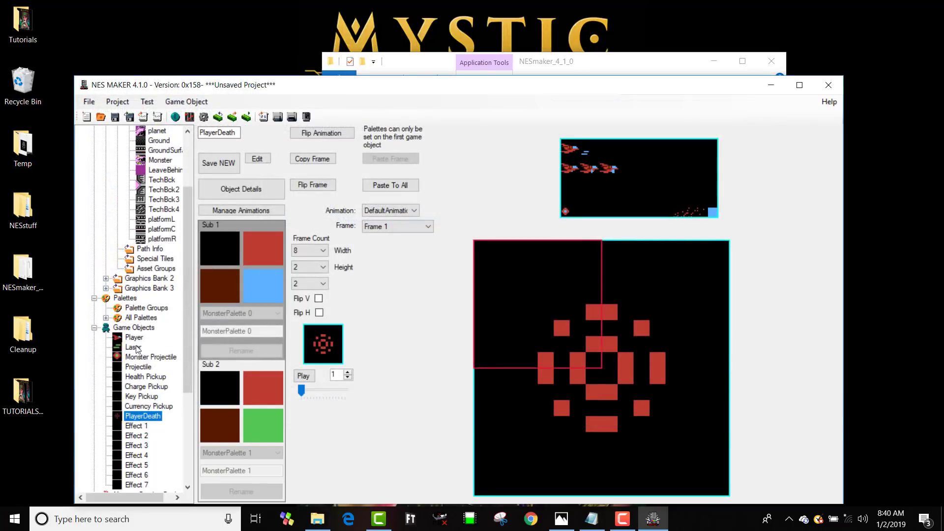
left_click(150, 356)
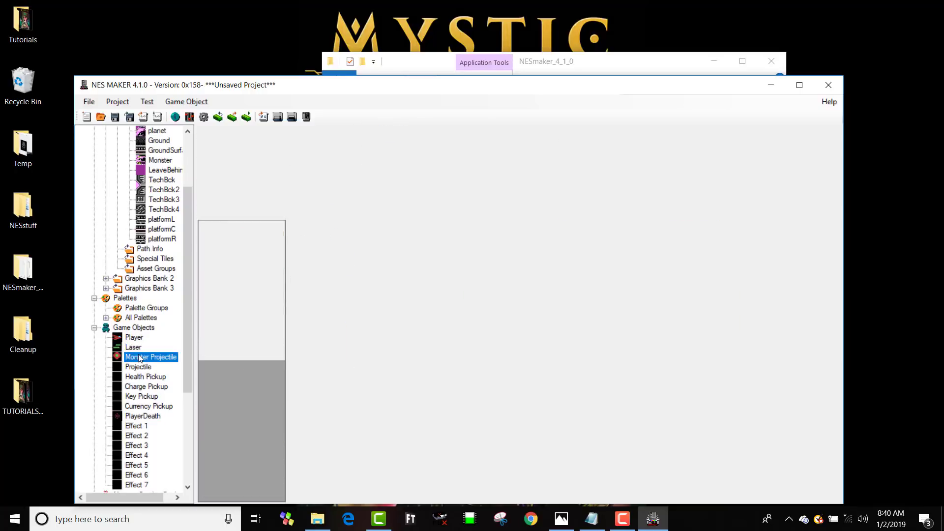
left_click(143, 415)
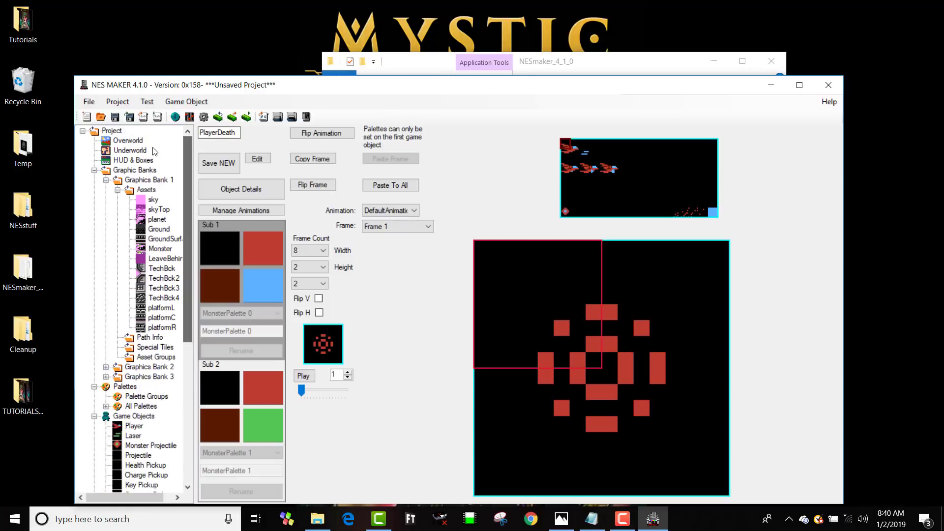
mouse_move(133, 165)
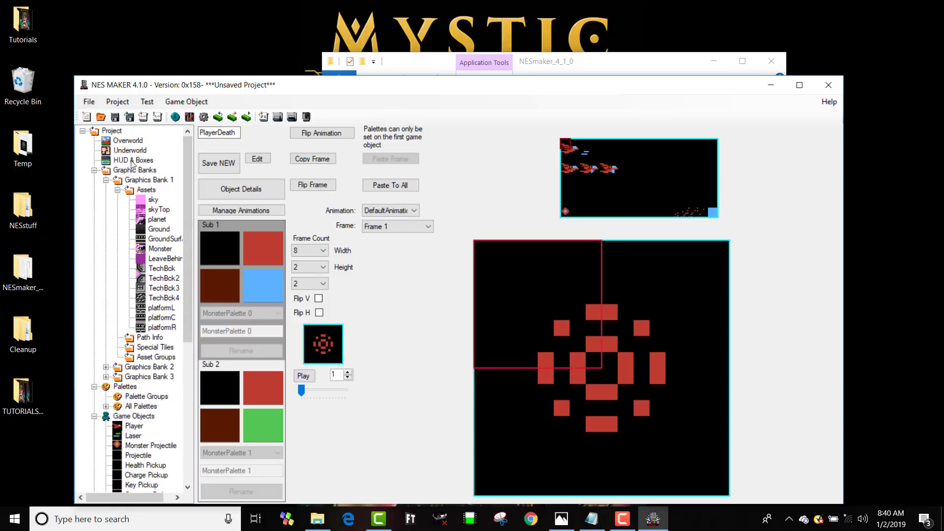
- Enable HUD sprite zero detection with index 127, H-blank wait 1, position 246, 30
left_click(131, 160)
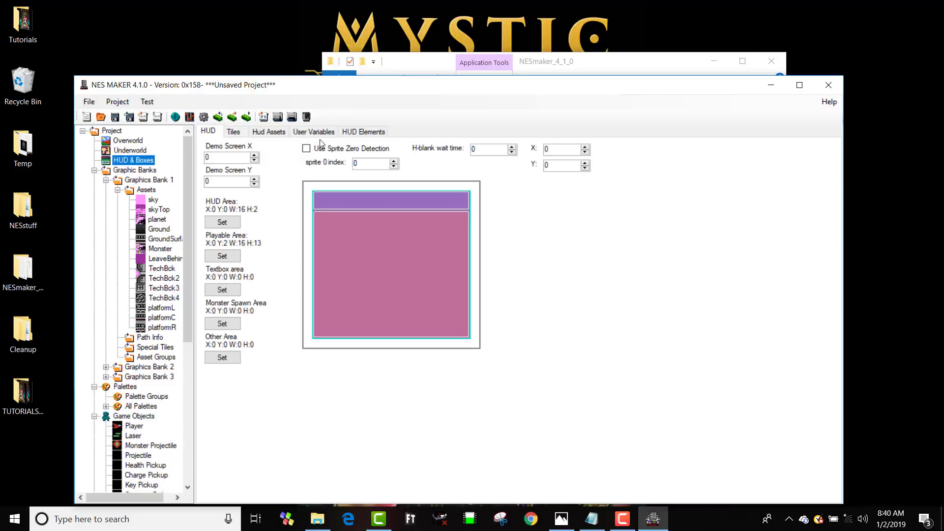
left_click(306, 148)
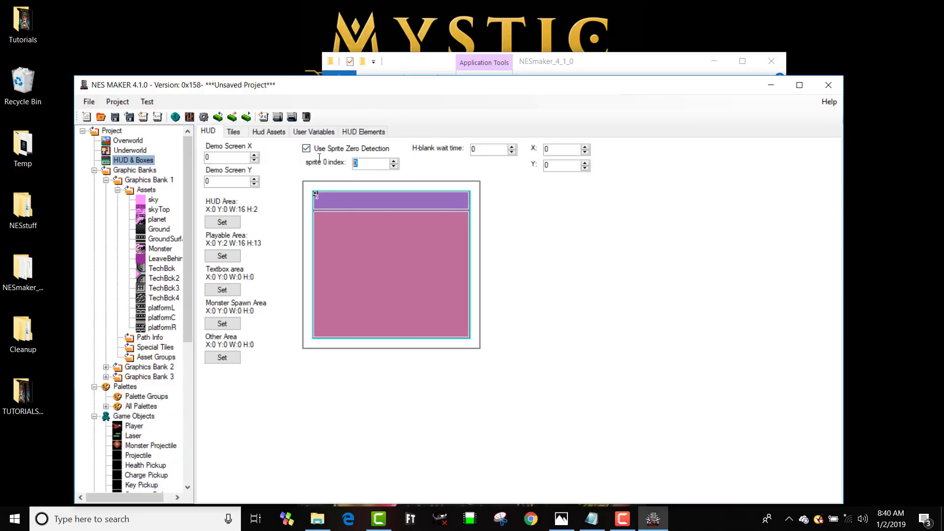
type("127")
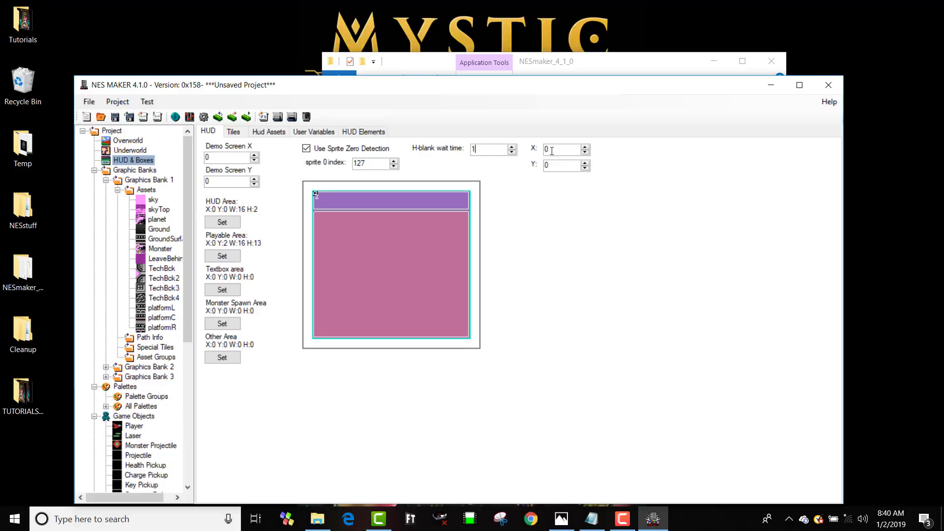
type("246")
left_click(561, 165)
type("30")
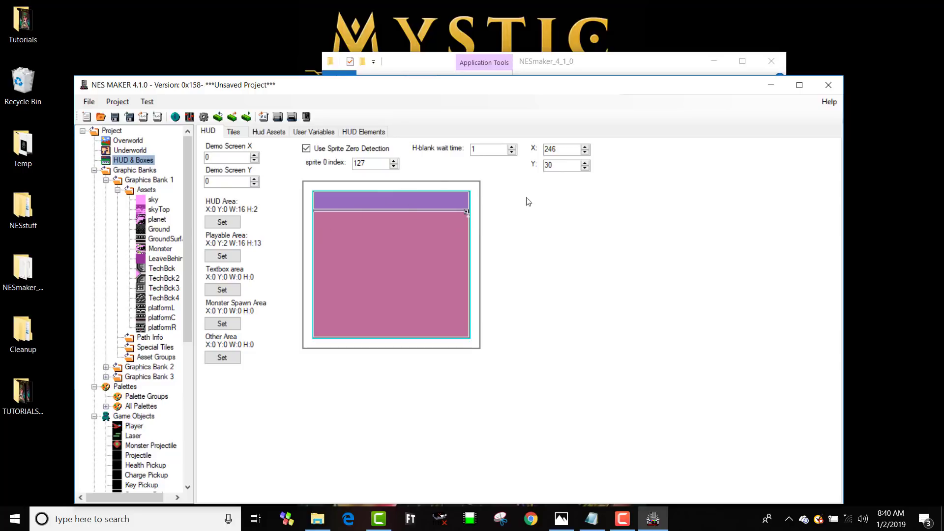
left_click(583, 147)
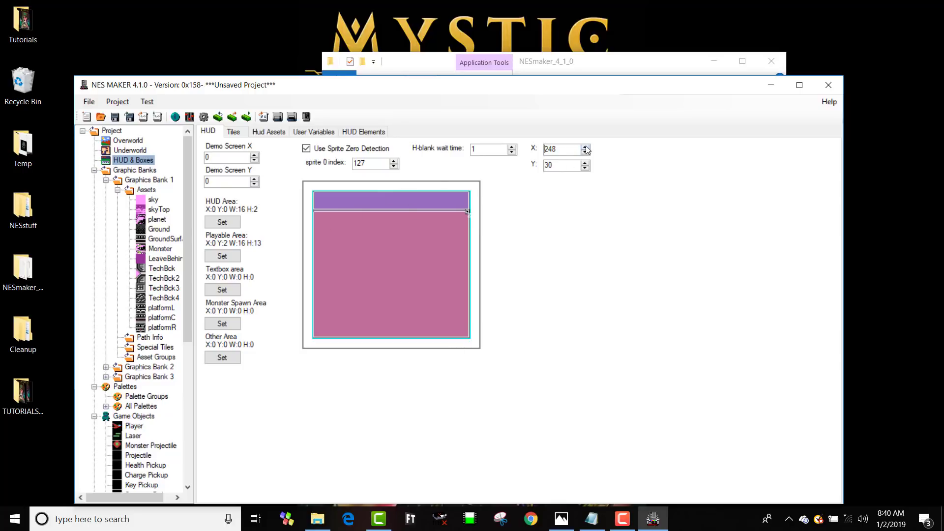
left_click(583, 152)
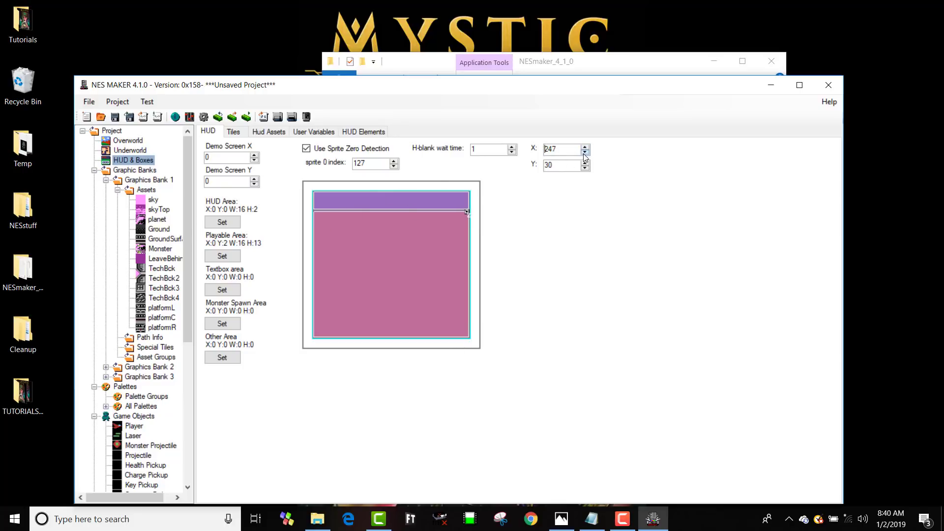
left_click(583, 152)
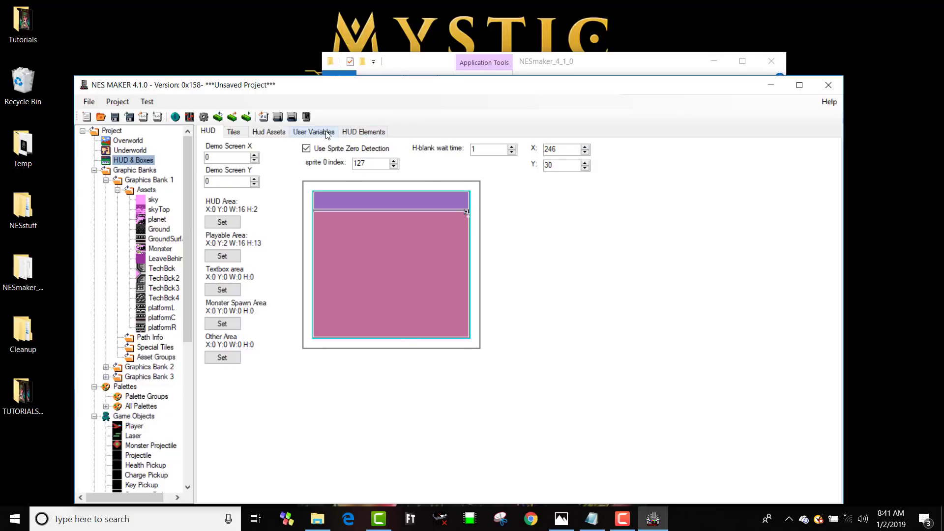
- Make HUD Element 3 a Number with max value 8 and position it for myScore
left_click(363, 131)
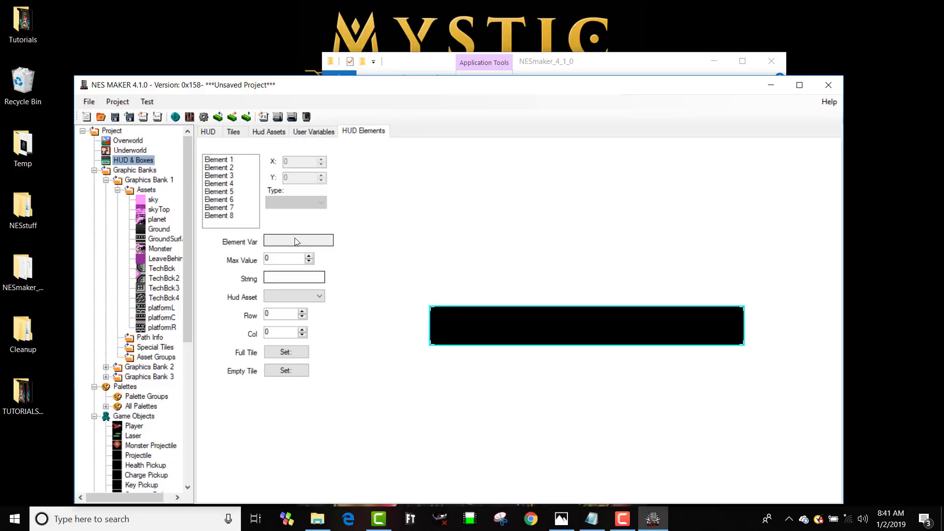
left_click(295, 202)
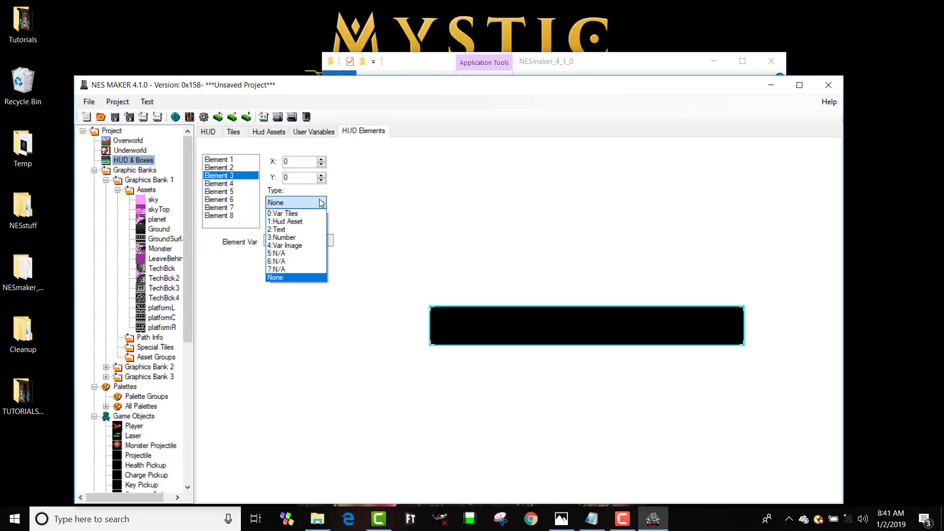
left_click(280, 237)
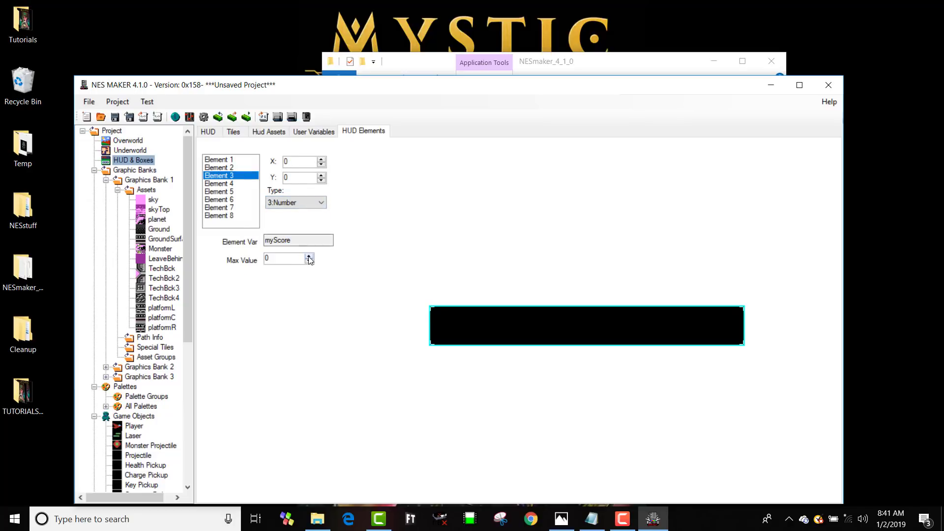
left_click(310, 256)
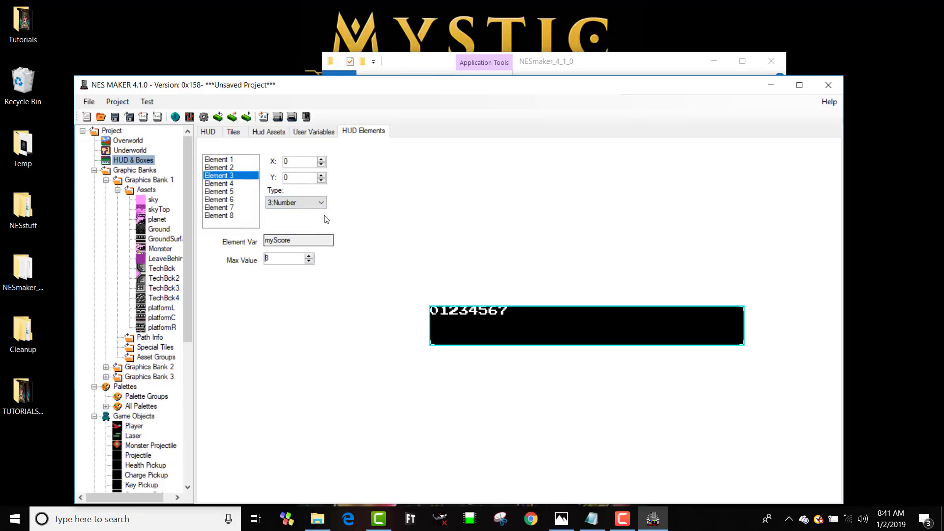
left_click(321, 159)
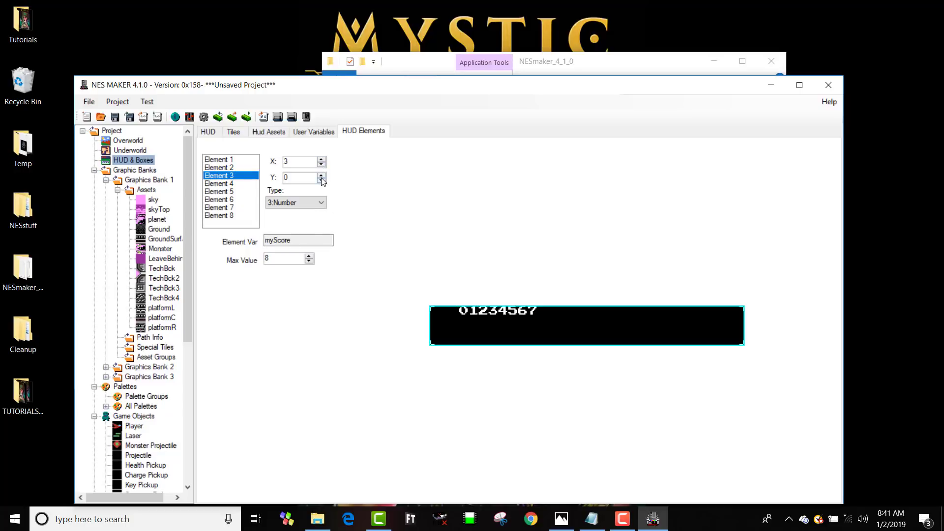
left_click(321, 175)
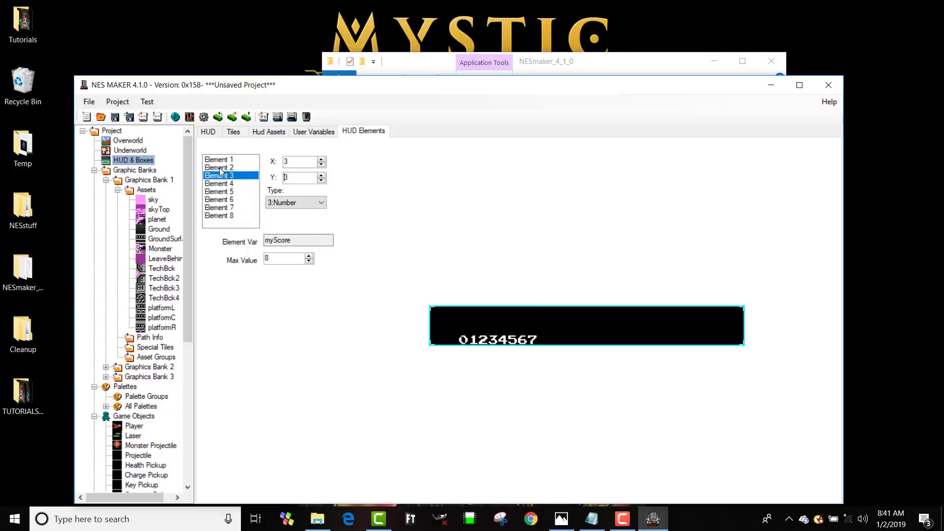
- Make HUD Element 1 a Text label reading SCORE placed above the number
left_click(320, 202)
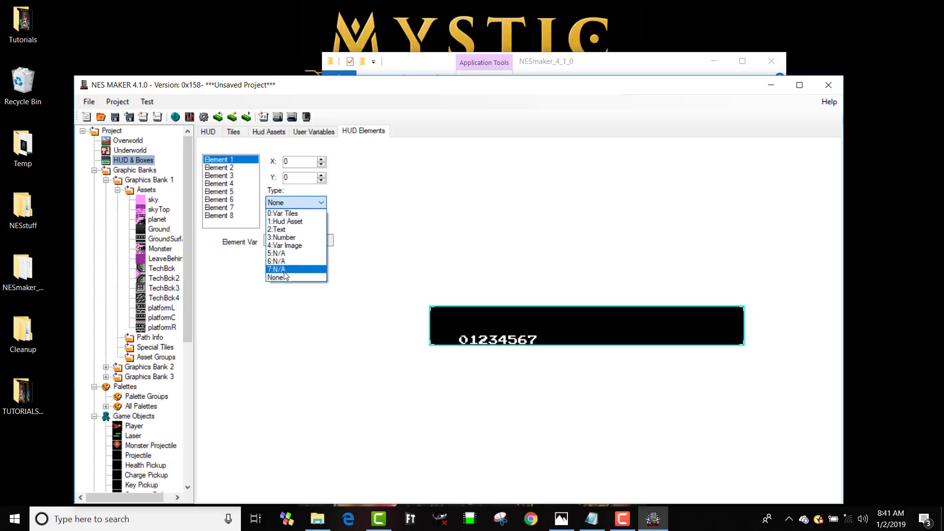
left_click(276, 230)
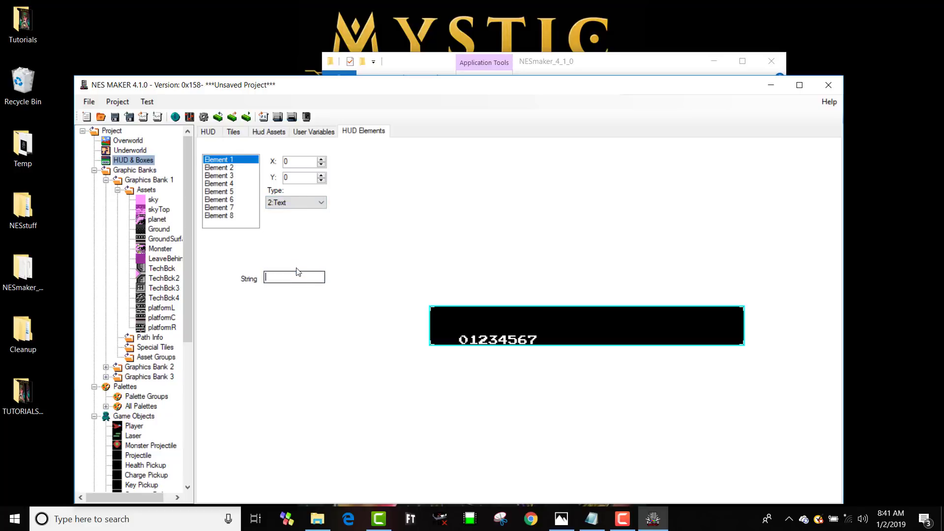
type("SCORE")
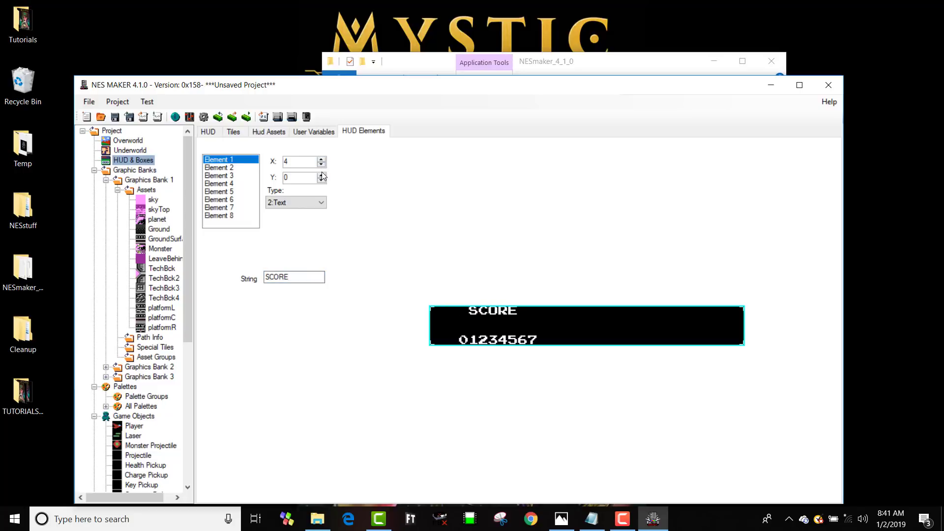
left_click(321, 174)
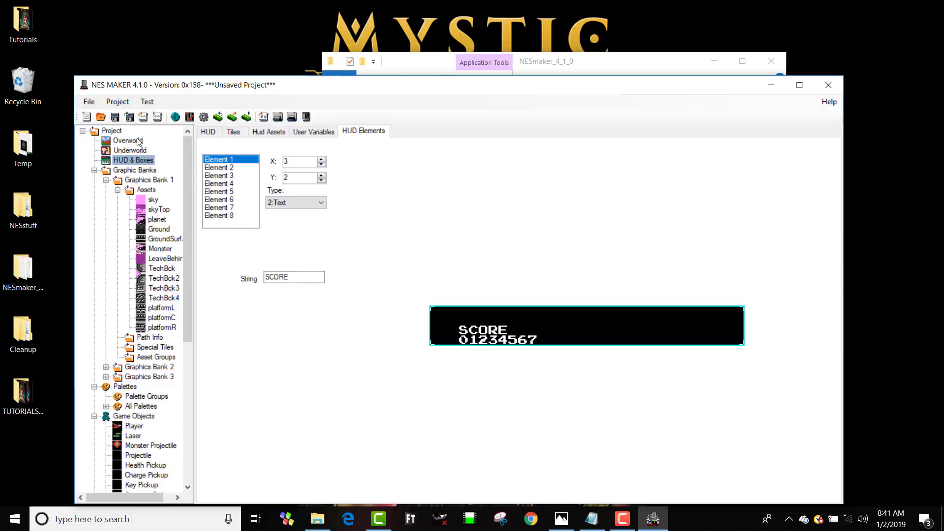
- Paint a skyTop band below the HUD and a ground strip along the screen bottom
left_click(127, 141)
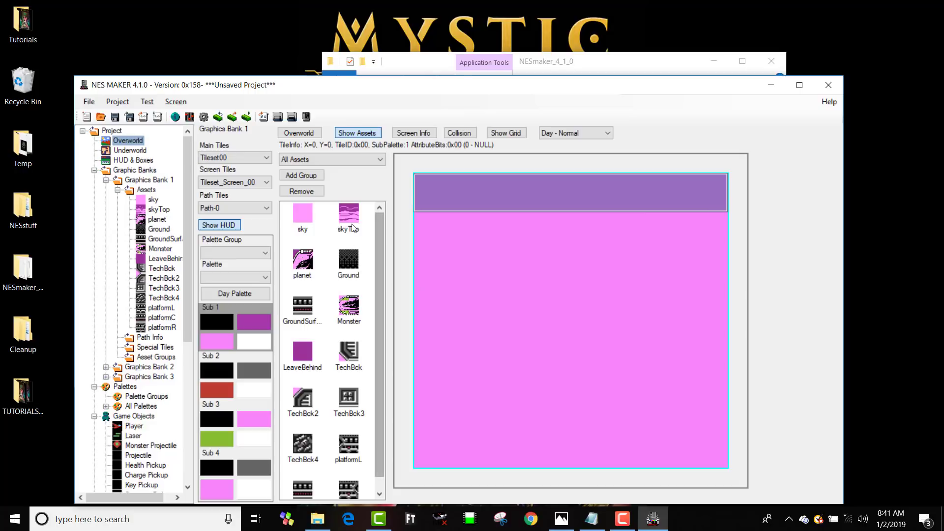
left_click(442, 224)
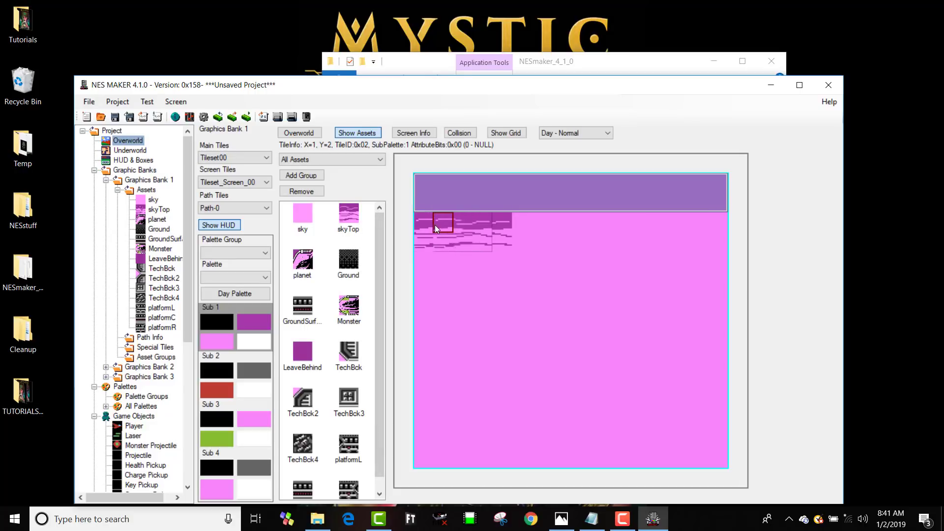
left_click(540, 223)
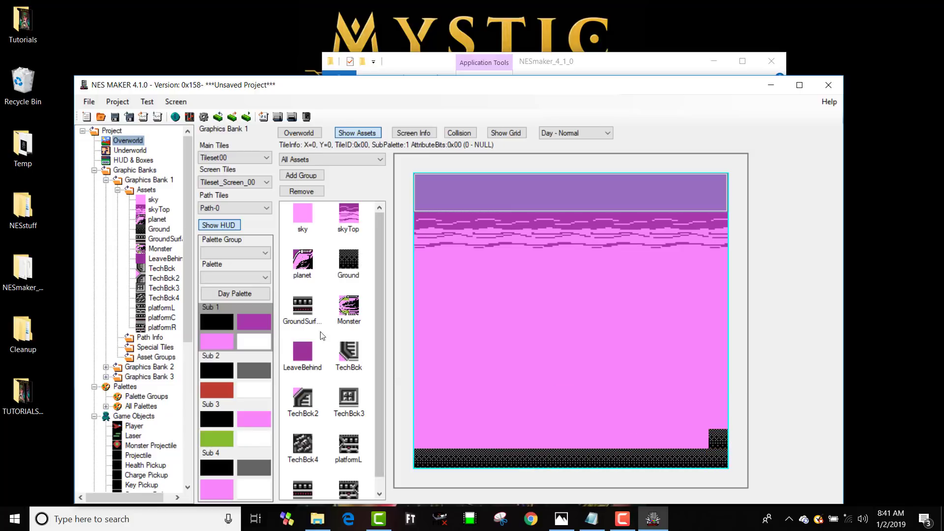
left_click(463, 439)
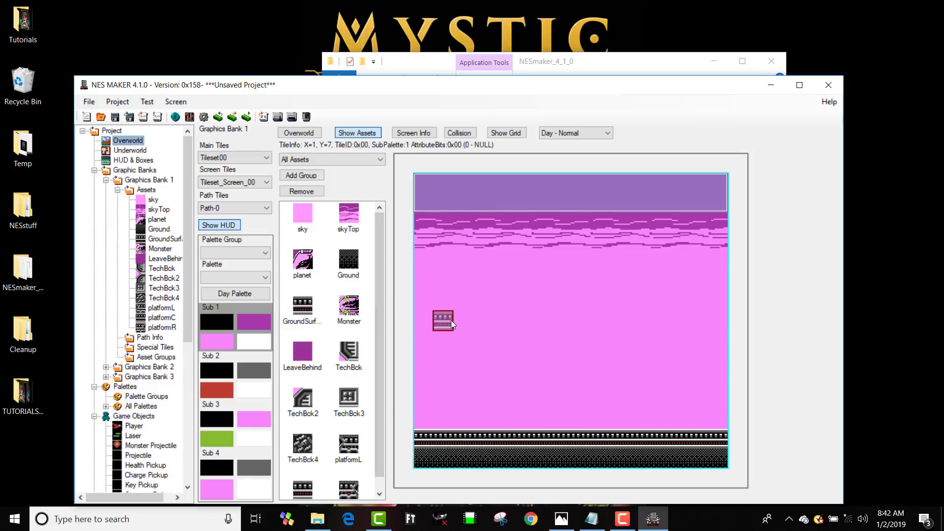
left_click(500, 240)
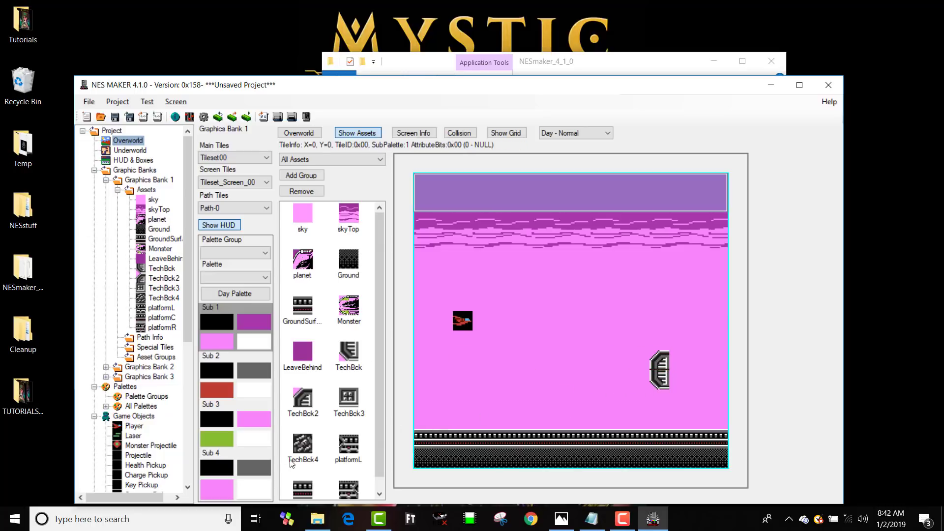
- Place two TechBck blocks on the right side and return to the overworld map
left_click(670, 373)
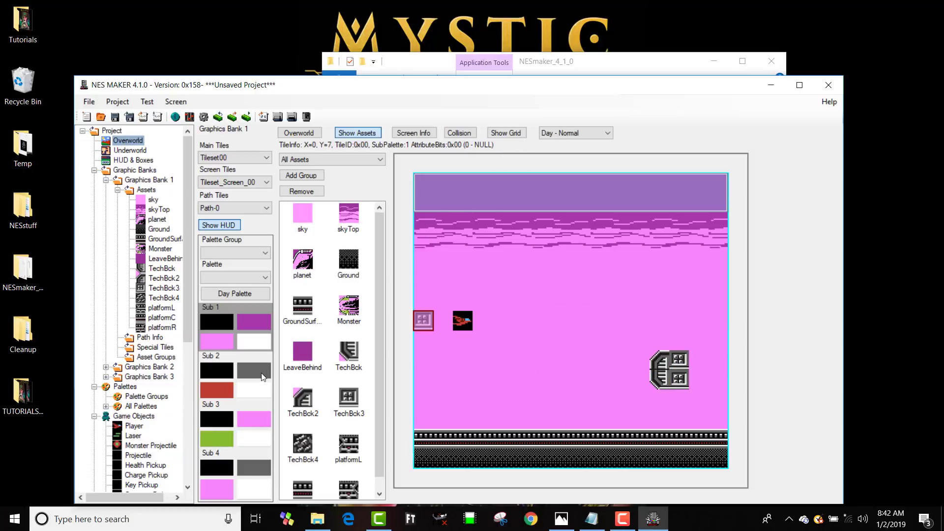
left_click(674, 377)
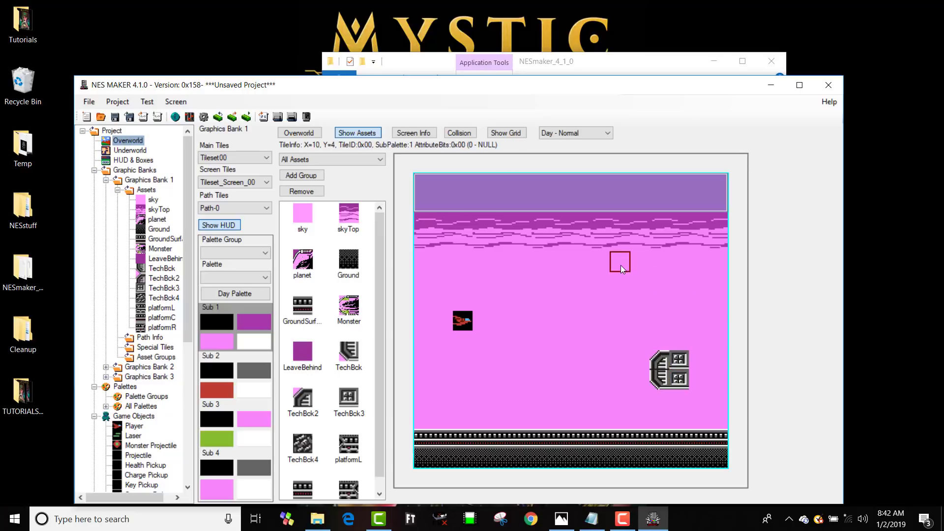
left_click(631, 271)
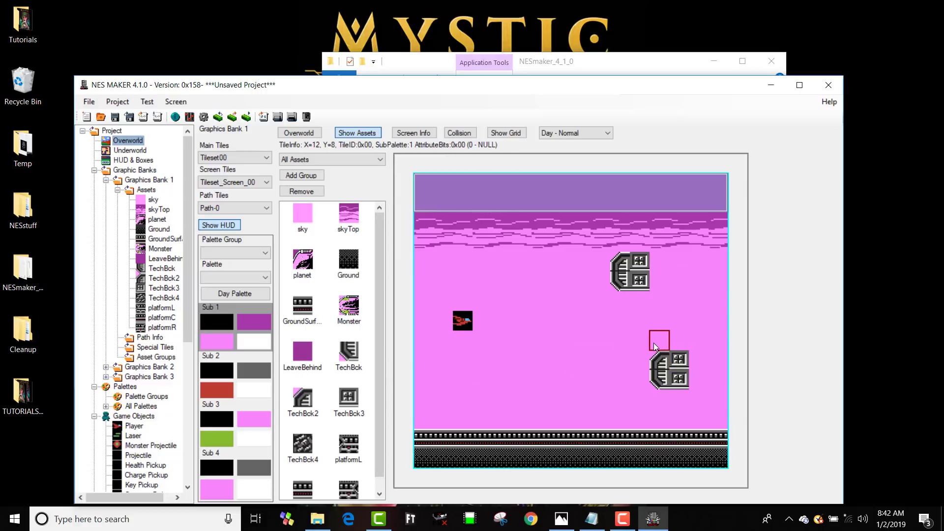
scroll("down", 3)
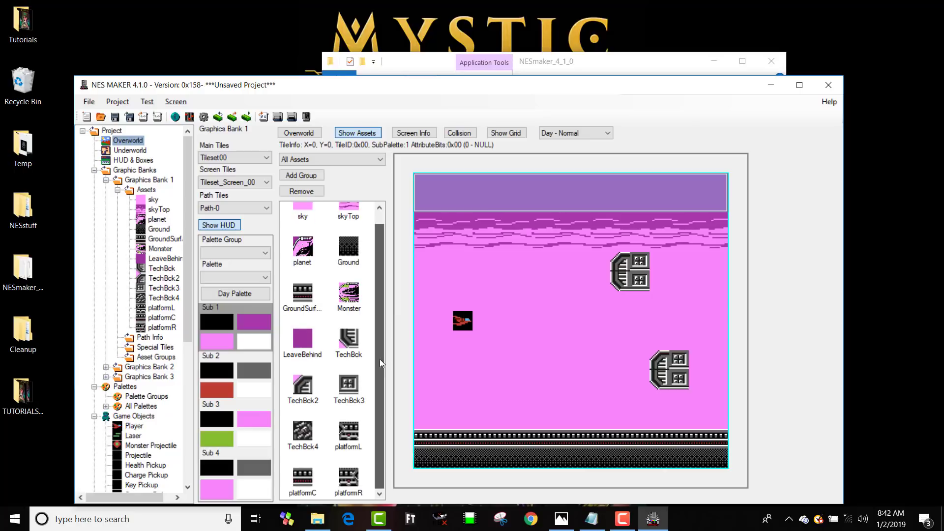
left_click(299, 133)
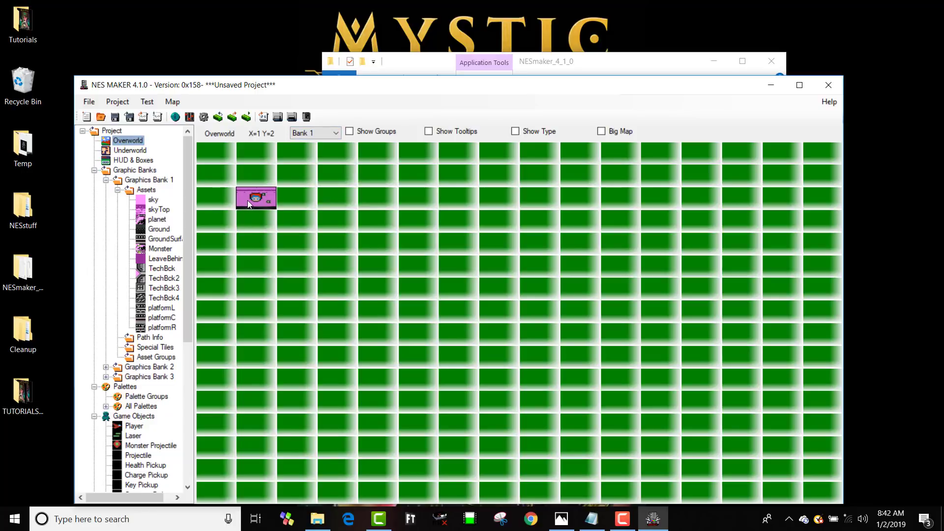
- Enable Screen Scrolls R and AutoScroll in the first screen's Screen Info
double_click(255, 198)
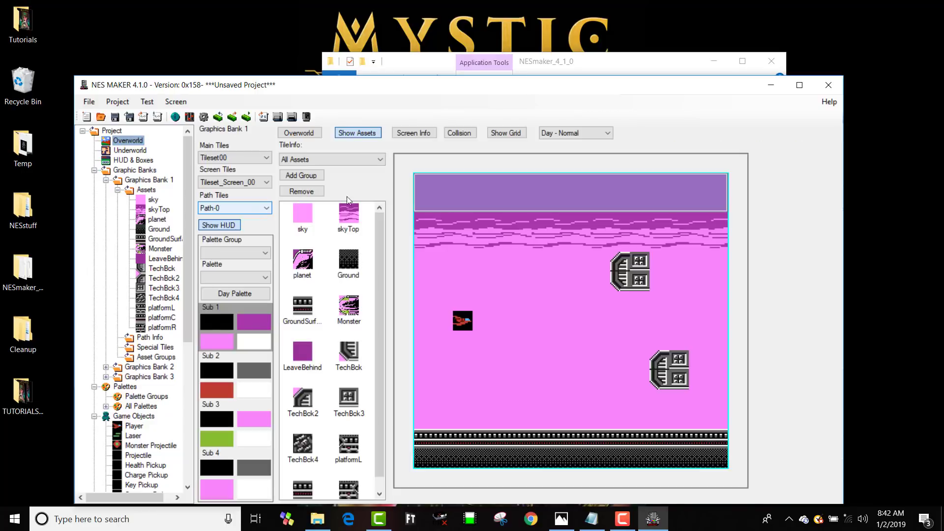
left_click(414, 133)
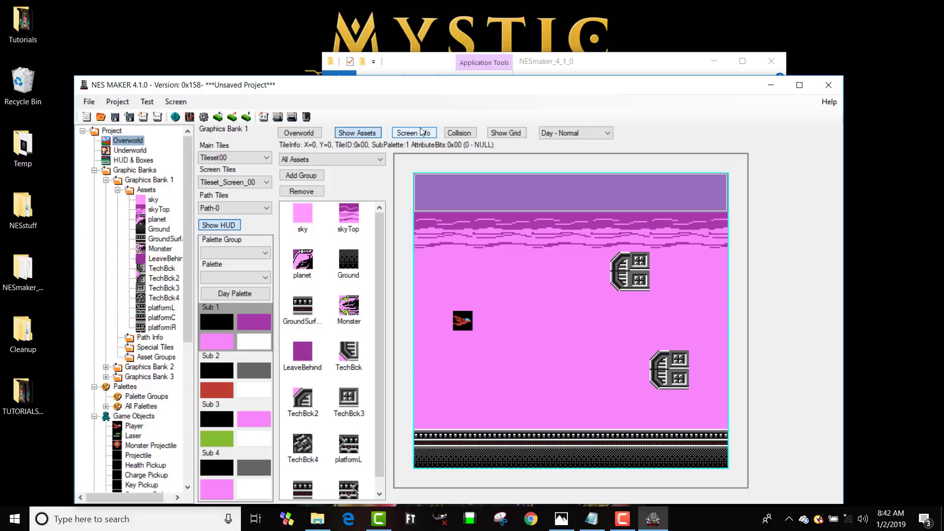
left_click(409, 133)
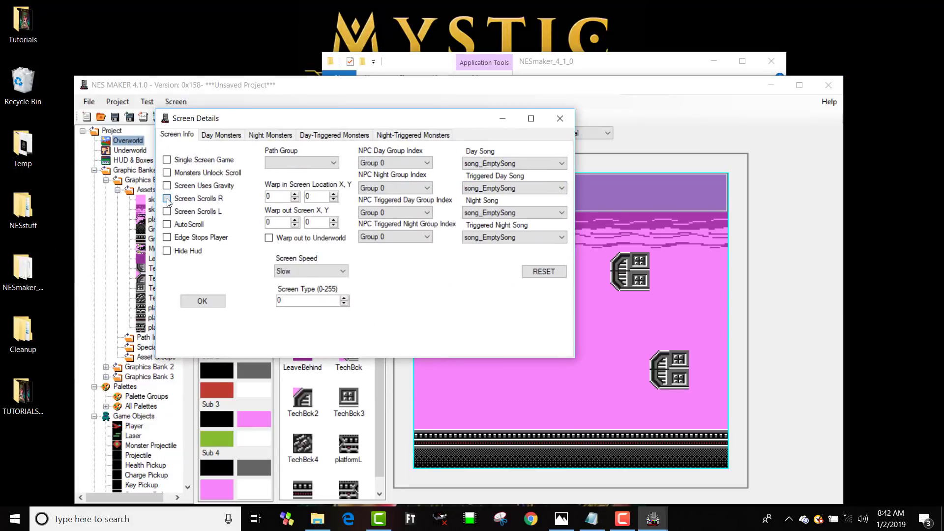
left_click(167, 199)
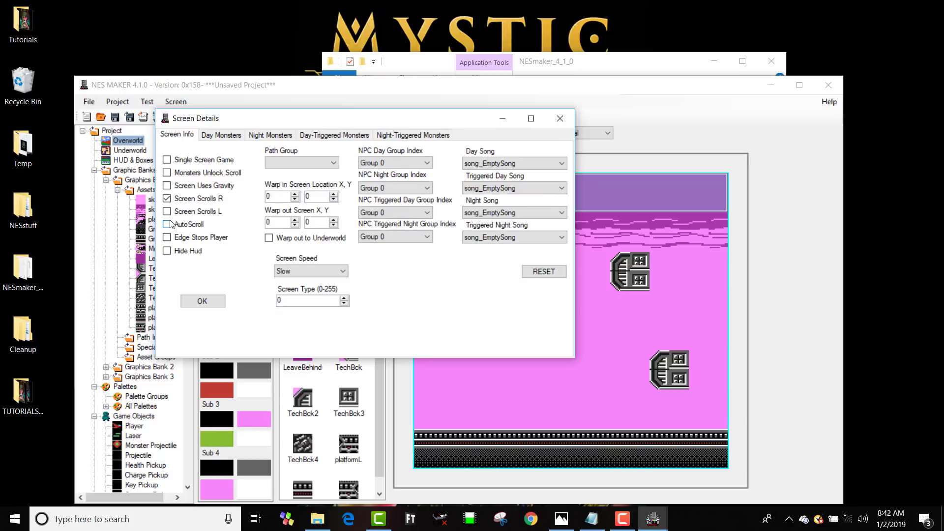
left_click(168, 224)
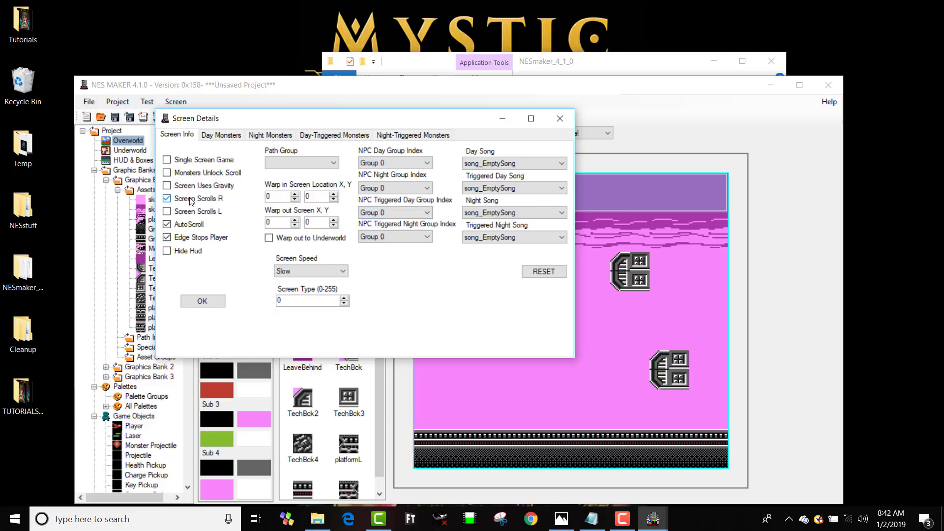
- Enable Edge Stops Player, confirm the settings and return to the Overworld map
left_click(167, 224)
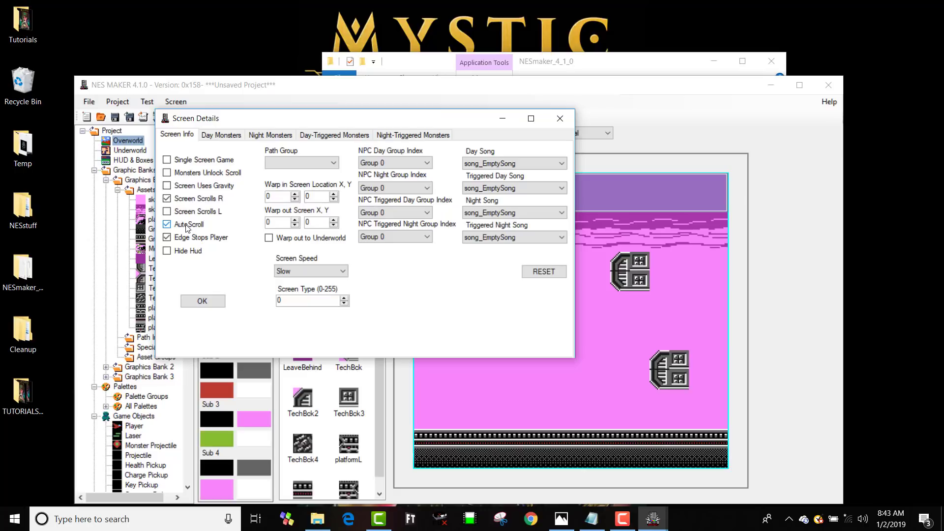
left_click(168, 224)
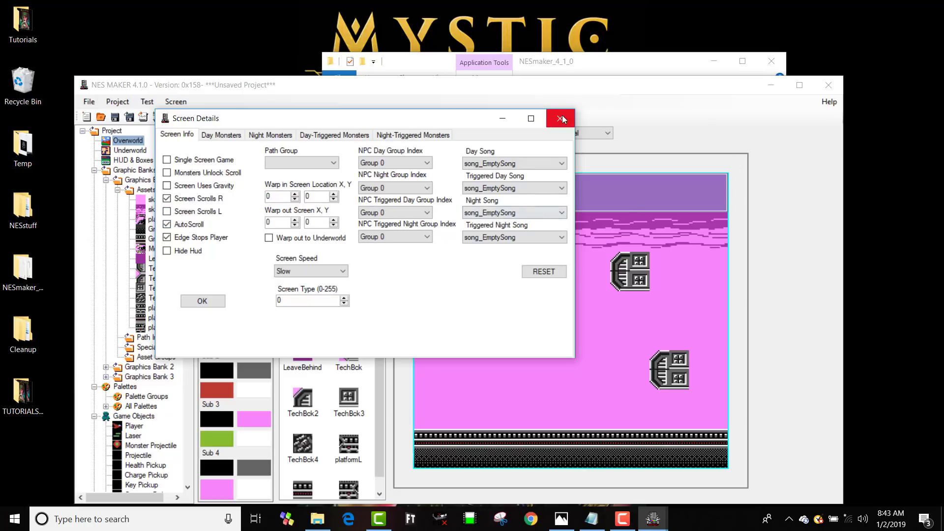
mouse_move(560, 118)
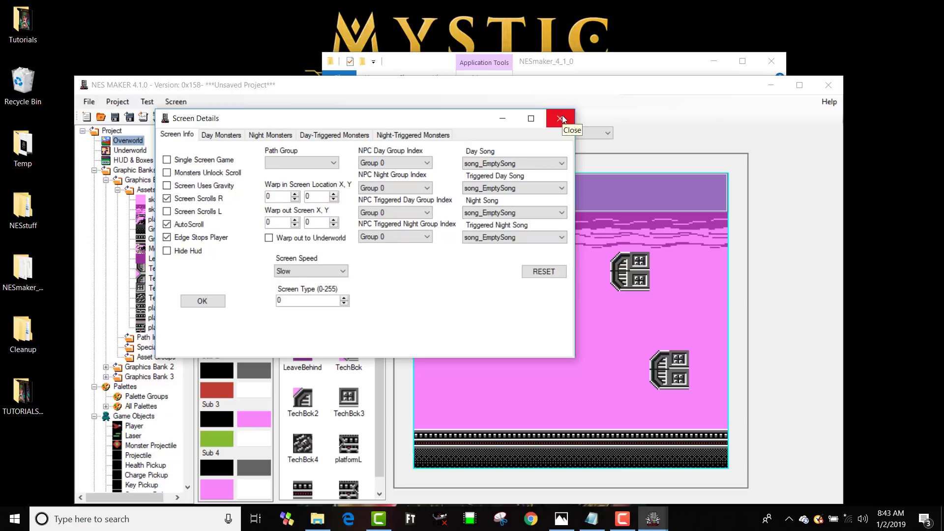
left_click(559, 119)
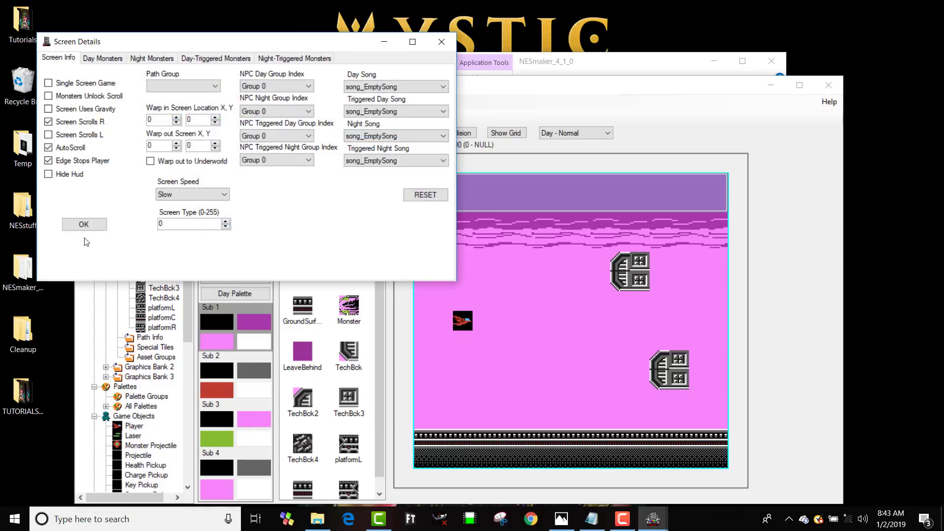
left_click(84, 225)
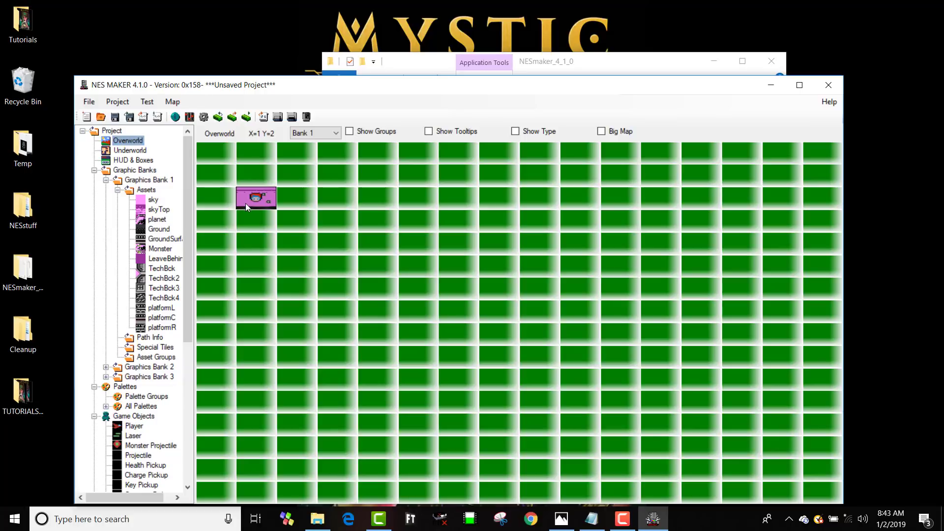
- Clear both tech structures and paint a single central TechBck column, then export for testing
left_click(295, 197)
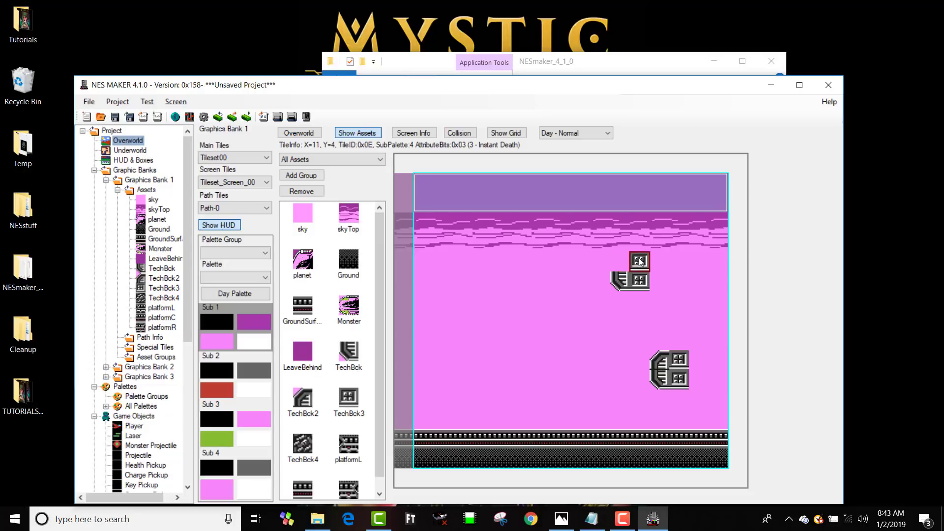
left_click(442, 399)
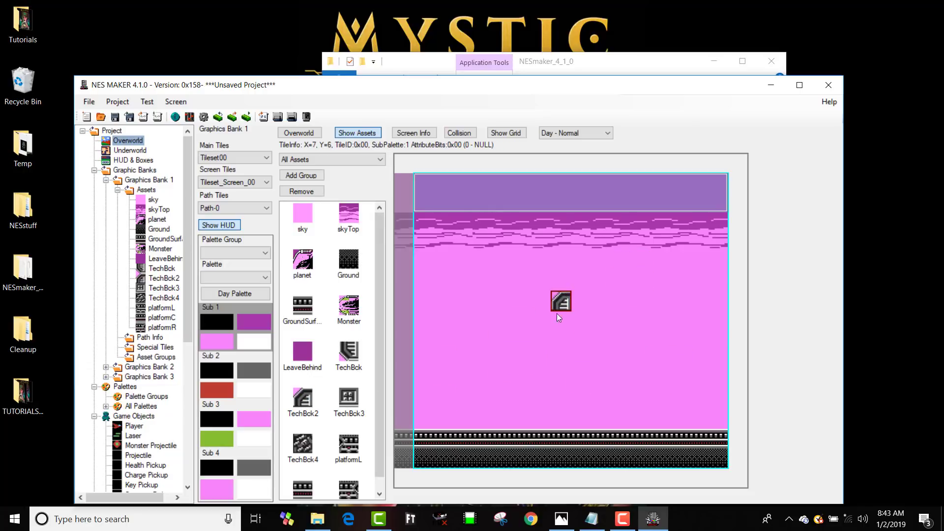
left_click(580, 340)
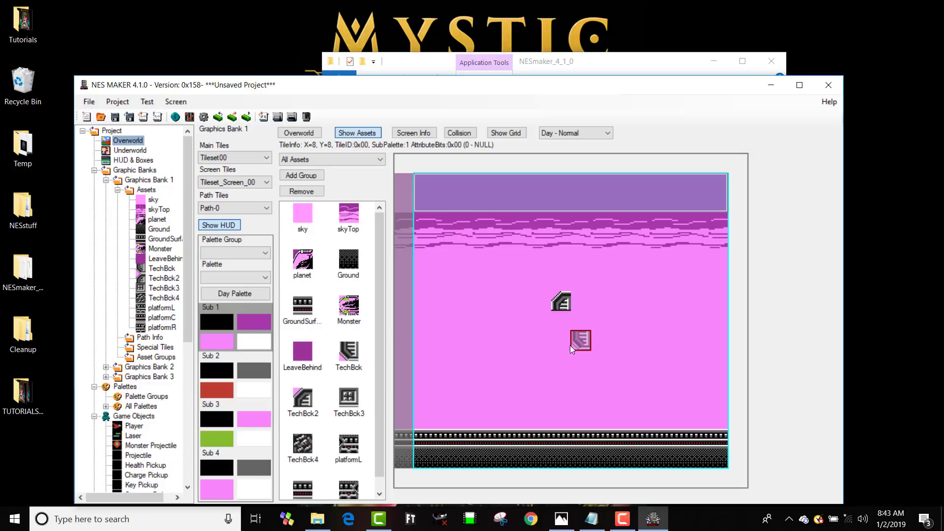
left_click(570, 330)
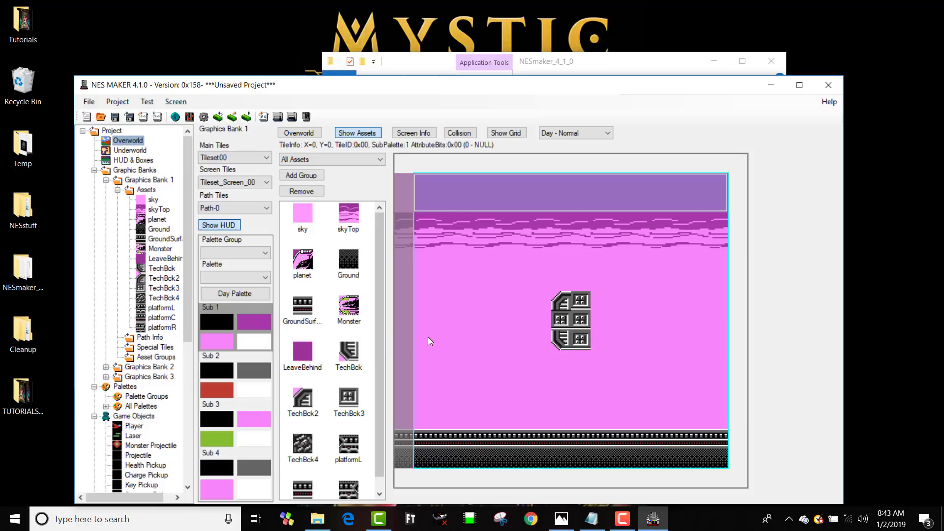
left_click(501, 223)
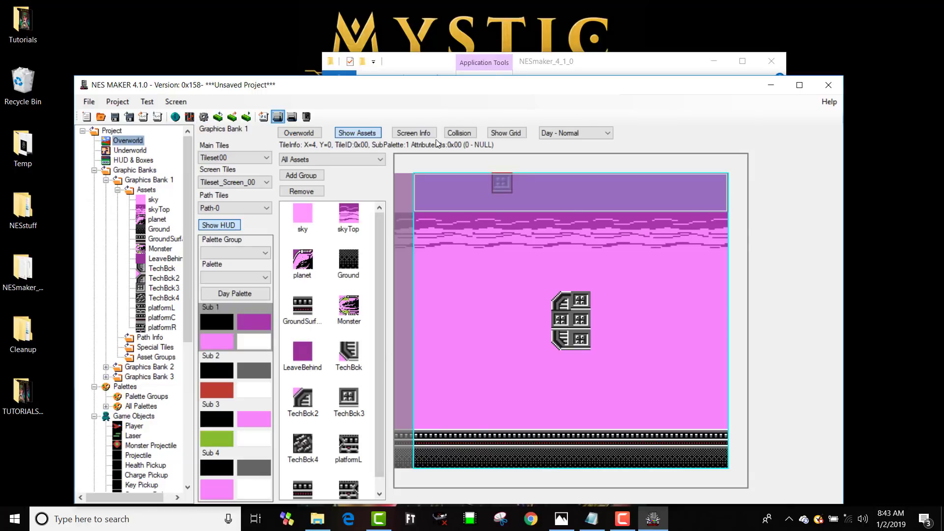
mouse_move(570, 198)
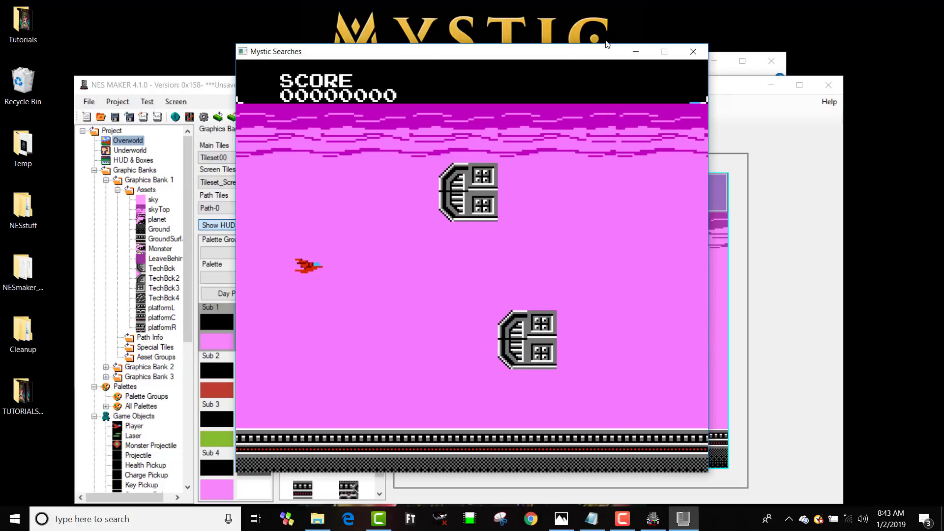
- Play the test build in the emulator window
left_click(692, 51)
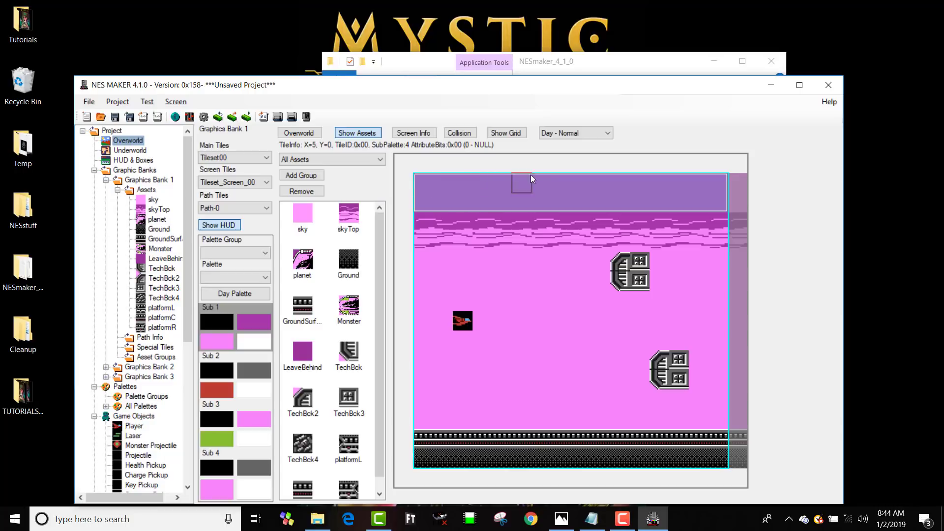
mouse_move(620, 201)
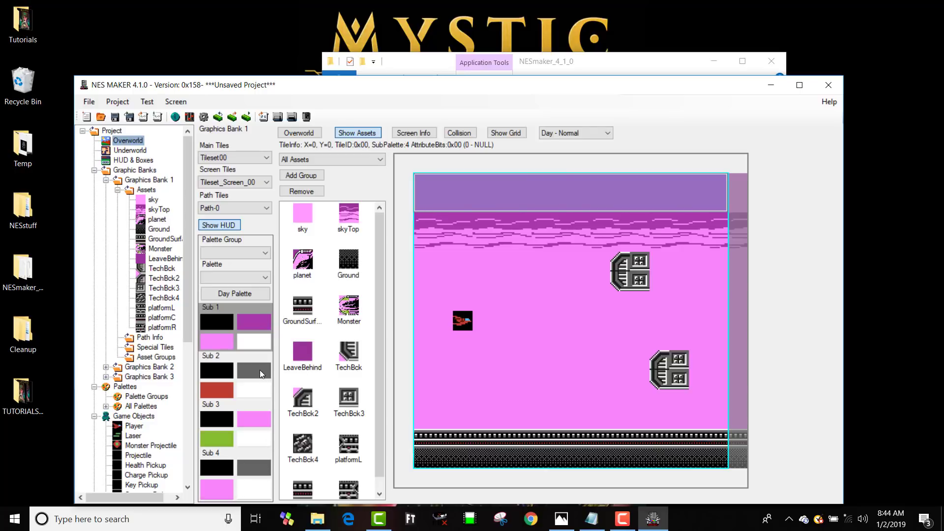
mouse_move(299, 374)
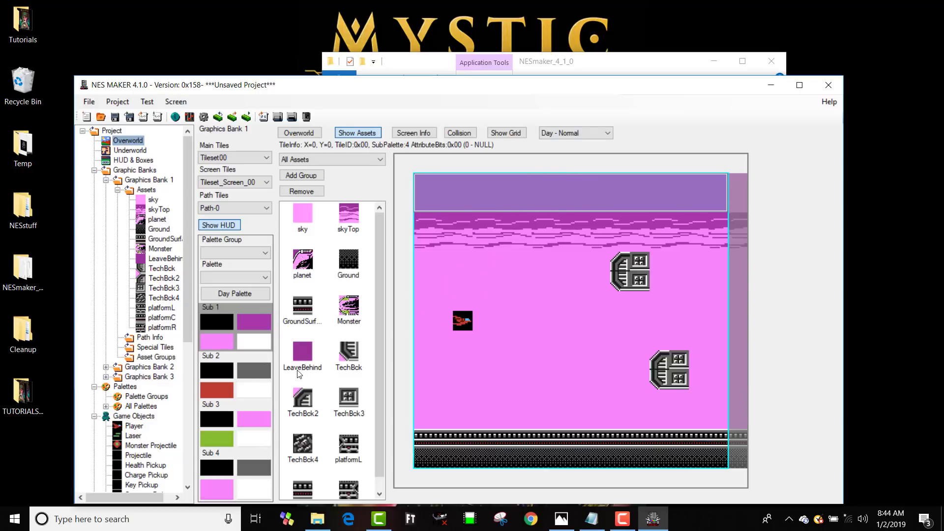
mouse_move(255, 453)
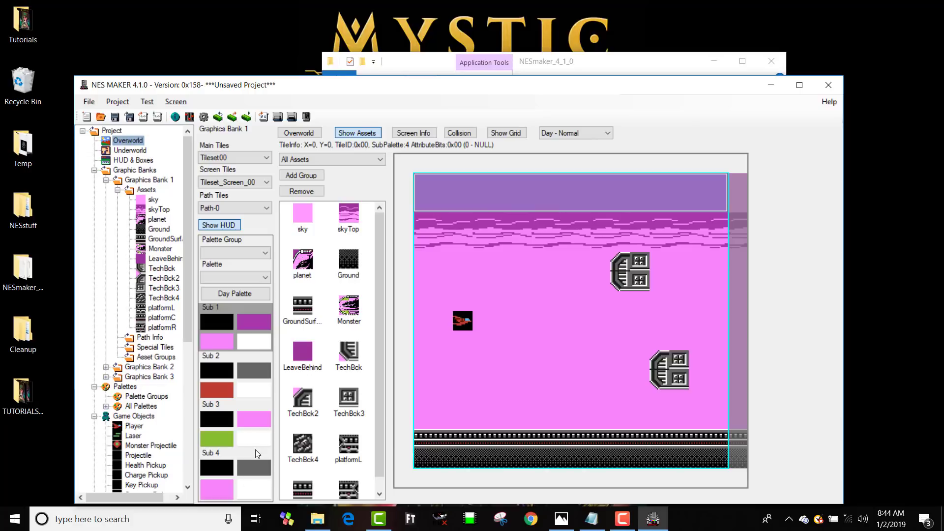
mouse_move(281, 488)
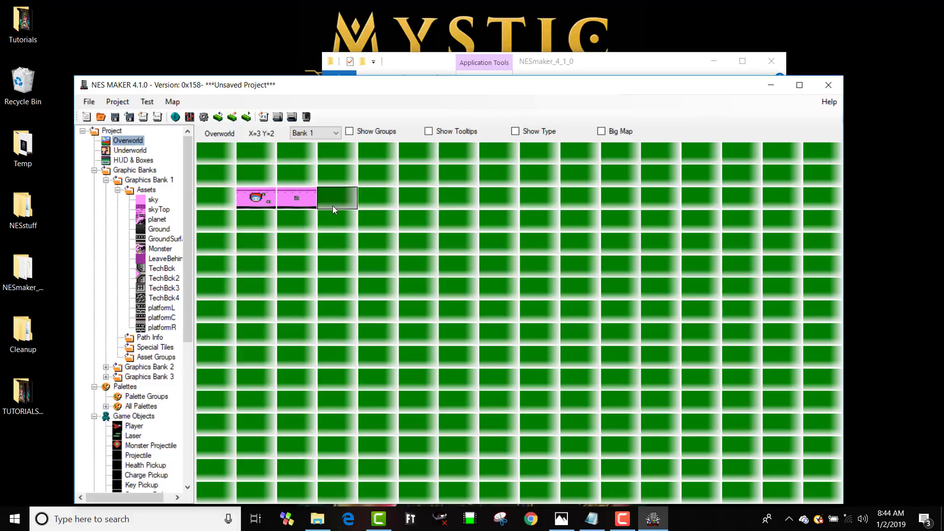
- From the third screen, expand Monster Graphic Banks > Monsters and reach the Monster Groups editor
double_click(336, 198)
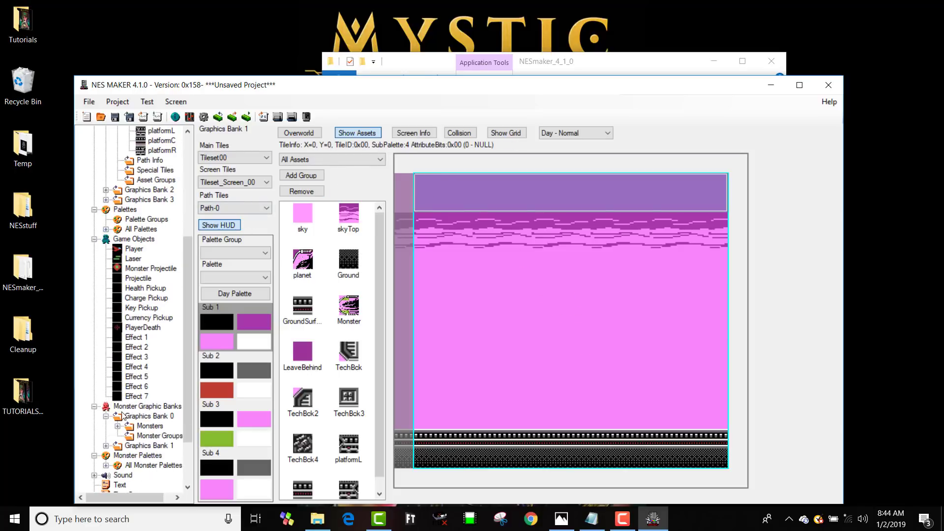
left_click(108, 426)
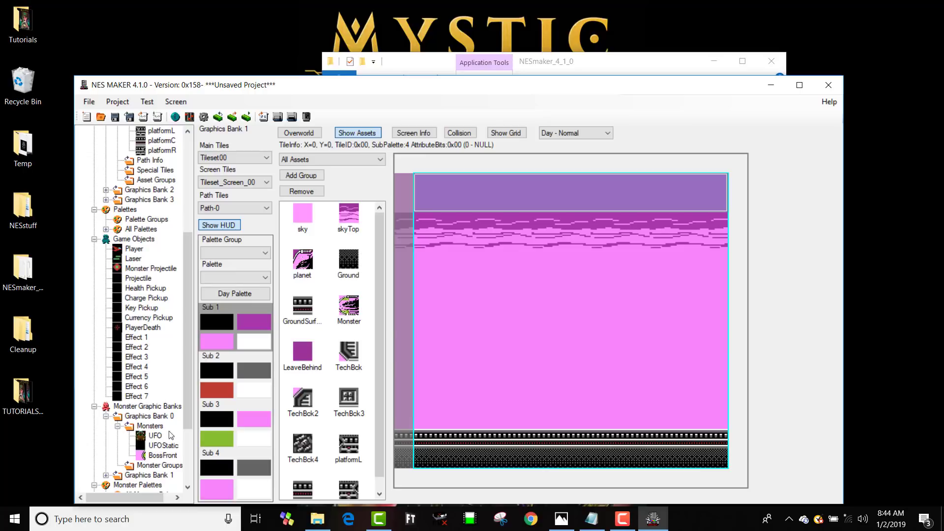
scroll("down", 3)
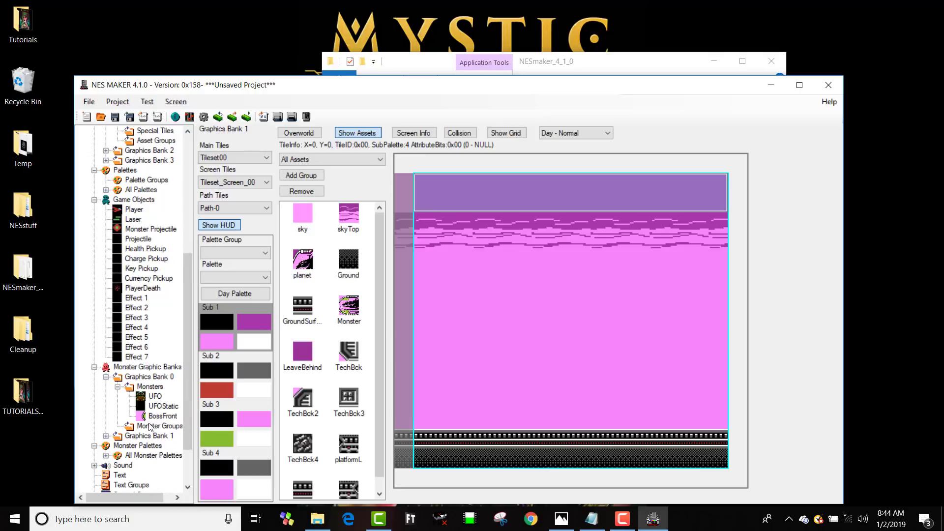
left_click(160, 426)
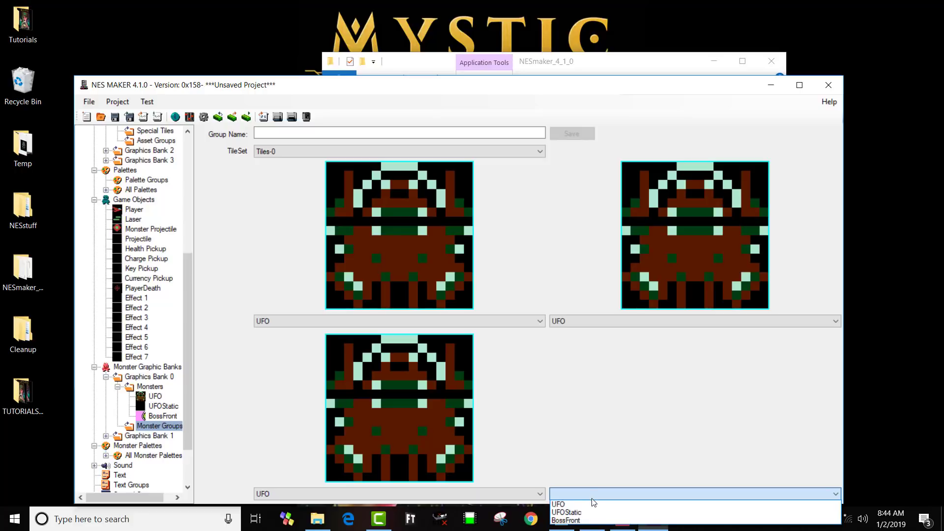
- Fill all four slots with UFO, name the group 'UFOs', and return to the Overworld
left_click(558, 503)
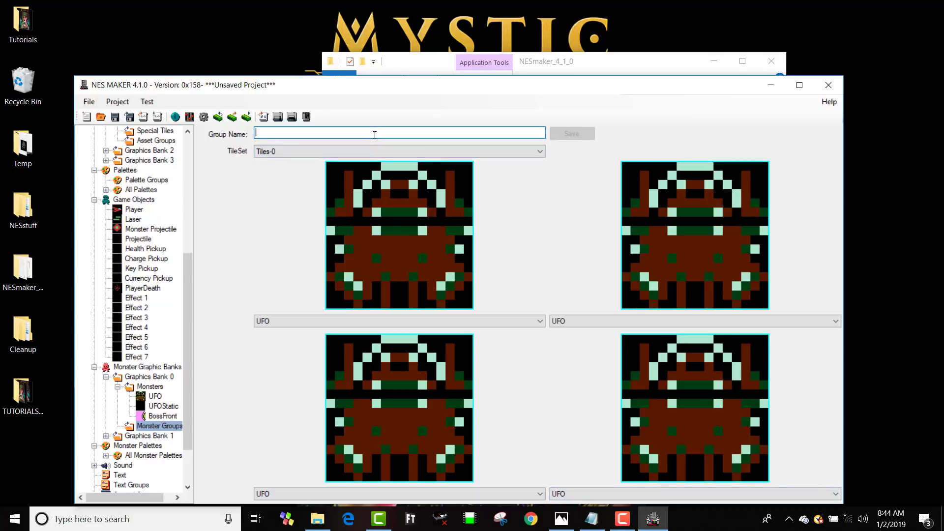
type("UFOs")
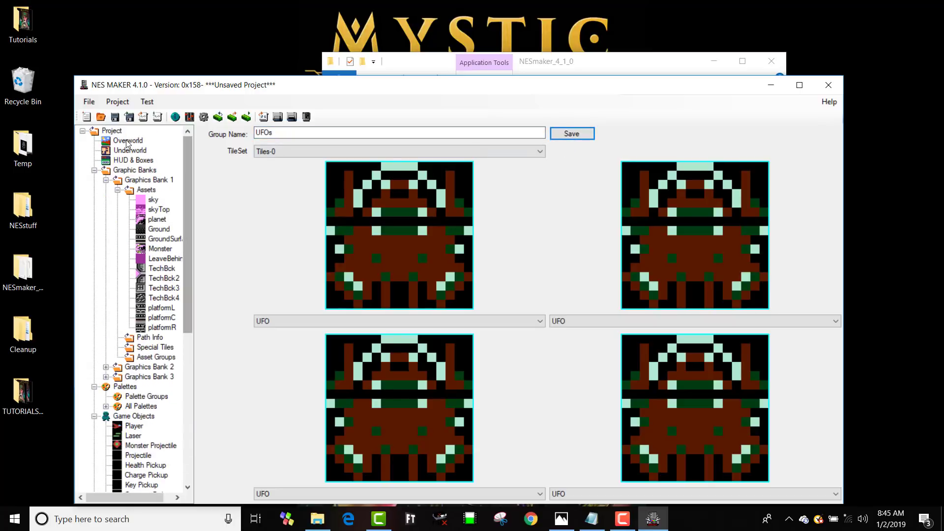
left_click(126, 140)
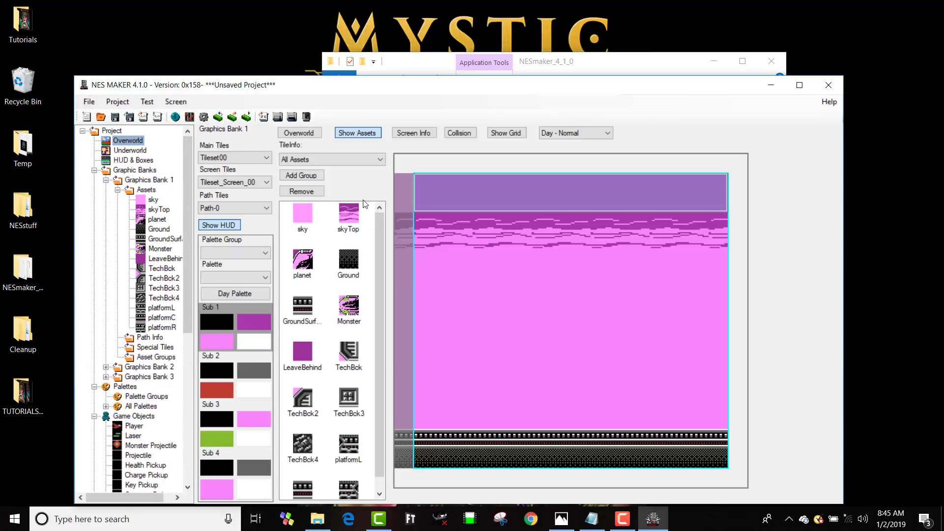
left_click(414, 132)
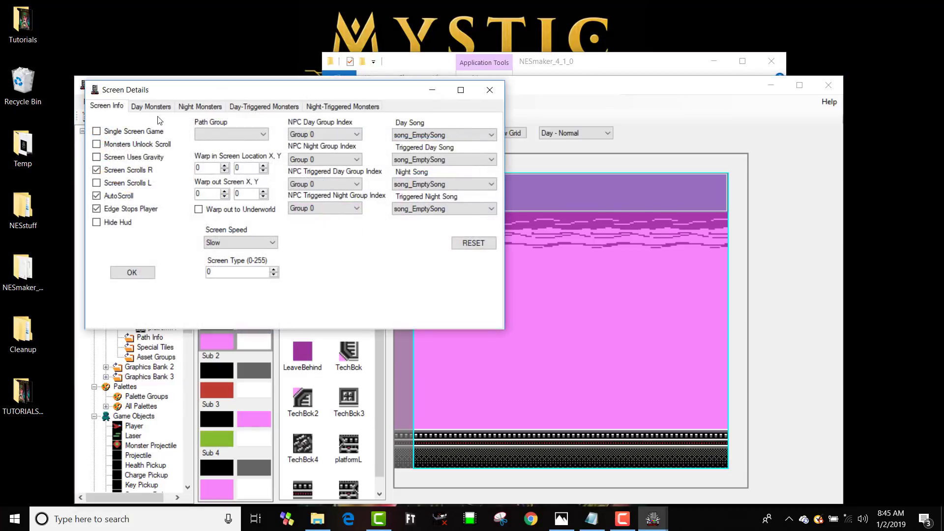
left_click(151, 107)
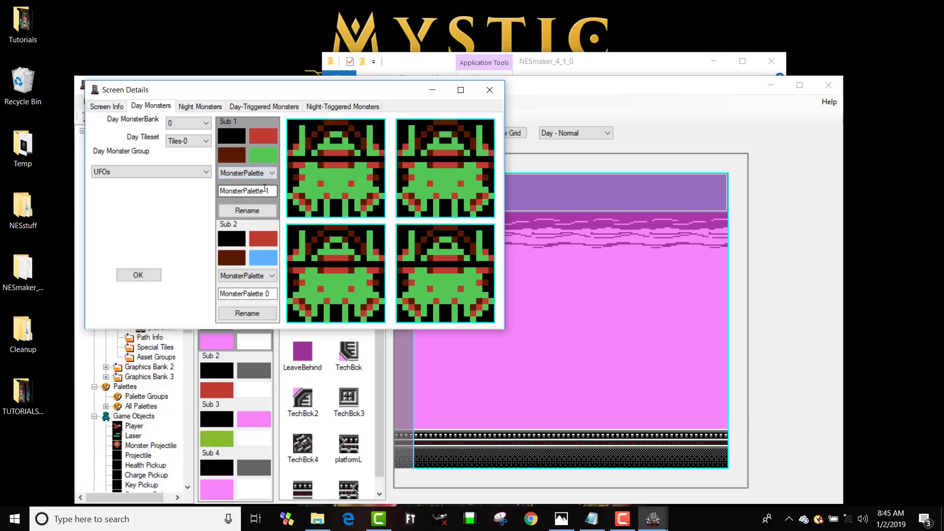
left_click(270, 173)
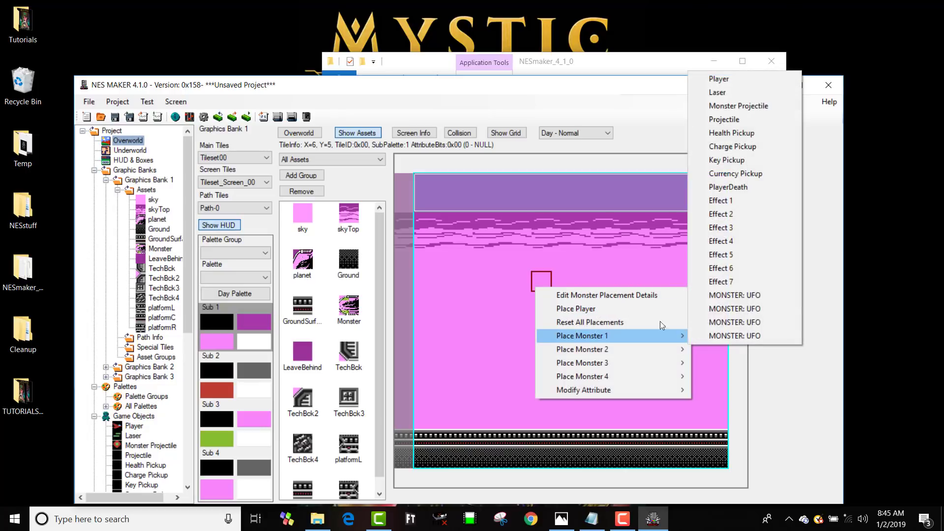
left_click(734, 295)
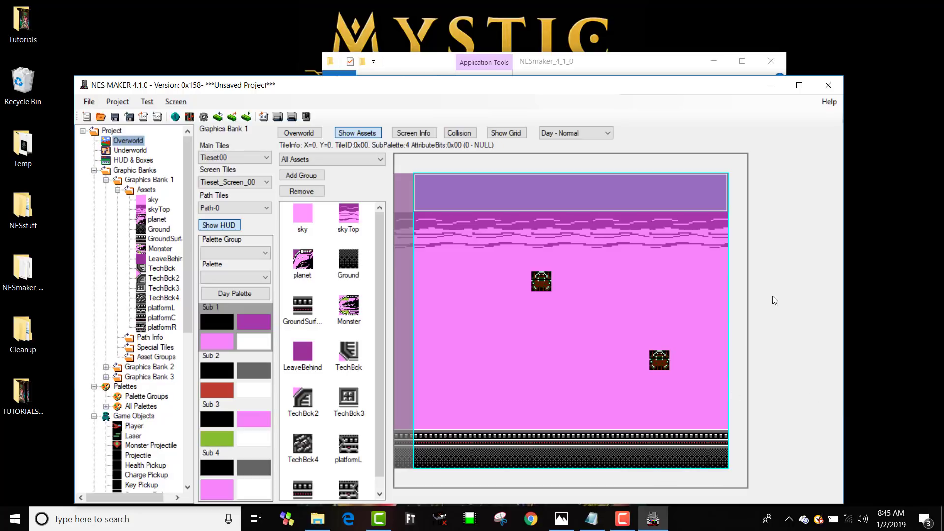
mouse_move(256, 125)
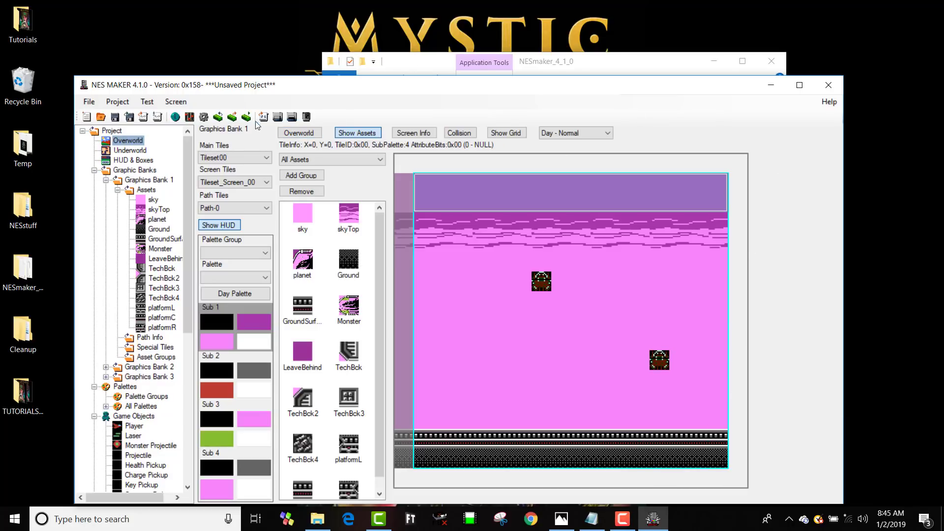
mouse_move(262, 117)
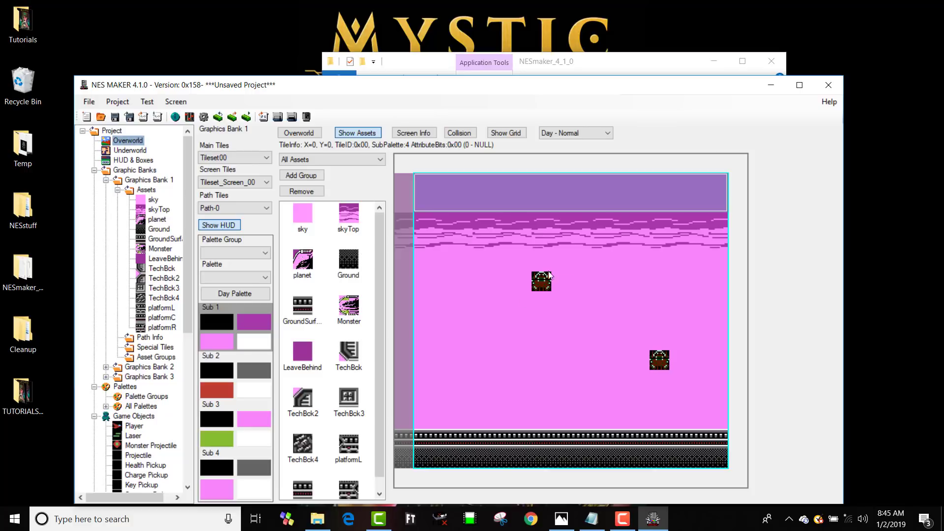
mouse_move(428, 90)
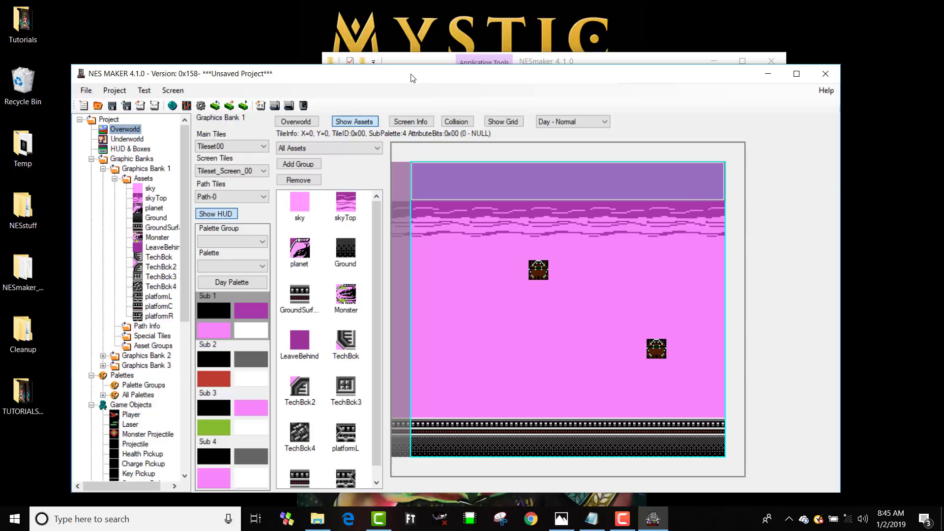
mouse_move(114, 451)
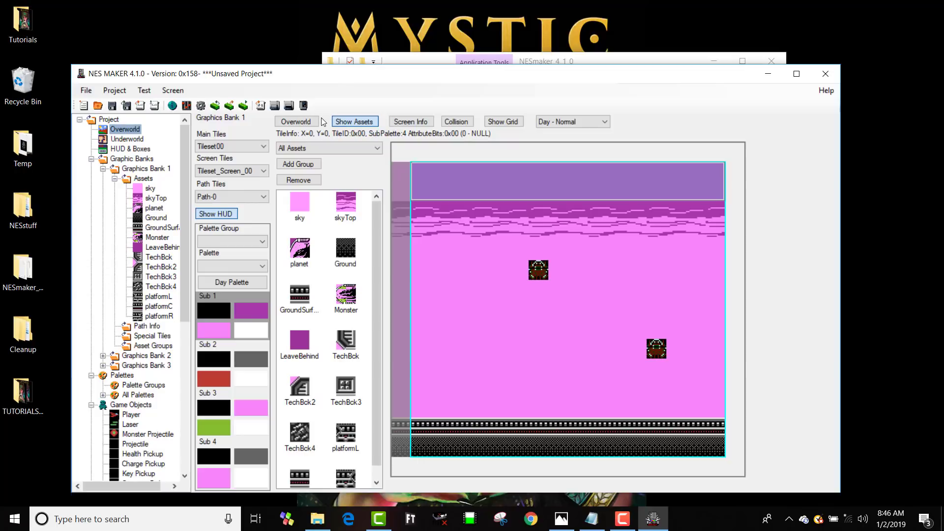
mouse_move(274, 106)
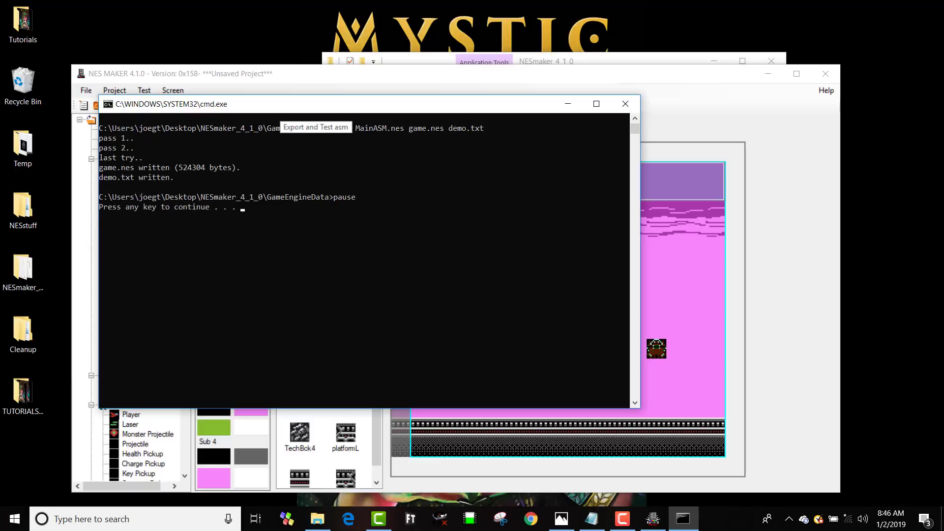
key("enter")
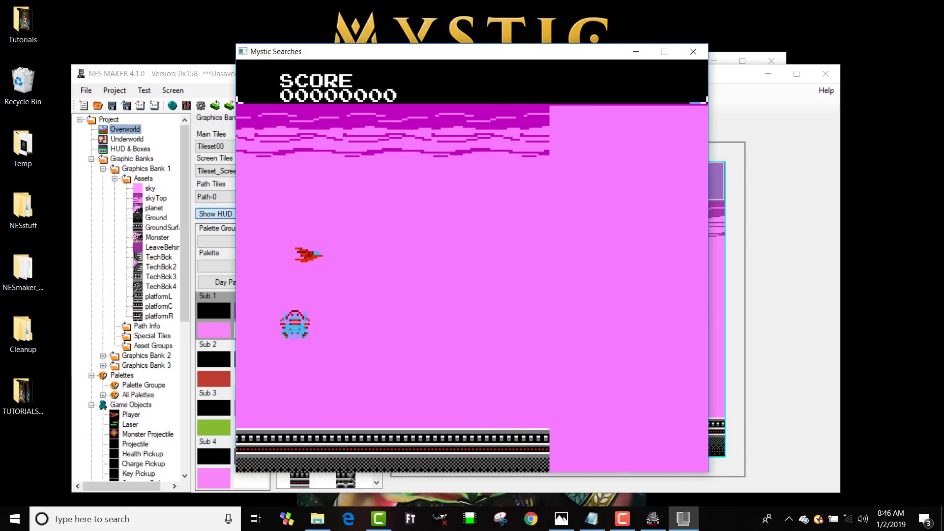
left_click(692, 51)
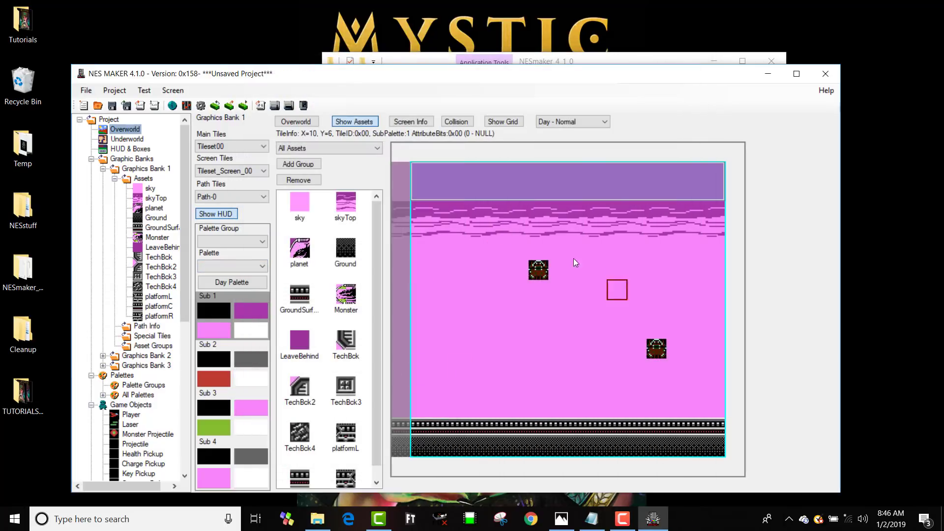
- Set Day Monsters Sub 1 to MonsterPalette 5 on the tech-block screen and confirm
left_click(439, 270)
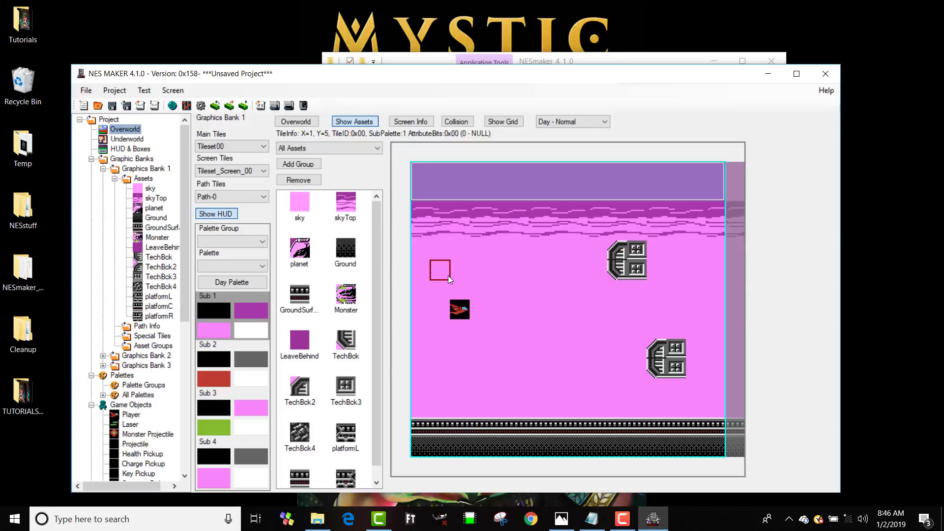
left_click(411, 120)
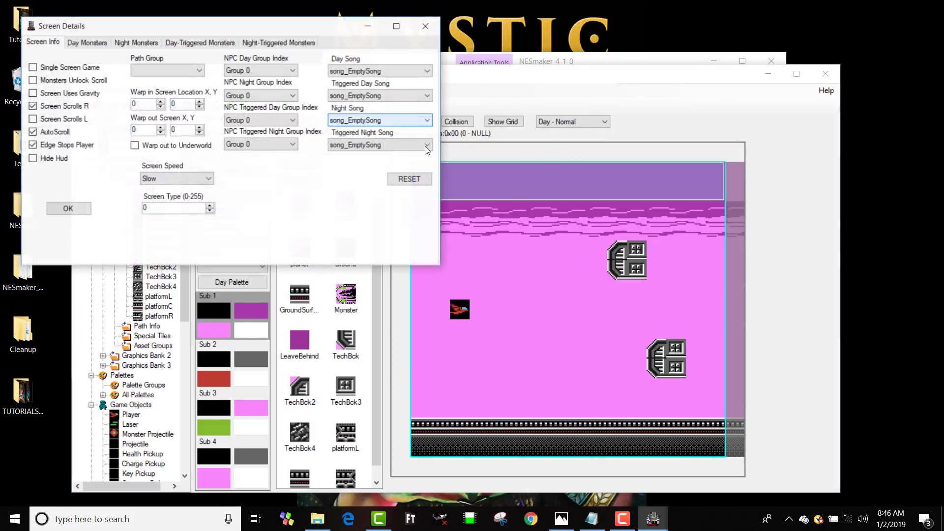
left_click(86, 42)
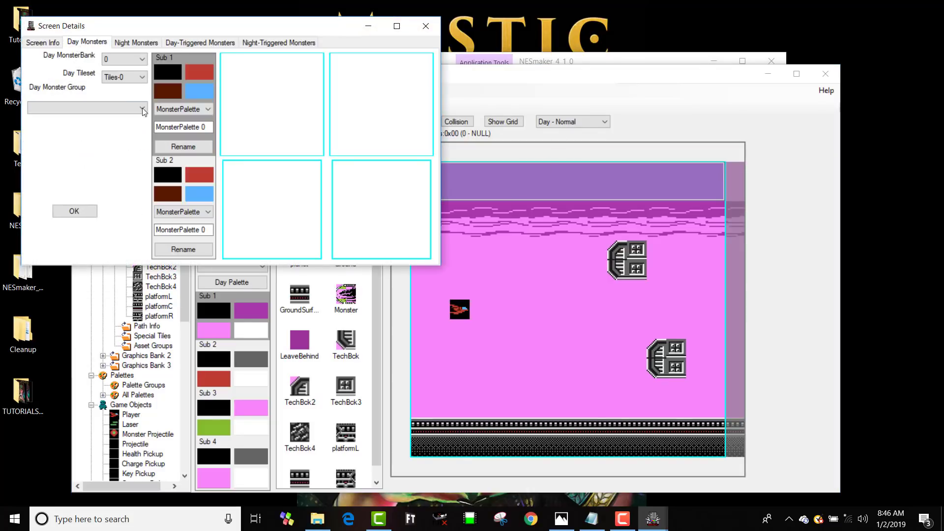
left_click(208, 109)
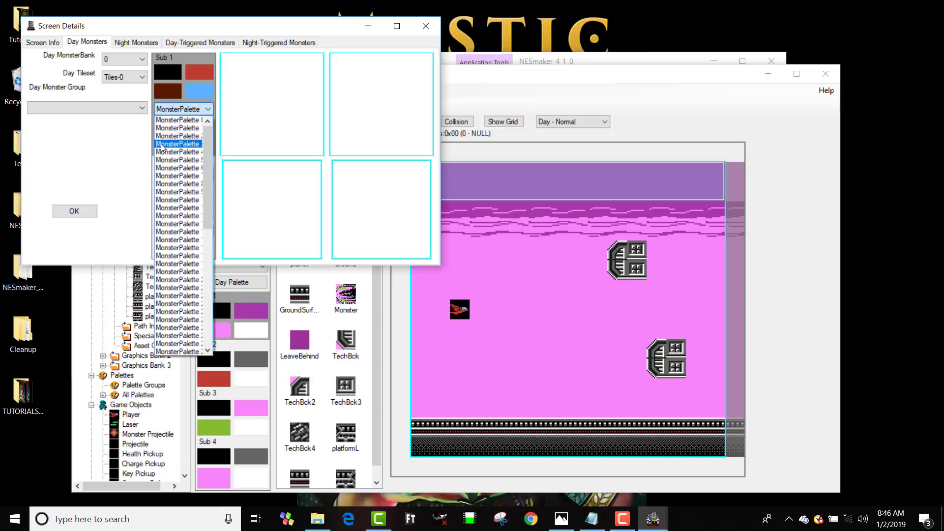
left_click(178, 128)
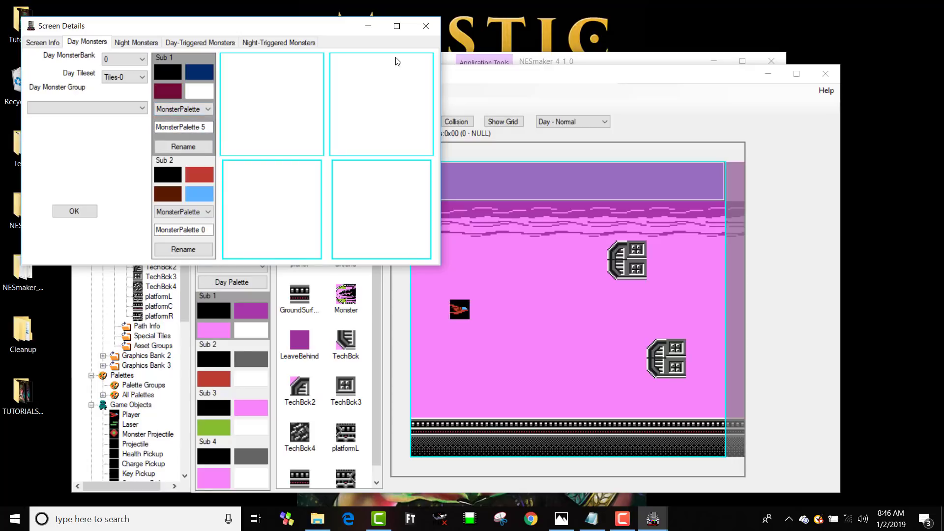
left_click(75, 210)
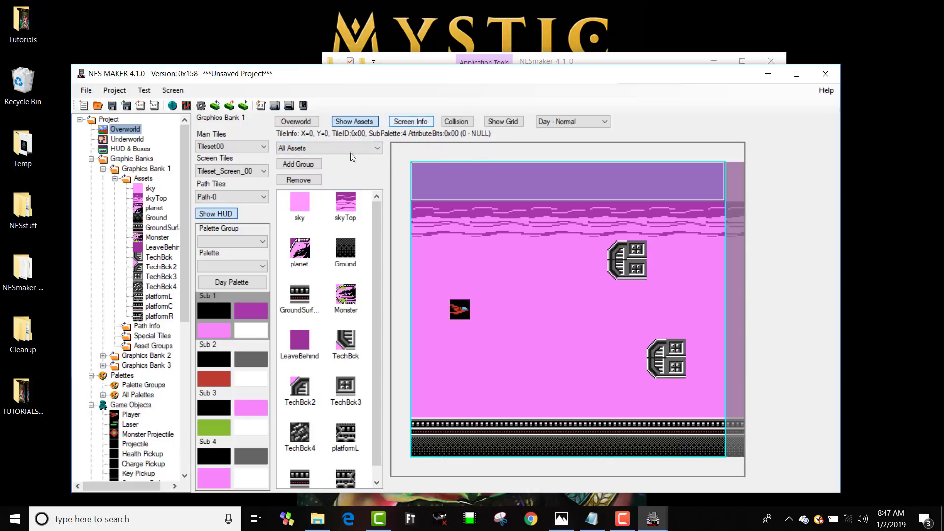
- Reopen the screen's Screen Info to verify and close it again
left_click(410, 121)
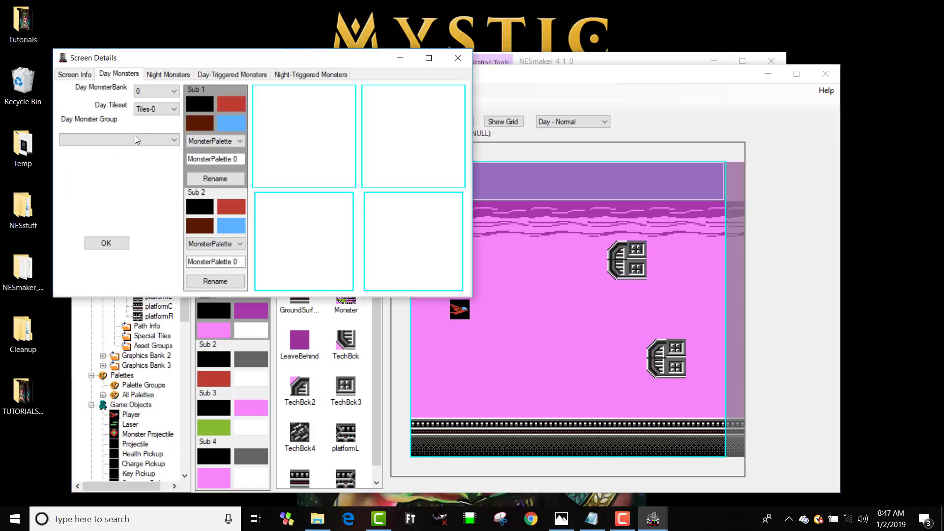
left_click(240, 141)
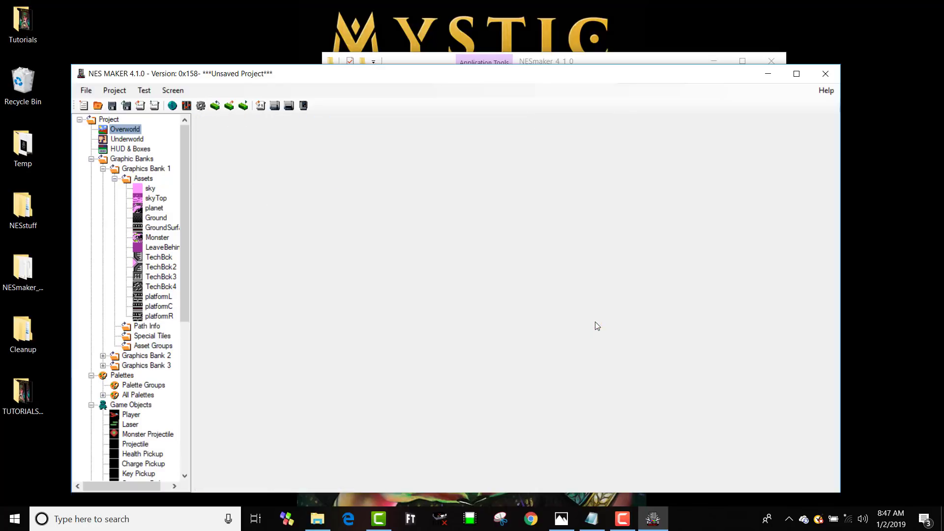
- Set the Player object's right-facing Melee X Offset to 20 and Y Offset to 15
double_click(125, 128)
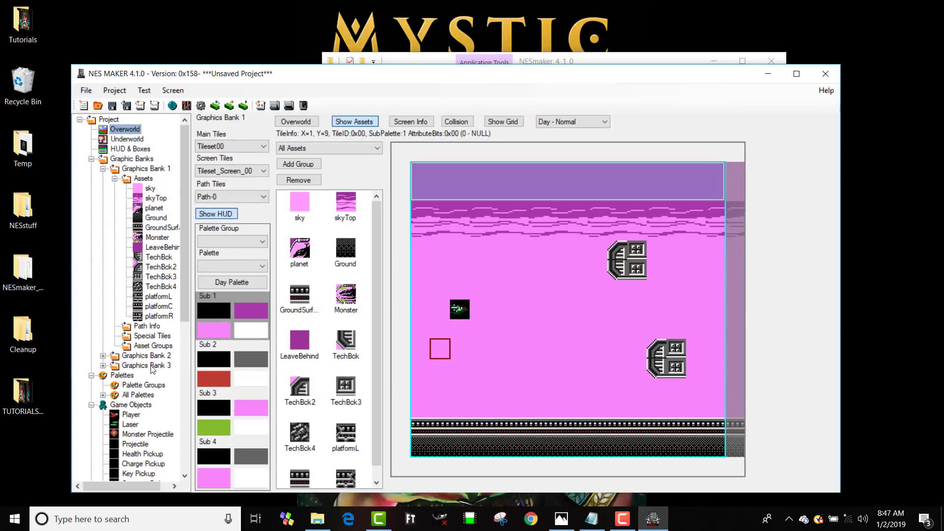
left_click(131, 404)
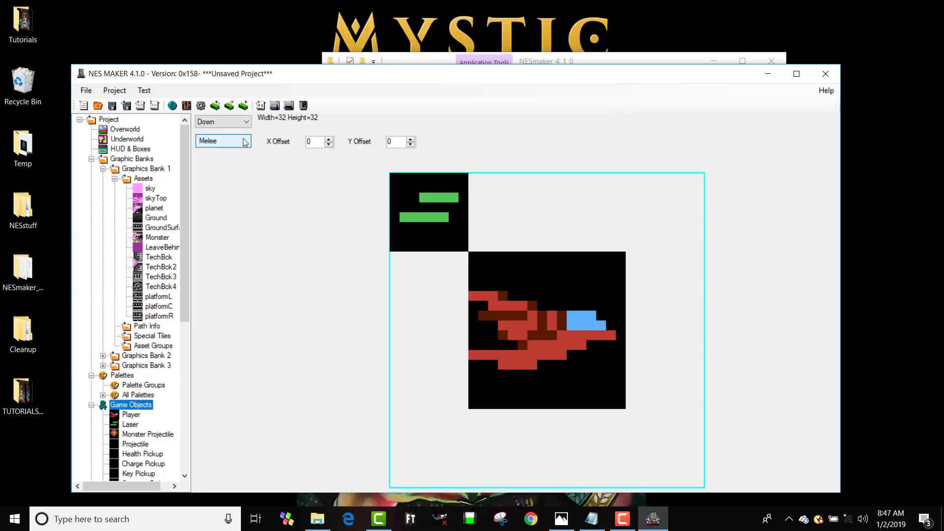
left_click(223, 121)
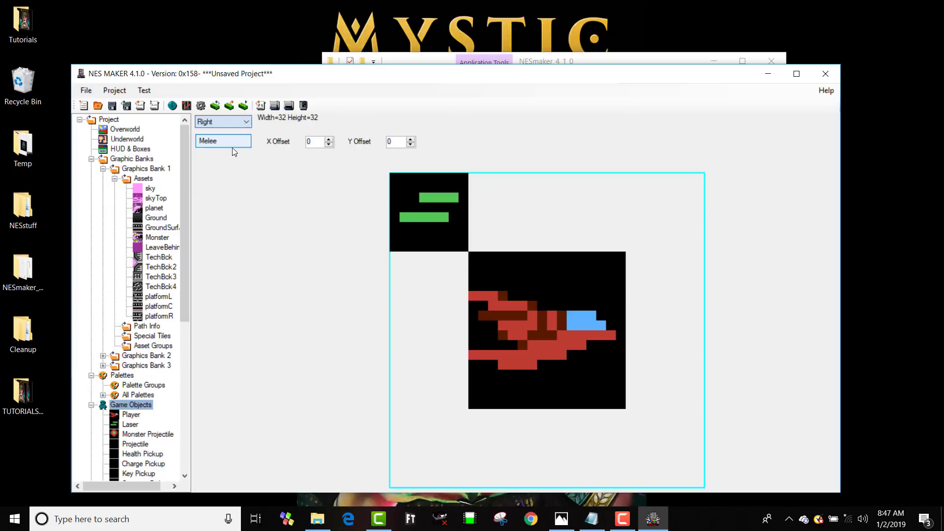
left_click(315, 142)
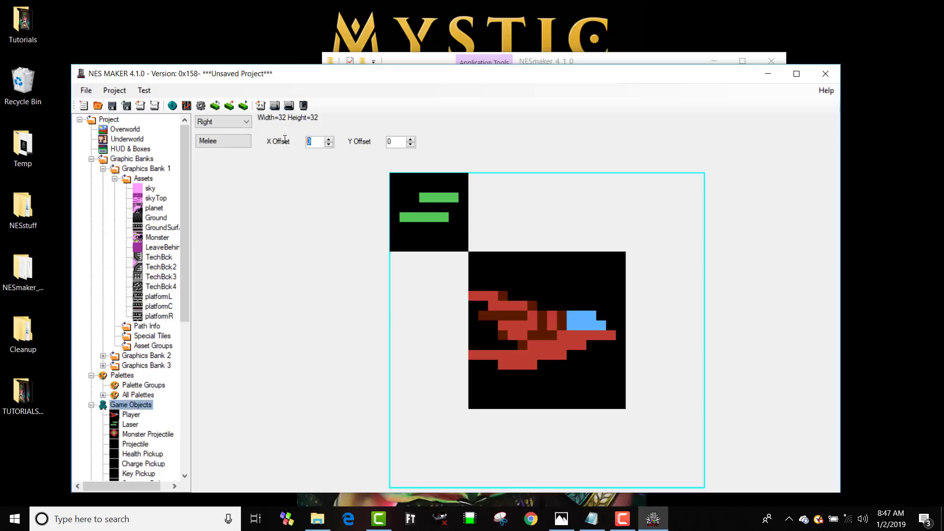
type("24")
left_click(396, 141)
type("16")
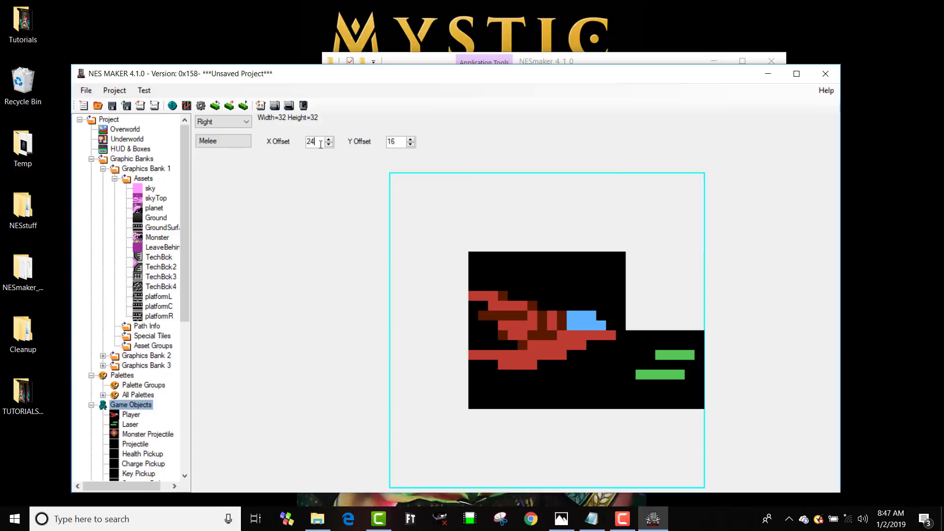
left_click(328, 145)
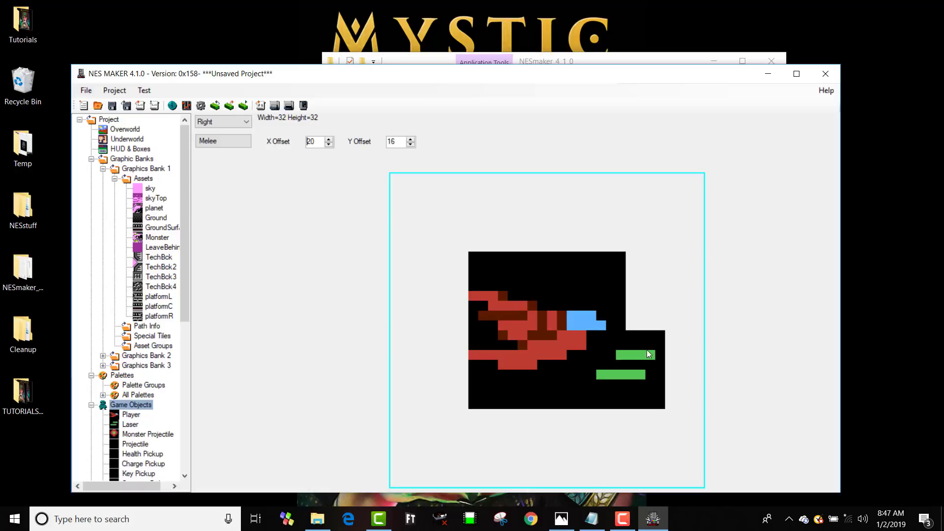
mouse_move(342, 158)
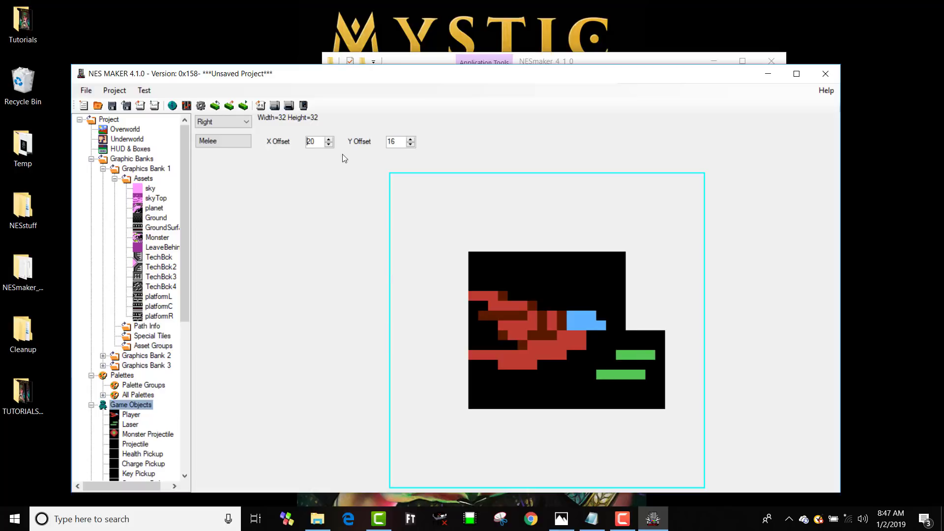
left_click(411, 145)
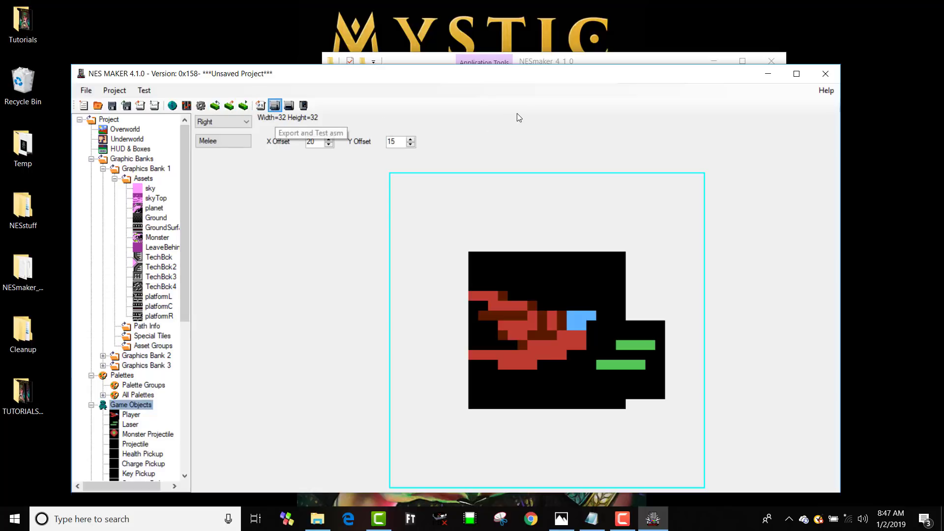
- Export and Test the game with the adjusted laser, then close the emulator
left_click(310, 133)
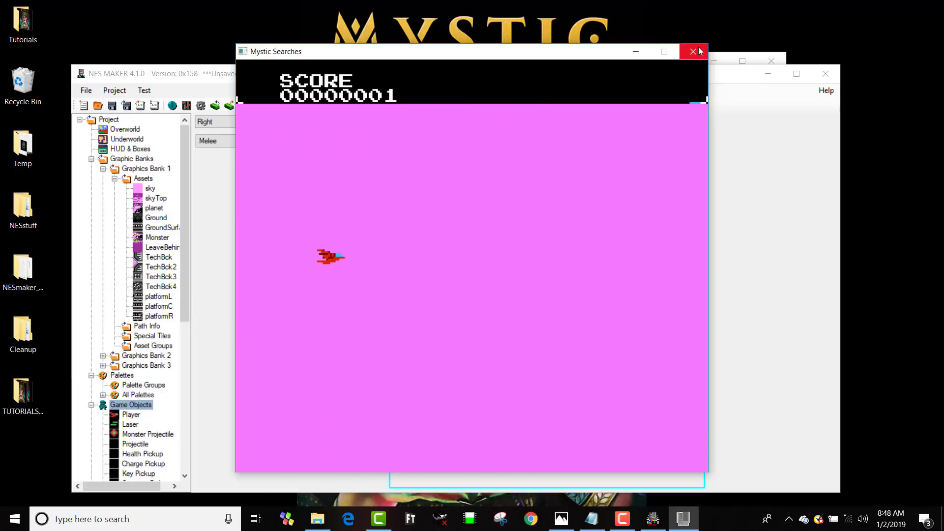
left_click(693, 51)
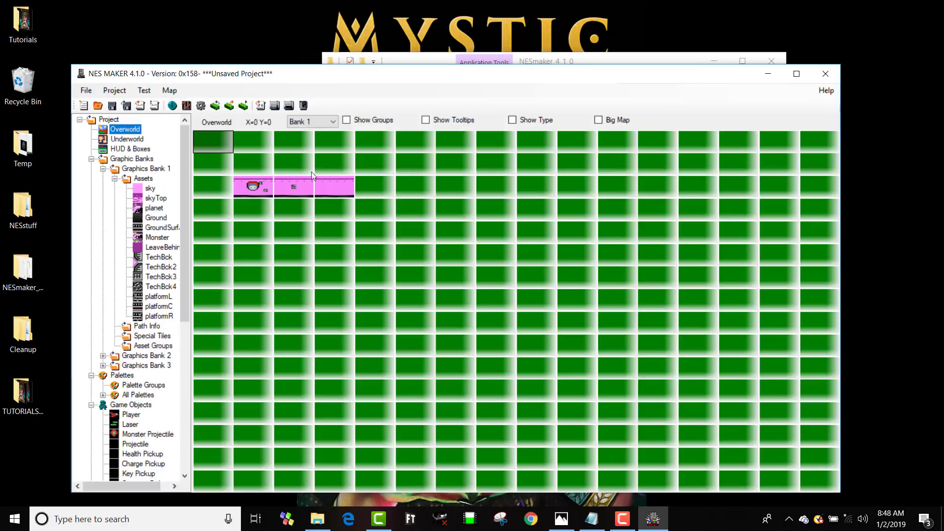
- Open the copied boss screen, reset its monster placements and paint the Monster graphic at the right edge
left_click(334, 186)
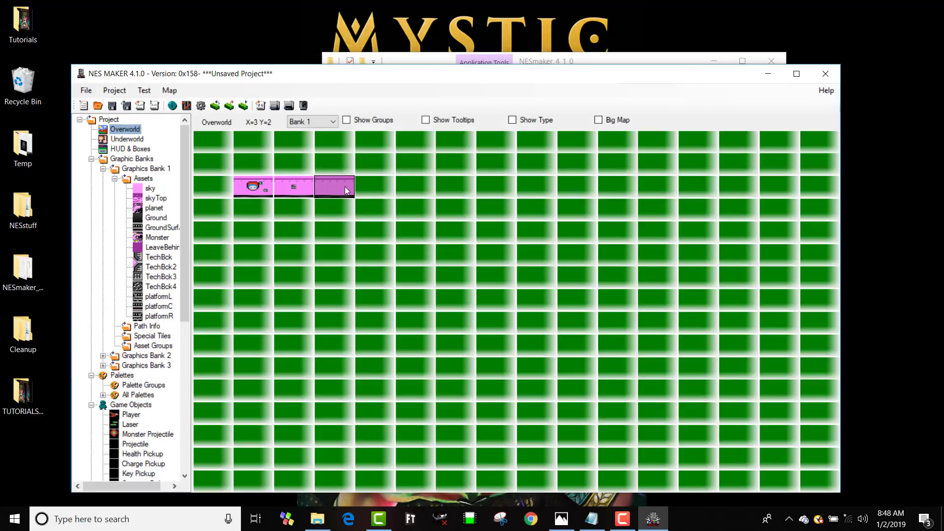
mouse_move(338, 198)
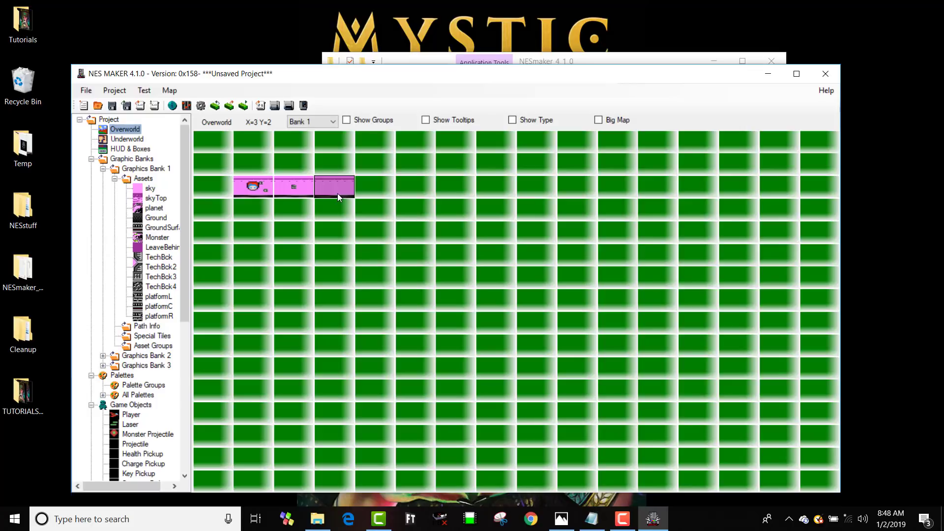
left_click(374, 186)
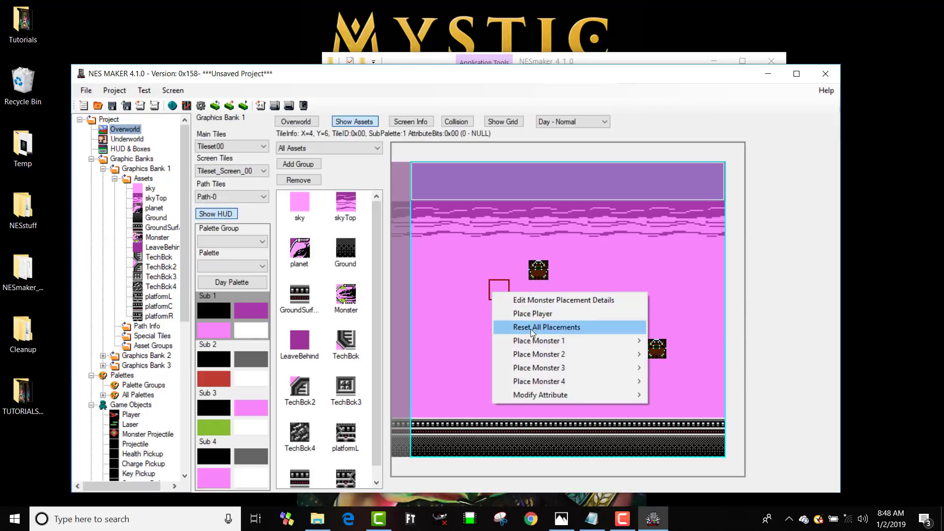
left_click(546, 326)
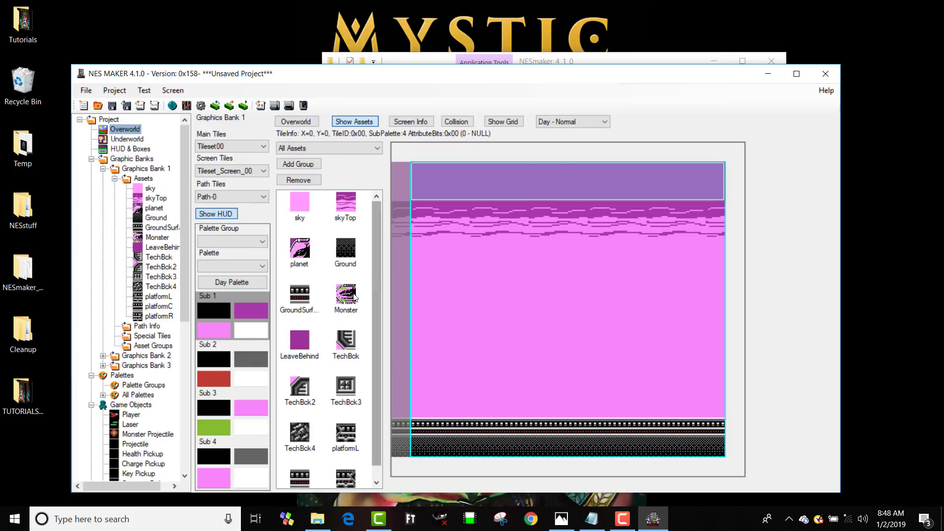
left_click(695, 292)
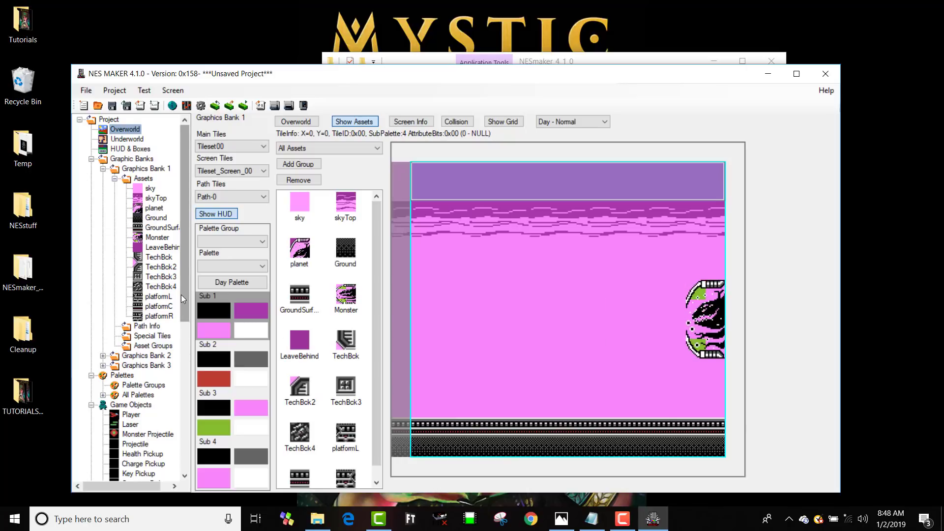
mouse_move(272, 415)
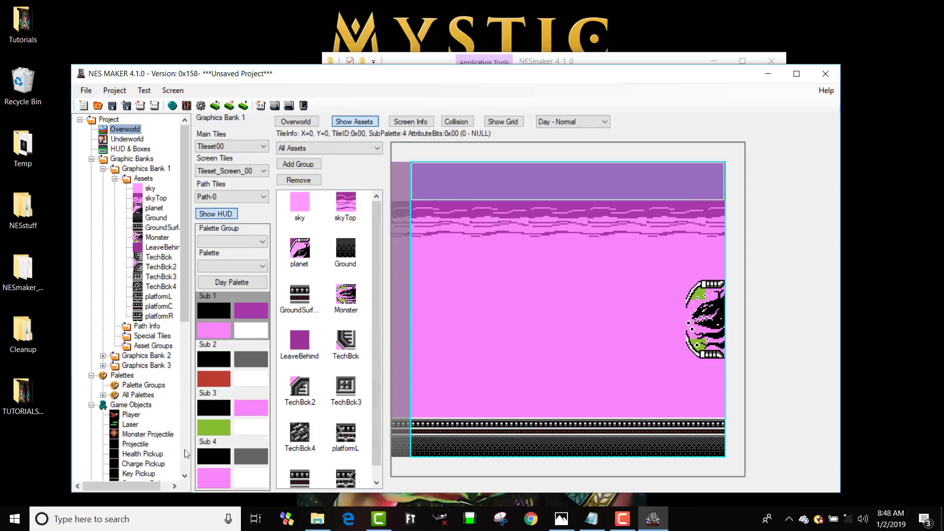
mouse_move(270, 448)
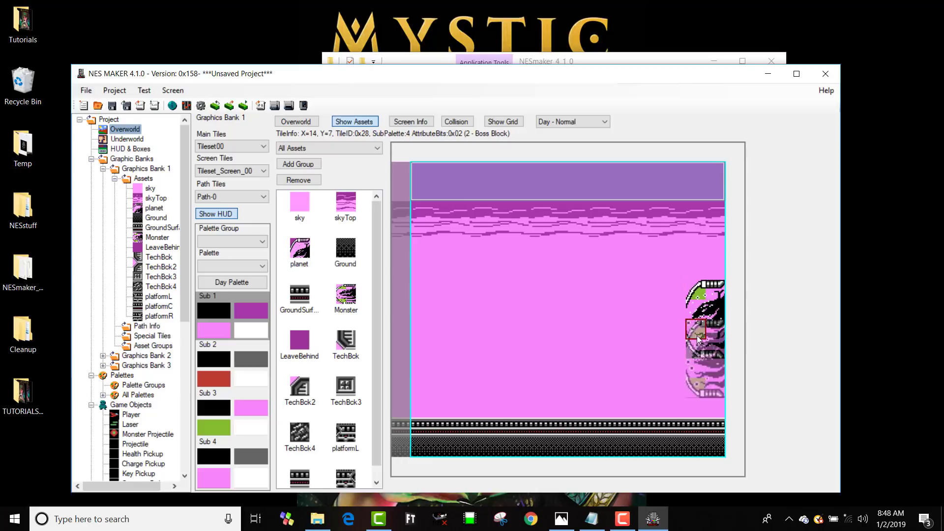
- Apply Sub 4 palette over the boss tiles so the boss shows green
left_click(697, 350)
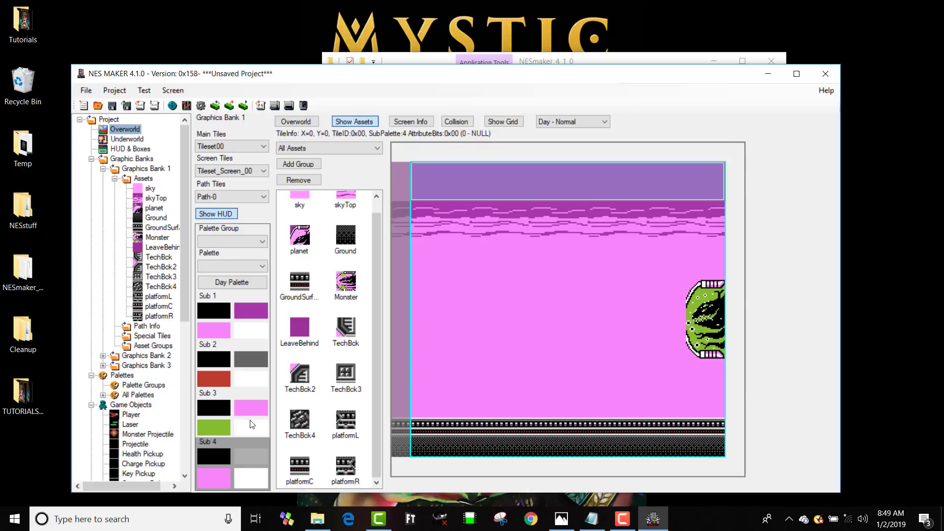
left_click(696, 306)
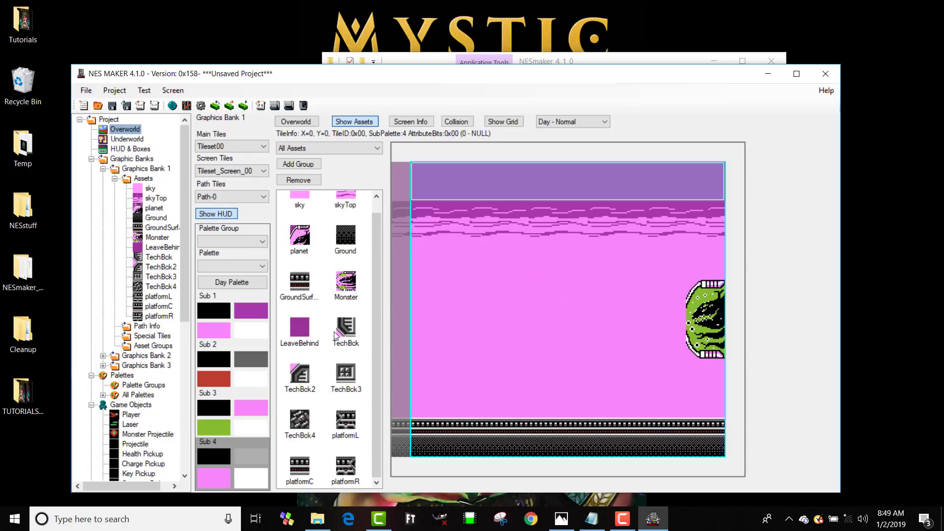
- Paint stacked TechBck blocks above and below the boss to form a fortress wall
left_click(695, 269)
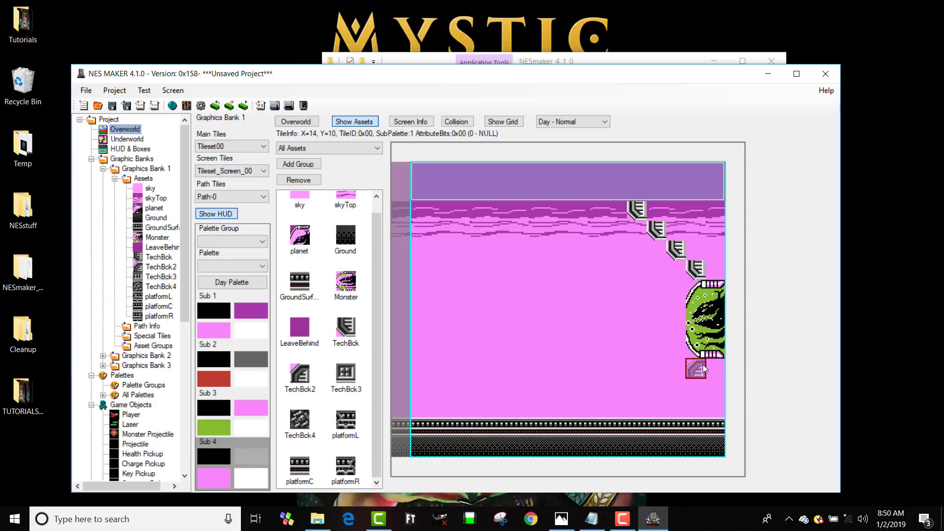
left_click(655, 408)
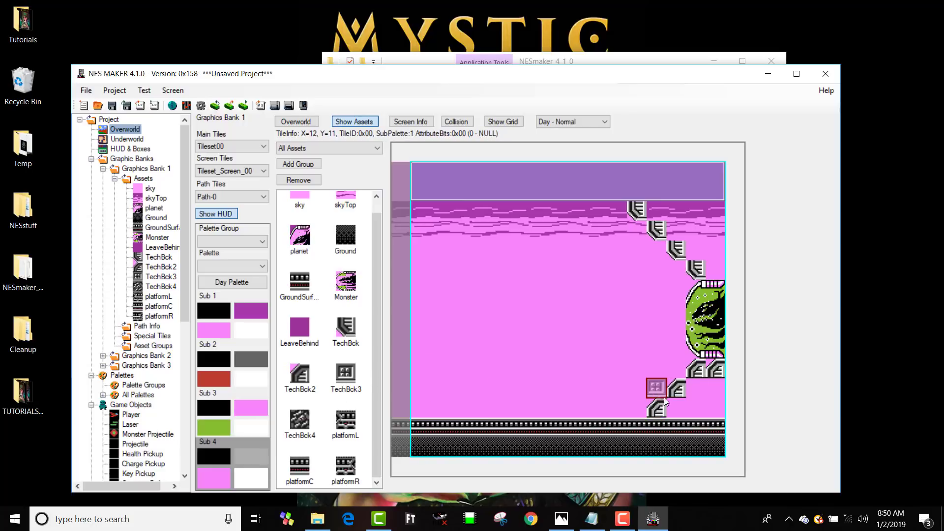
left_click(715, 387)
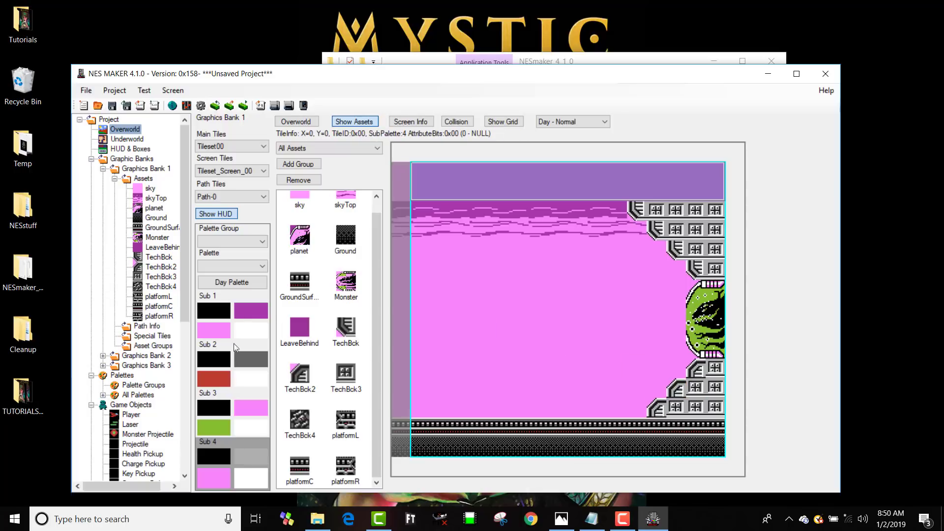
mouse_move(107, 271)
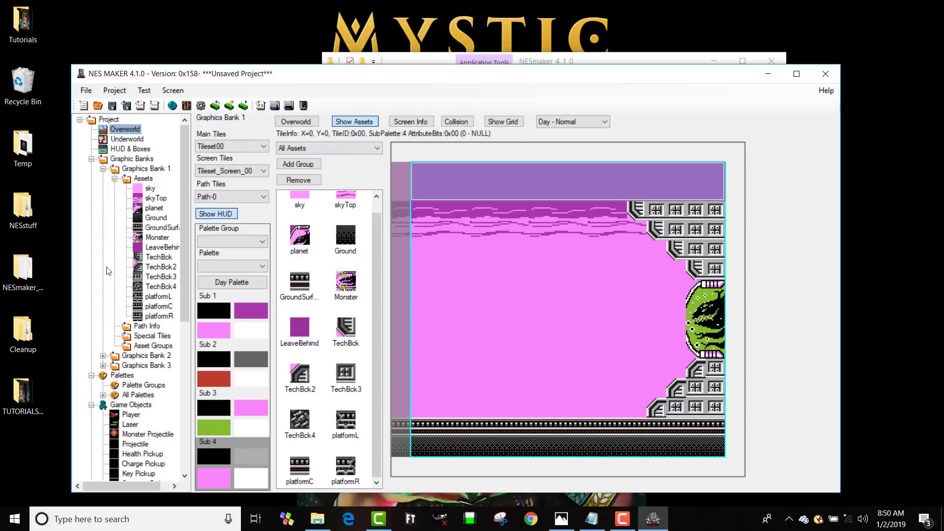
scroll("down", 3)
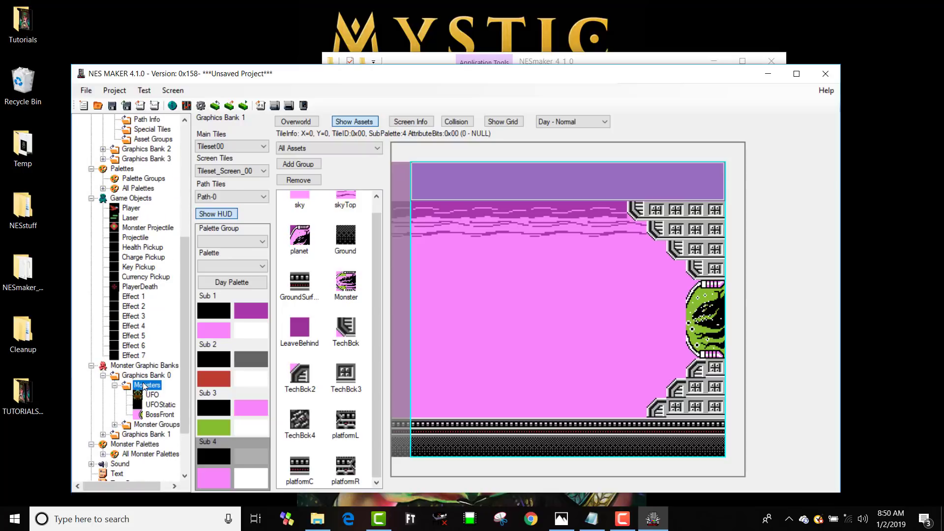
- Create a new monster group named 'bos' for the BossFront monster in Monster Groups
left_click(156, 425)
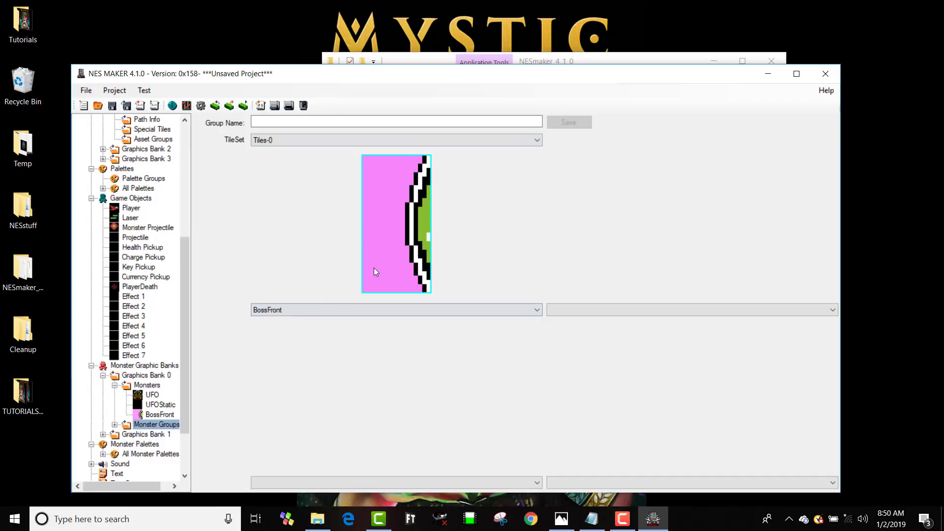
left_click(396, 122)
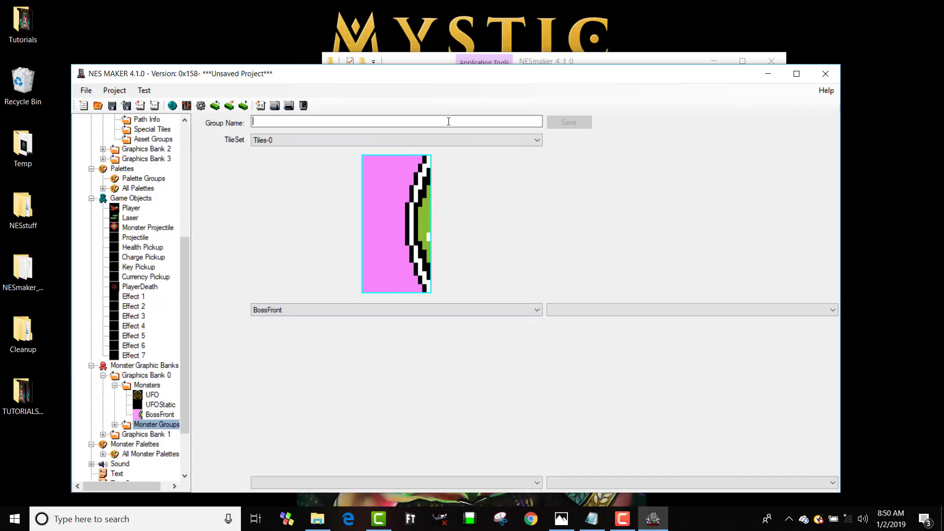
type("bos")
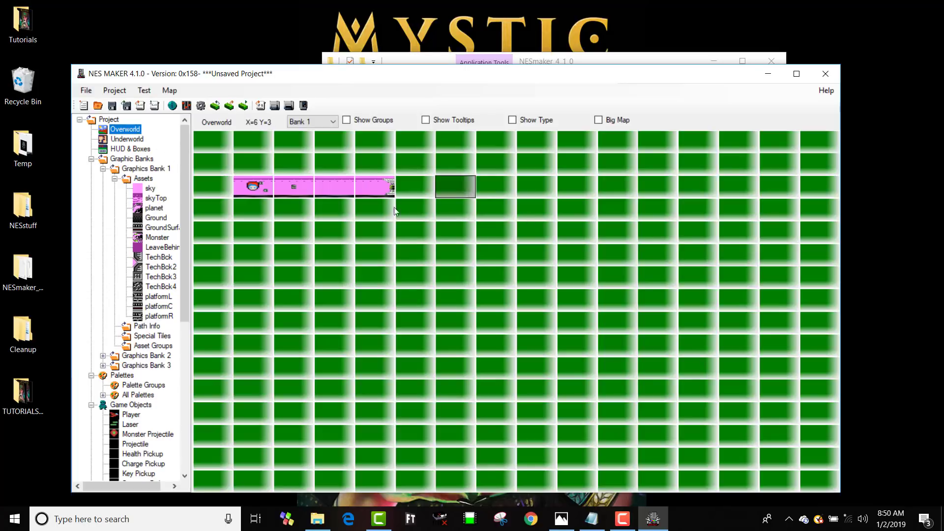
- Assign the bossFront day monster group to the boss screen in its Screen Info
double_click(454, 186)
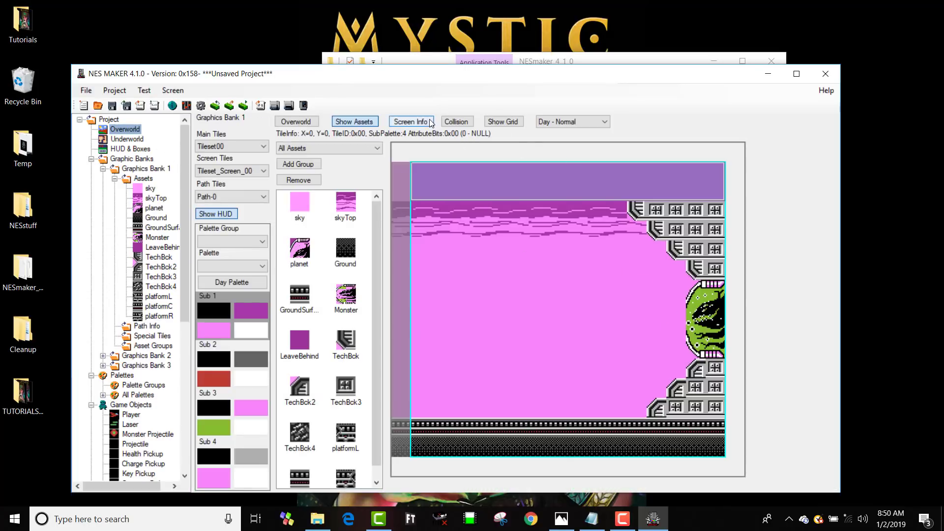
left_click(411, 121)
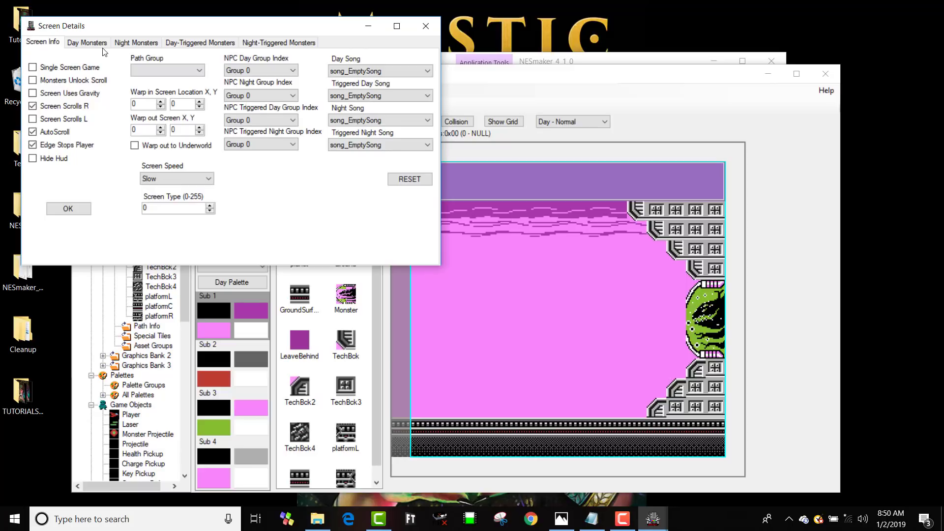
left_click(86, 42)
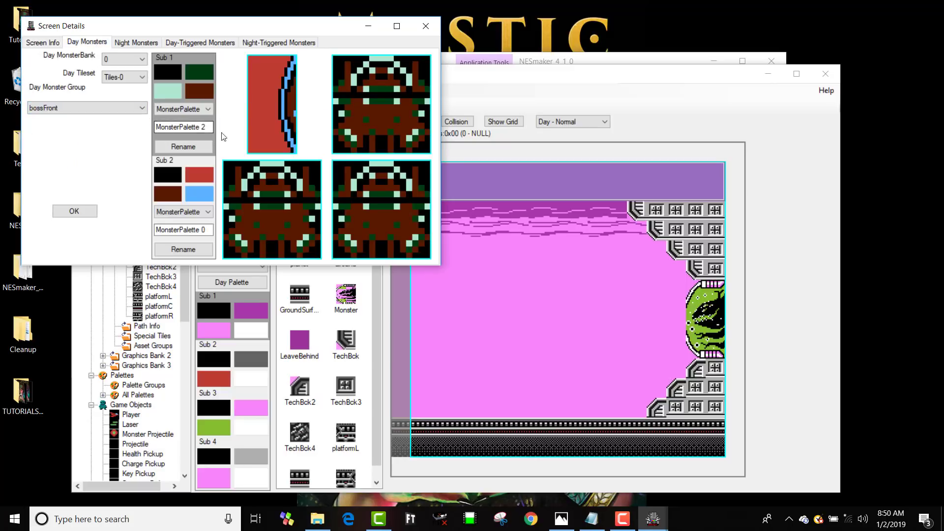
left_click(183, 109)
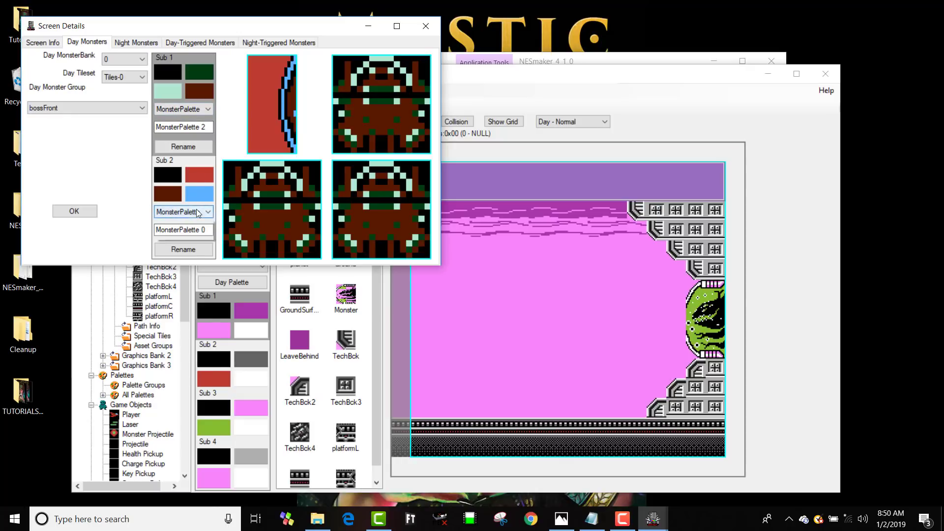
- Set the second day-monster subpalette to MonsterPalette 4 and confirm the screen settings
left_click(180, 212)
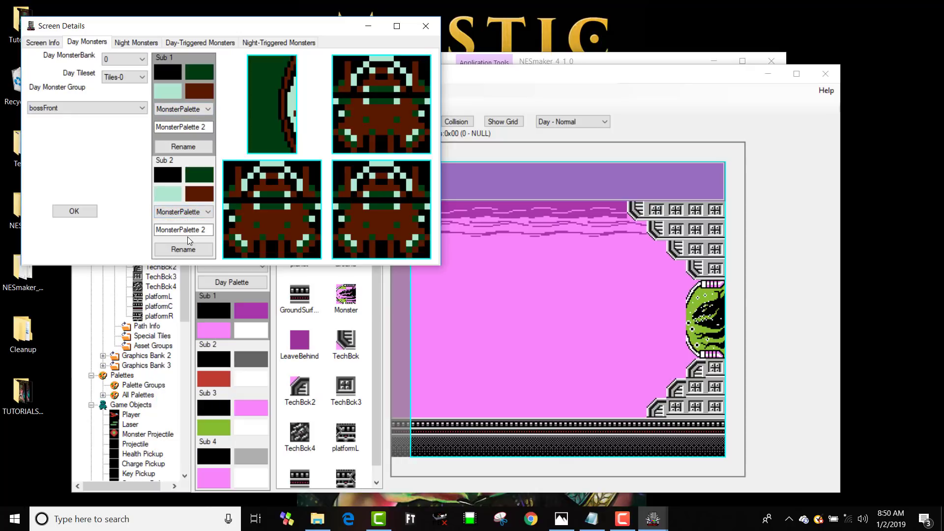
left_click(184, 212)
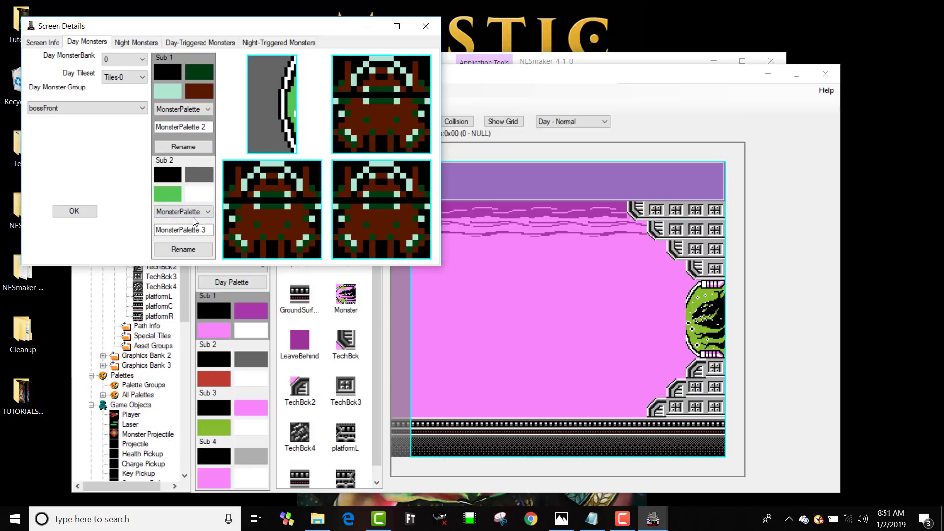
left_click(181, 211)
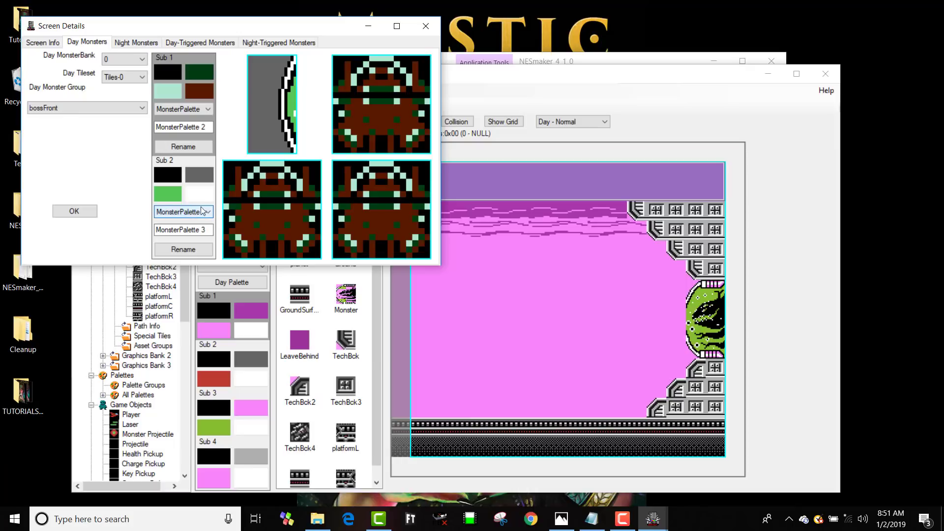
left_click(206, 212)
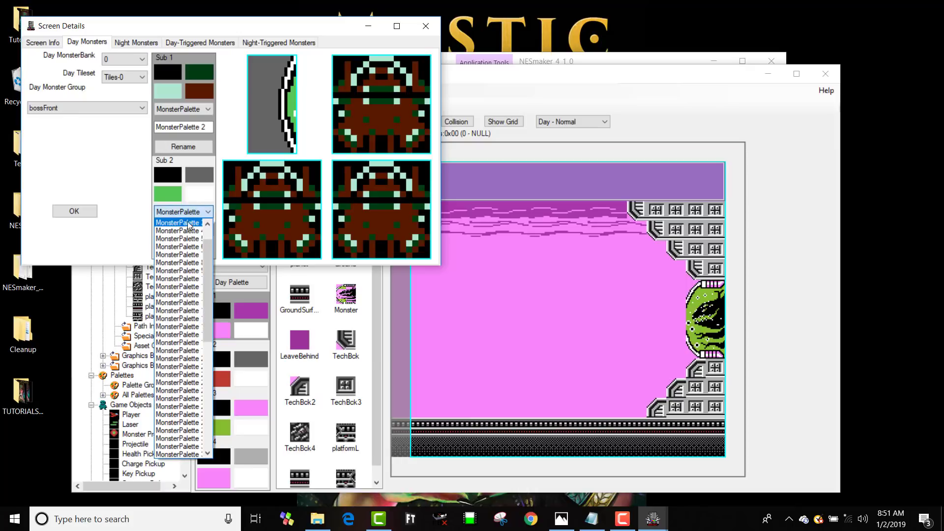
left_click(183, 221)
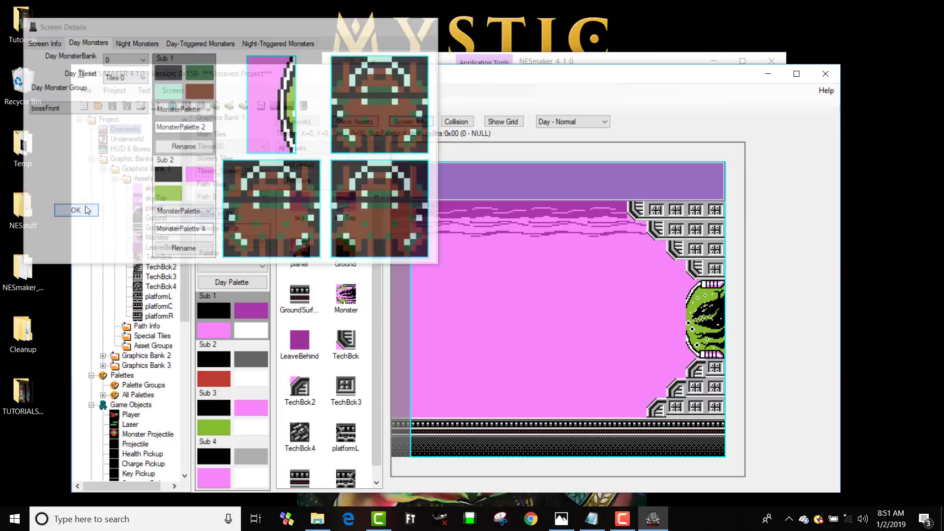
left_click(74, 210)
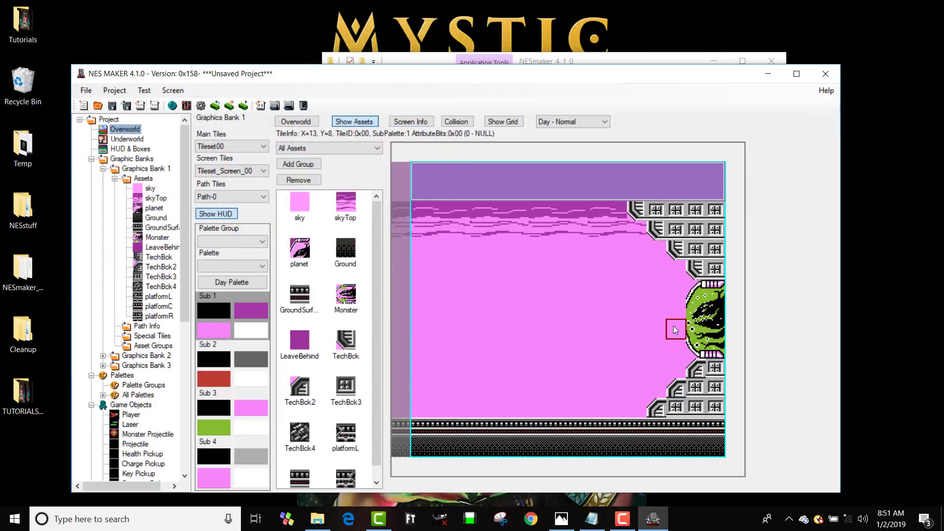
- Place BossFront as Monster 1 near the boss at the screen's right edge
right_click(675, 329)
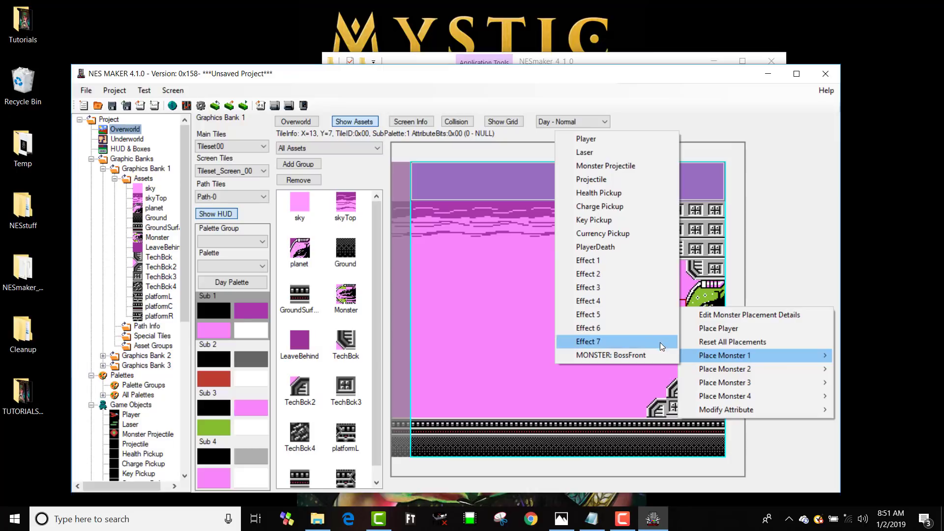
left_click(725, 355)
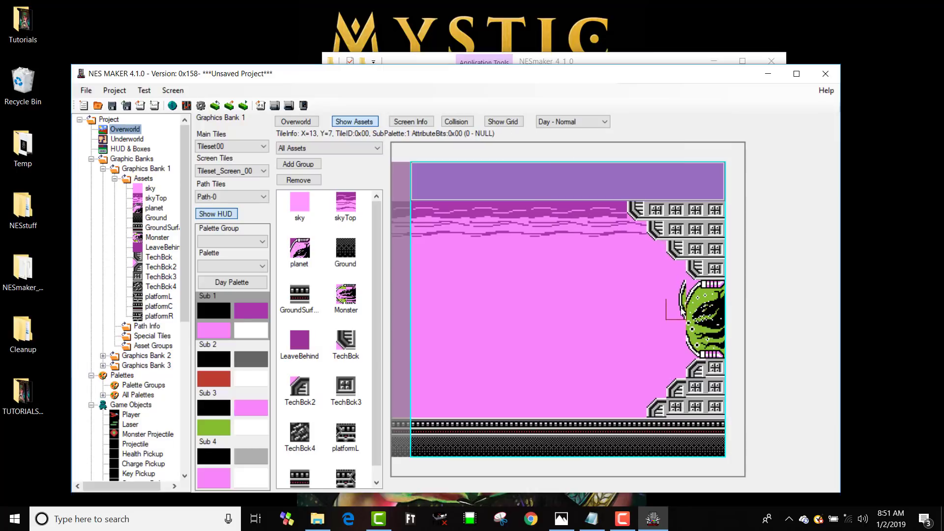
right_click(679, 311)
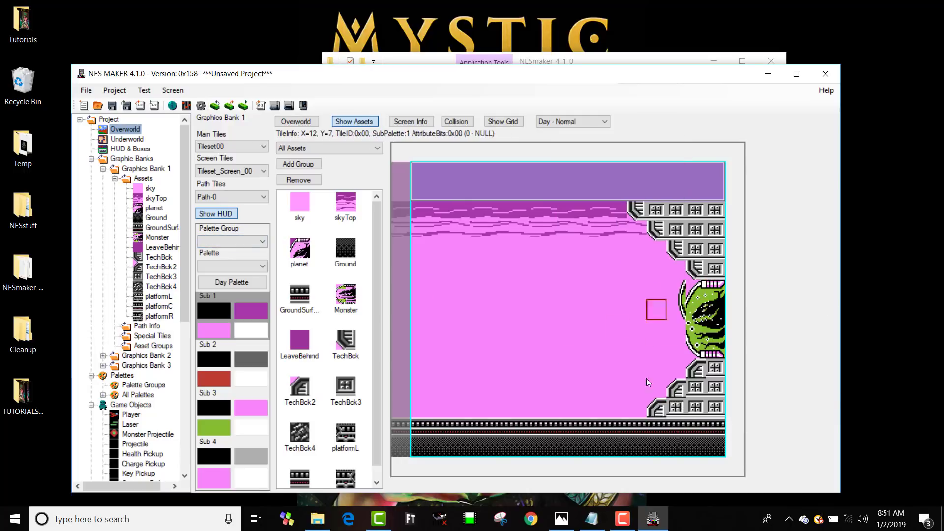
left_click(675, 329)
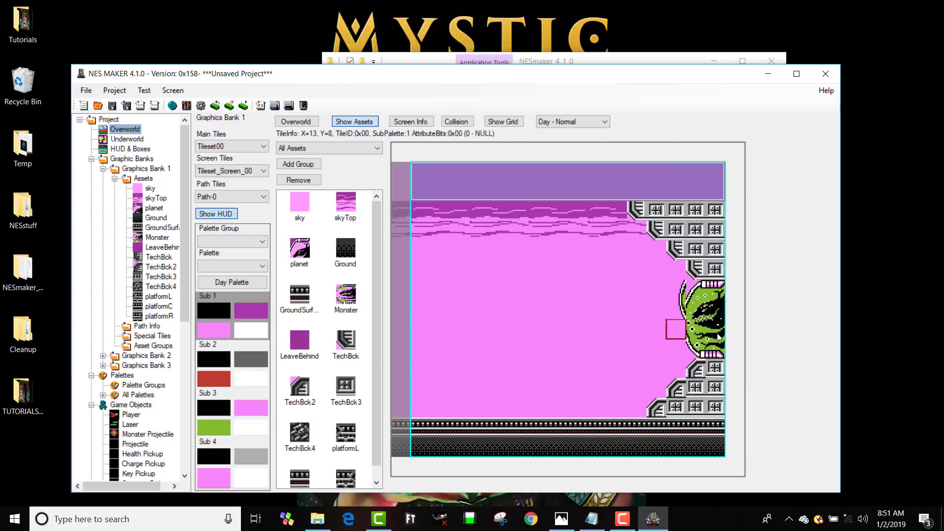
- Nudge the BossFront placement so it sits beside the green boss graphic
left_click(714, 307)
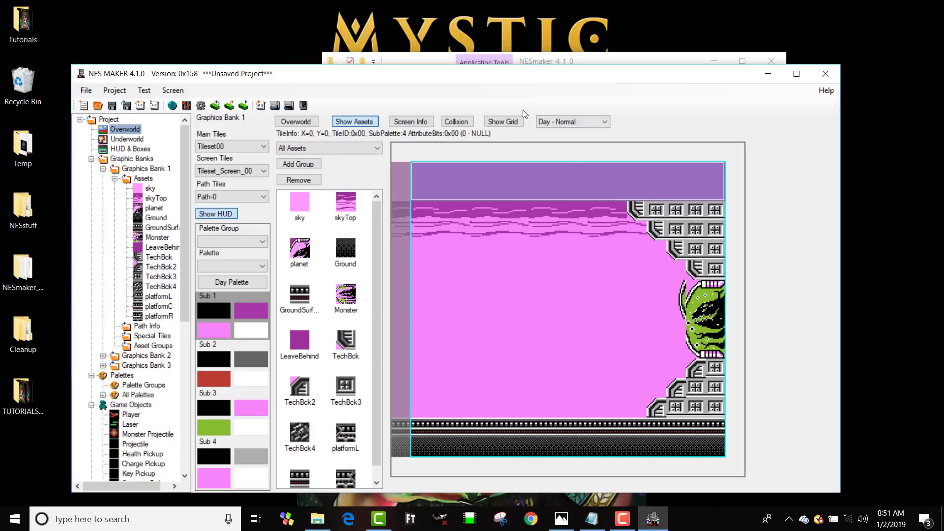
left_click(715, 304)
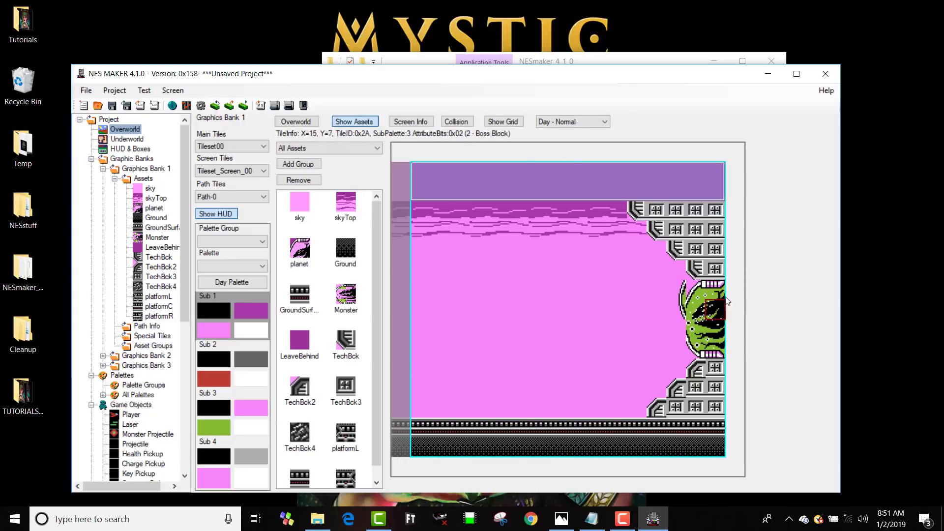
left_click(717, 309)
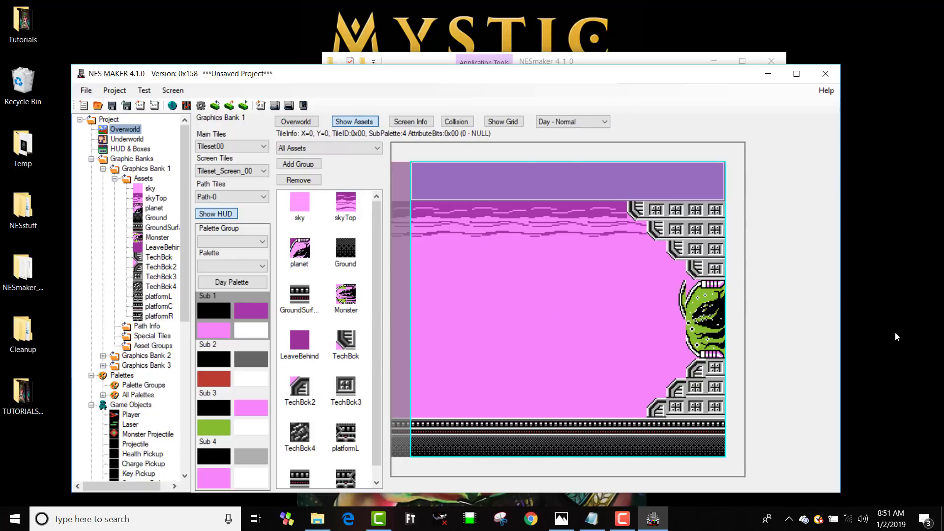
mouse_move(586, 377)
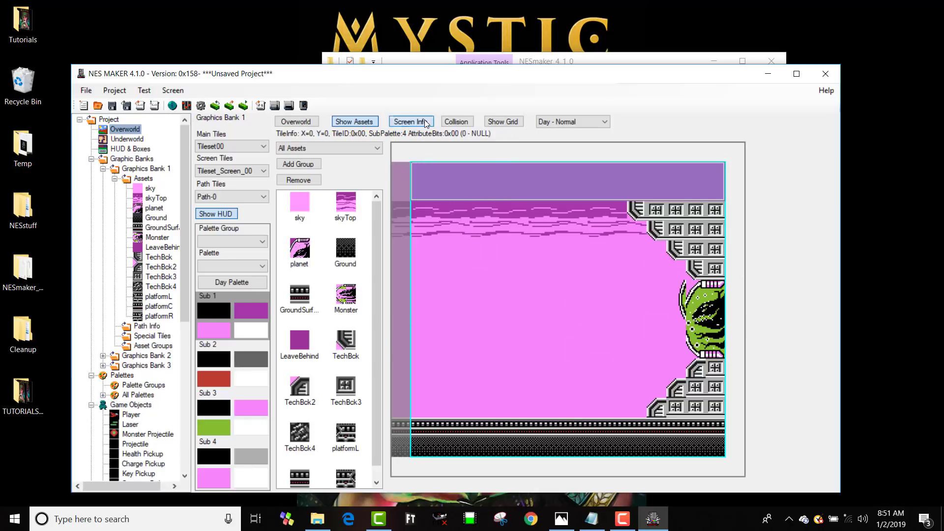
- Enable Monsters Unlock Scroll on the boss screen, keeping Scrolls R and AutoScroll, and close its details
left_click(411, 121)
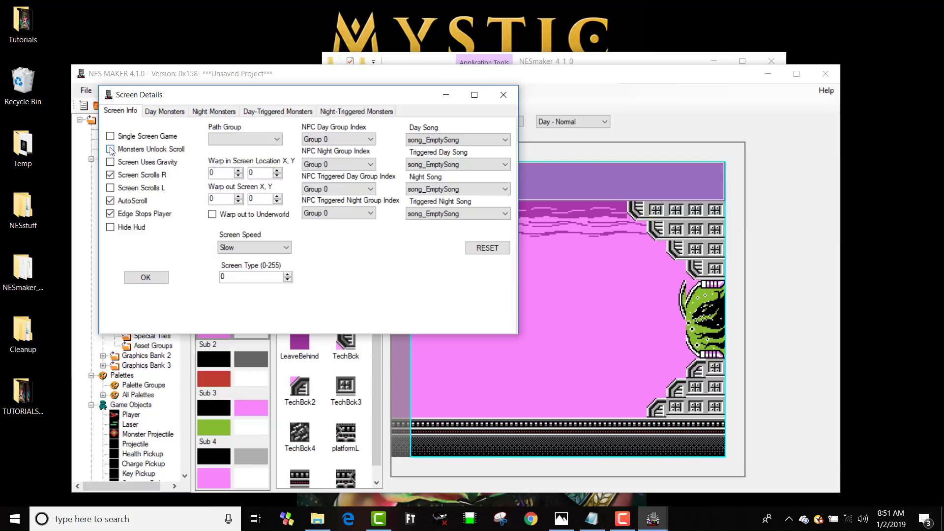
left_click(110, 148)
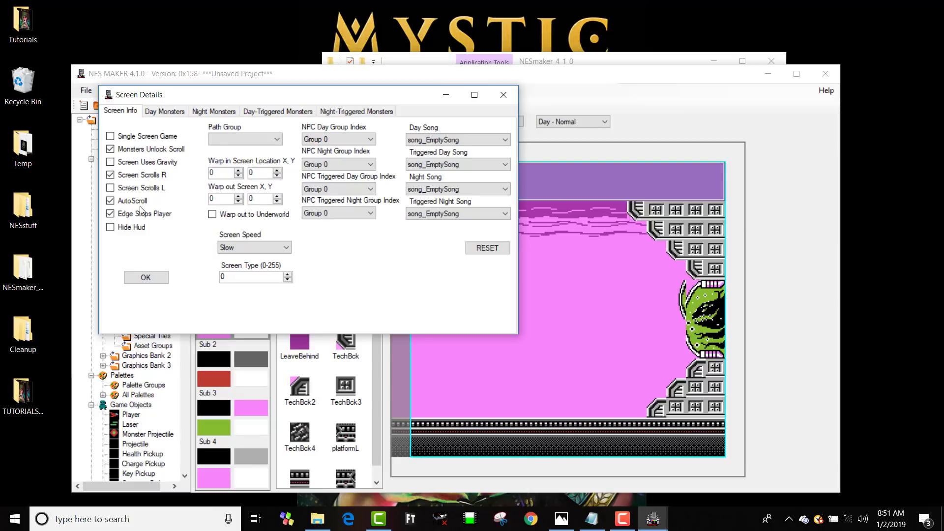
left_click(110, 148)
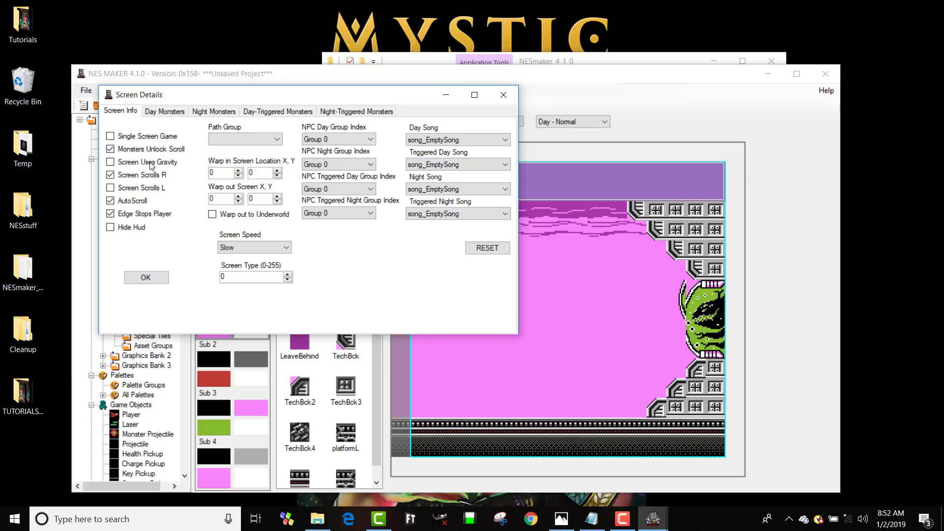
left_click(110, 162)
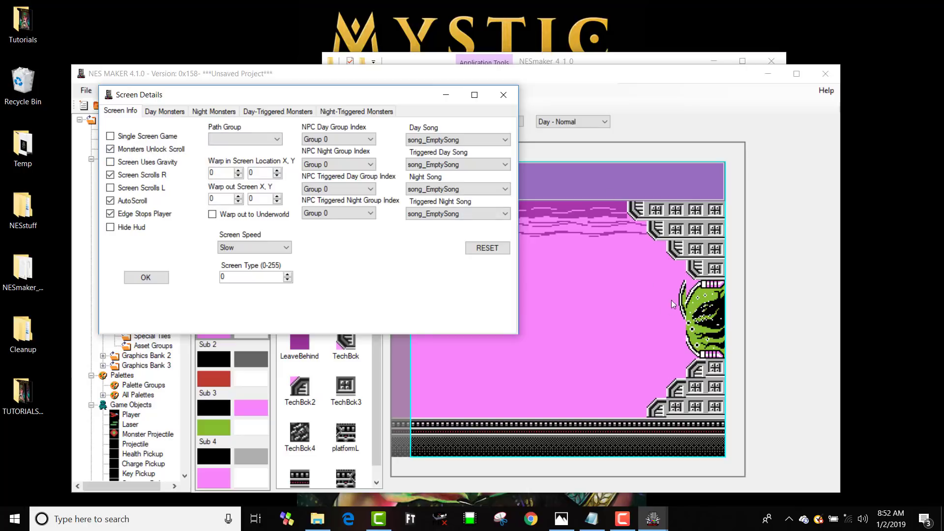
mouse_move(338, 181)
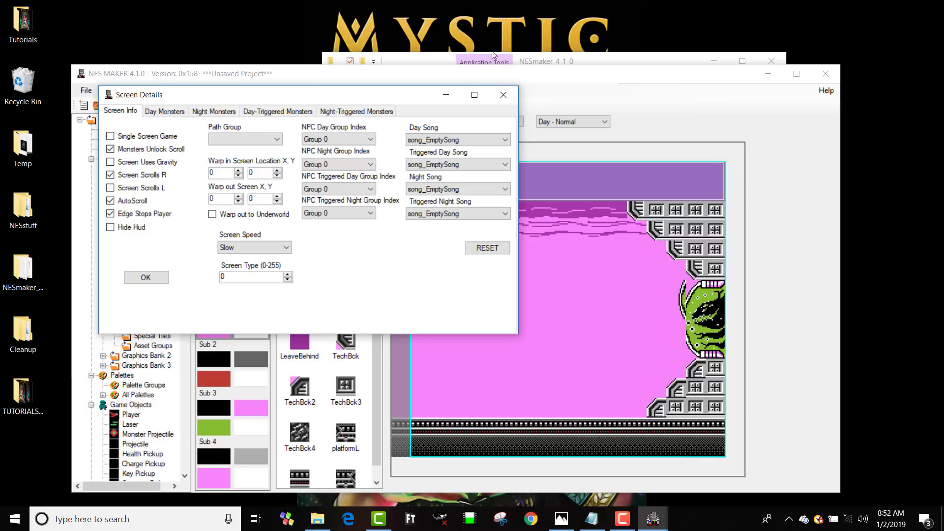
mouse_move(503, 94)
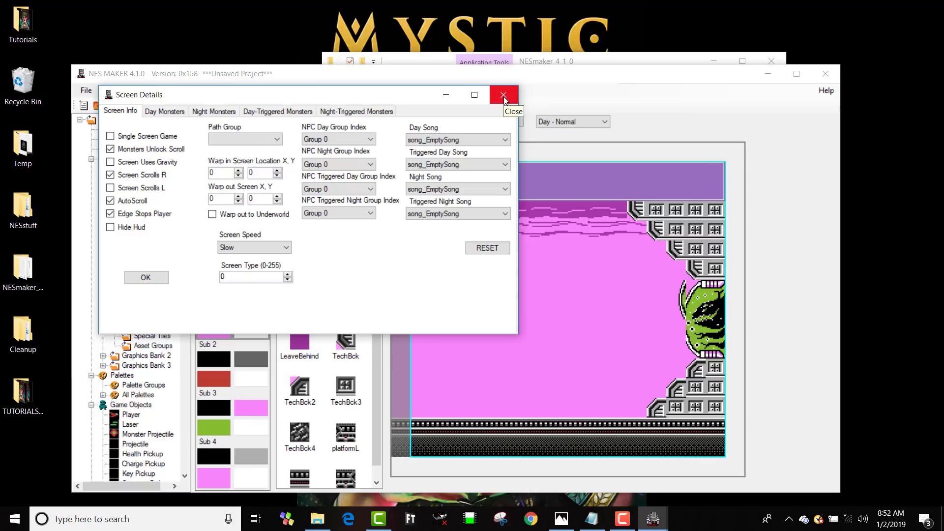
left_click(503, 94)
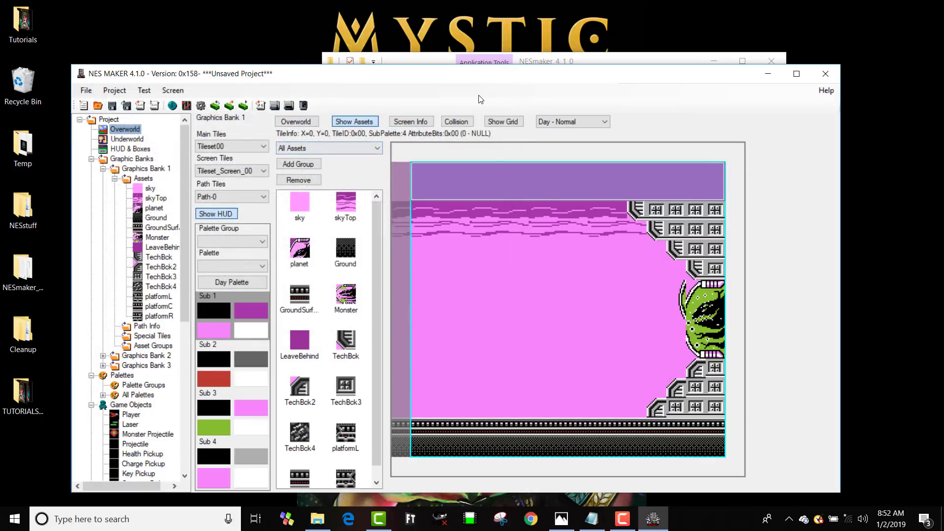
left_click(296, 121)
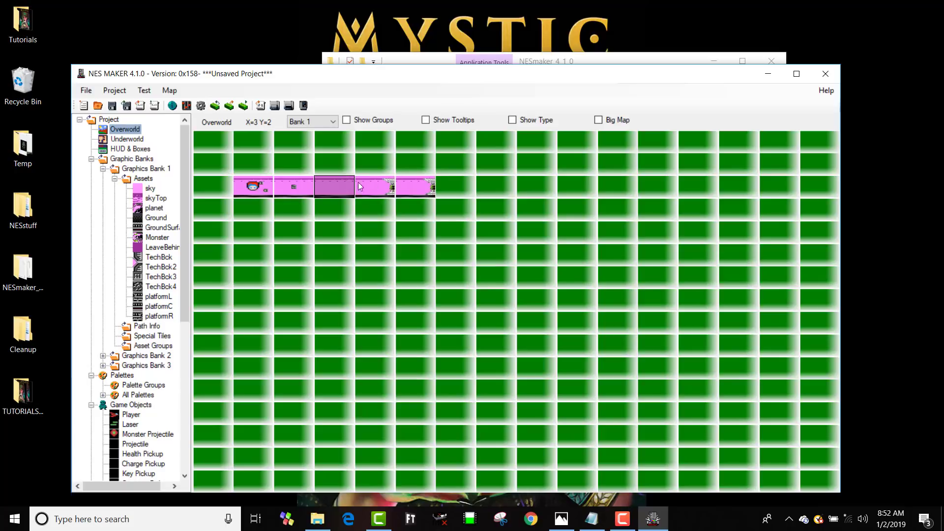
left_click(374, 187)
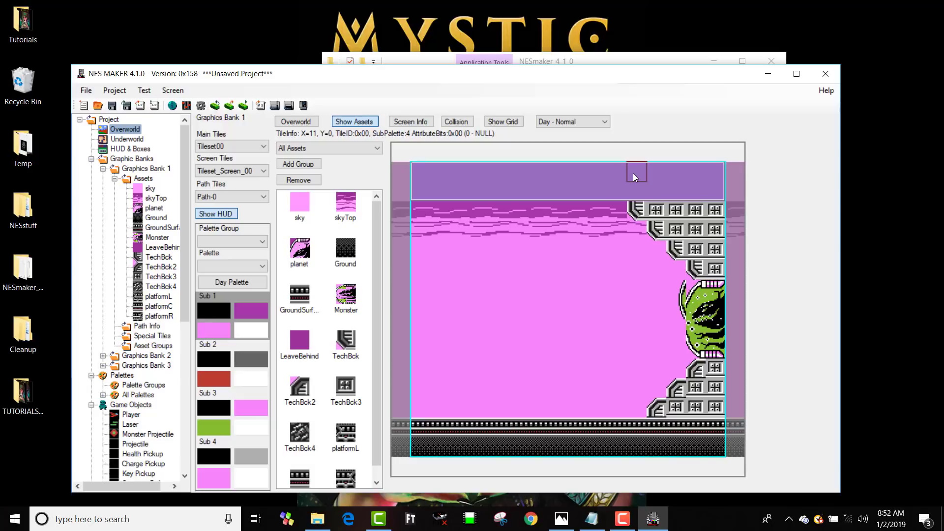
mouse_move(652, 157)
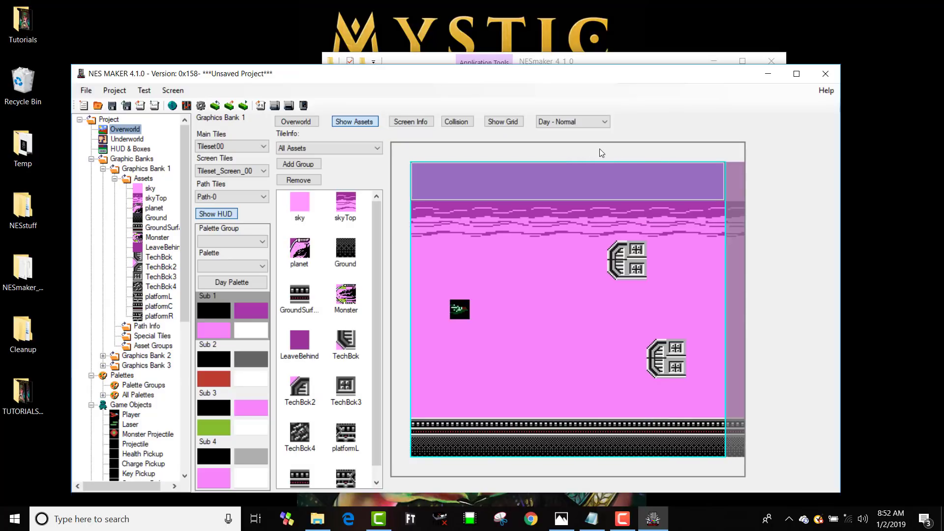
left_click(411, 121)
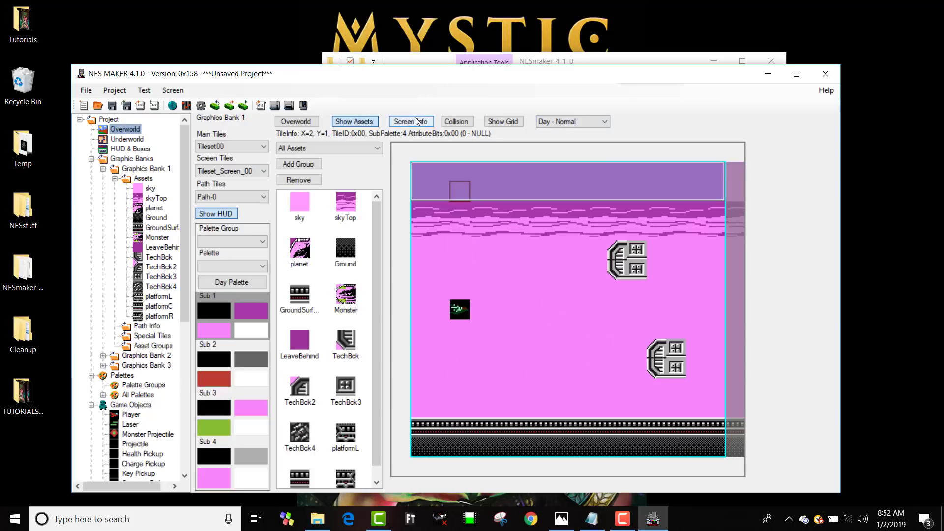
left_click(411, 121)
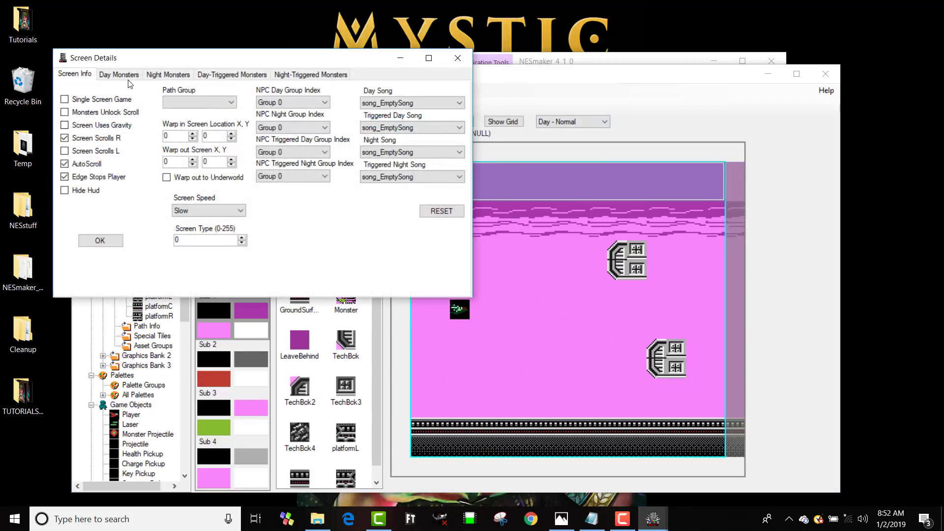
left_click(119, 74)
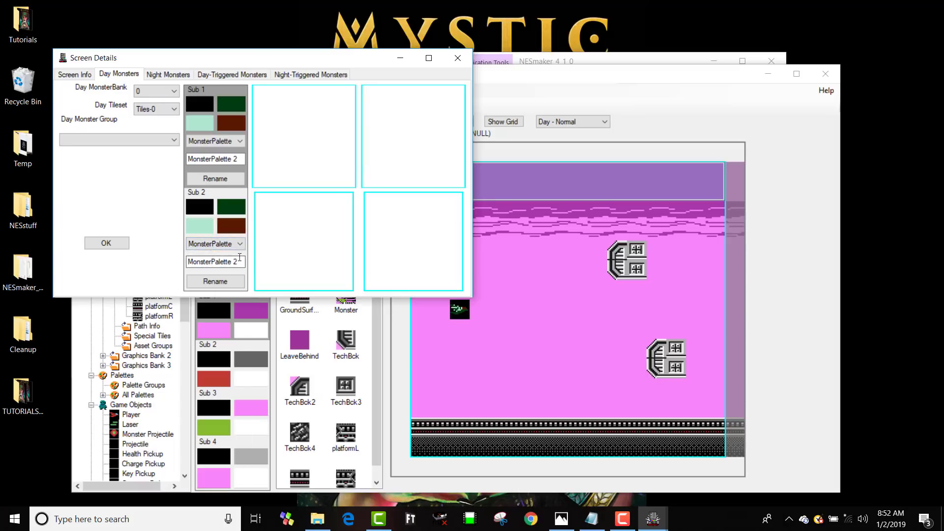
left_click(239, 242)
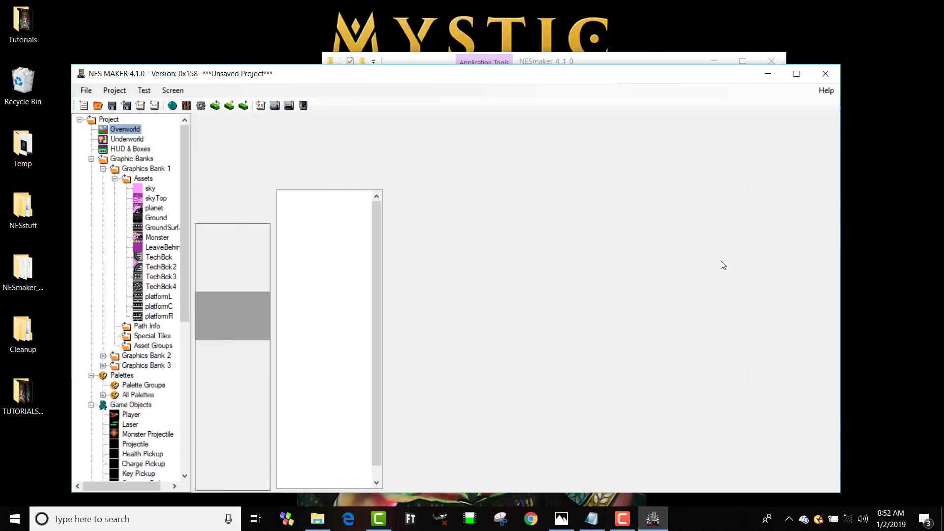
double_click(125, 129)
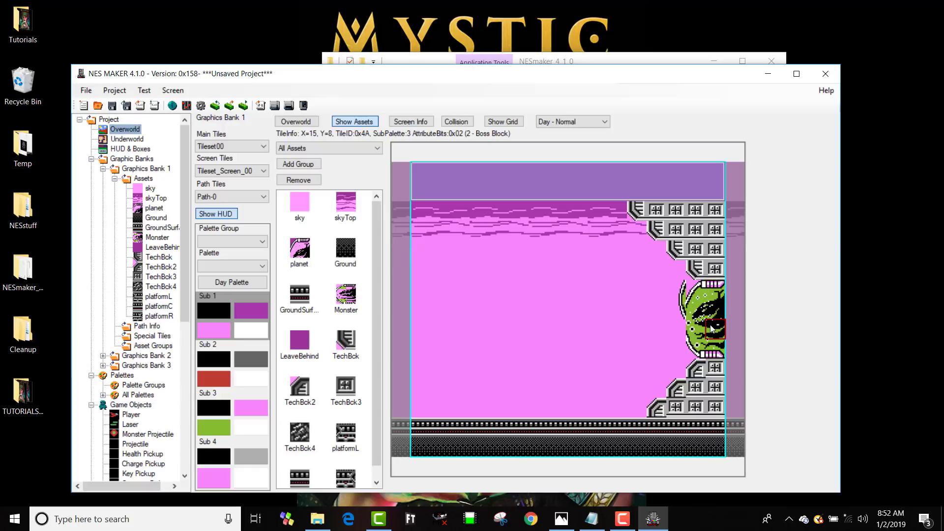
- Run Export and Test asm to build the project and launch the game
left_click(480, 309)
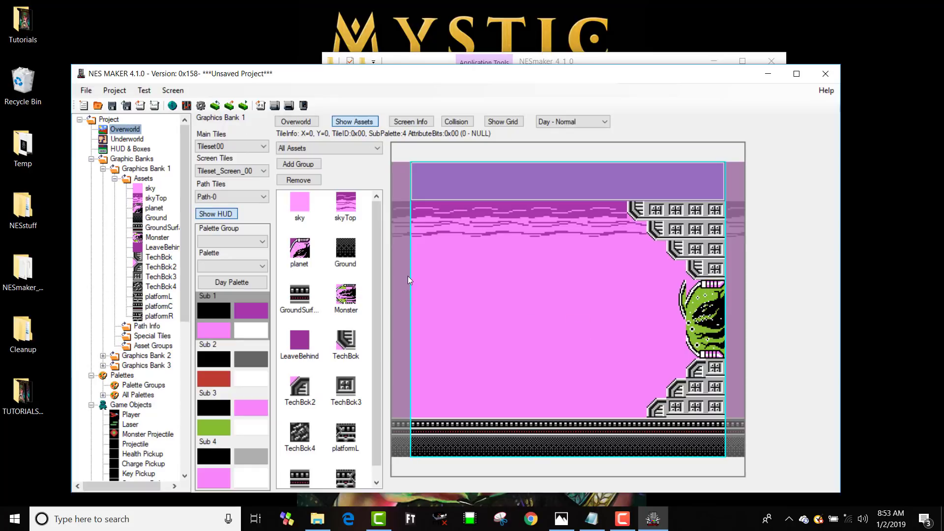
mouse_move(274, 105)
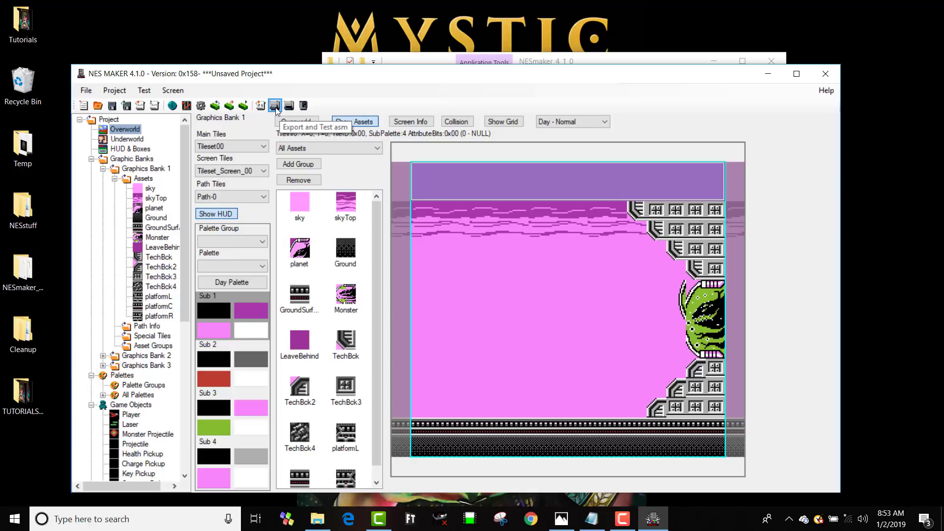
left_click(274, 106)
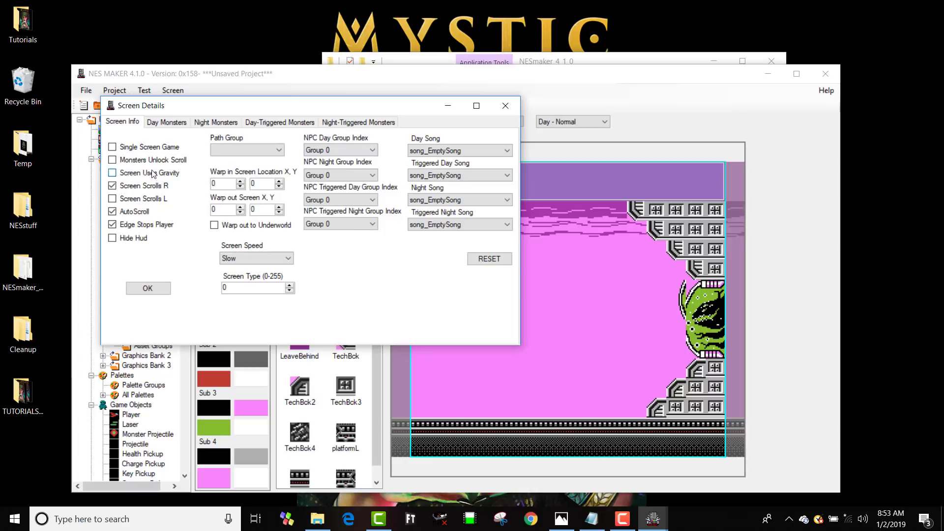
- Re-enable Monsters Unlock Scroll, check the bossFront group, raise warp-in X, and confirm
left_click(112, 160)
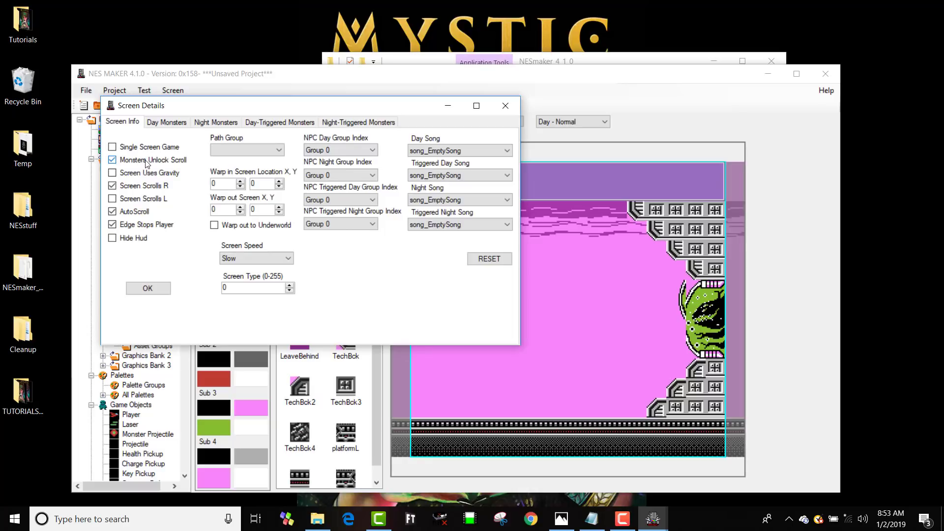
left_click(167, 122)
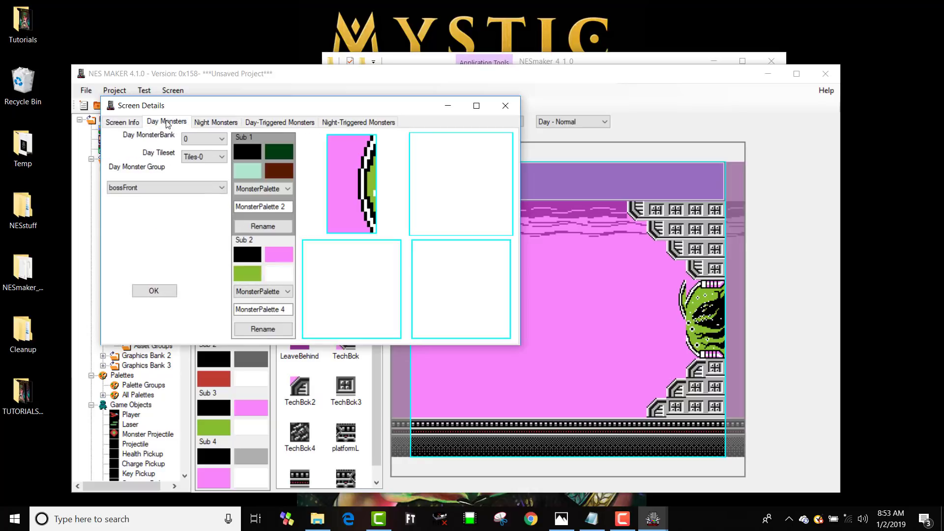
left_click(122, 122)
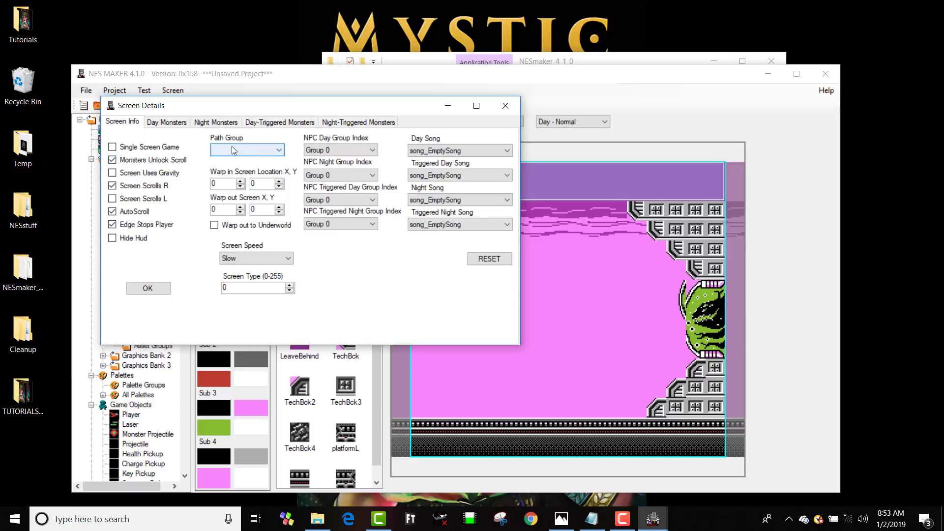
left_click(240, 180)
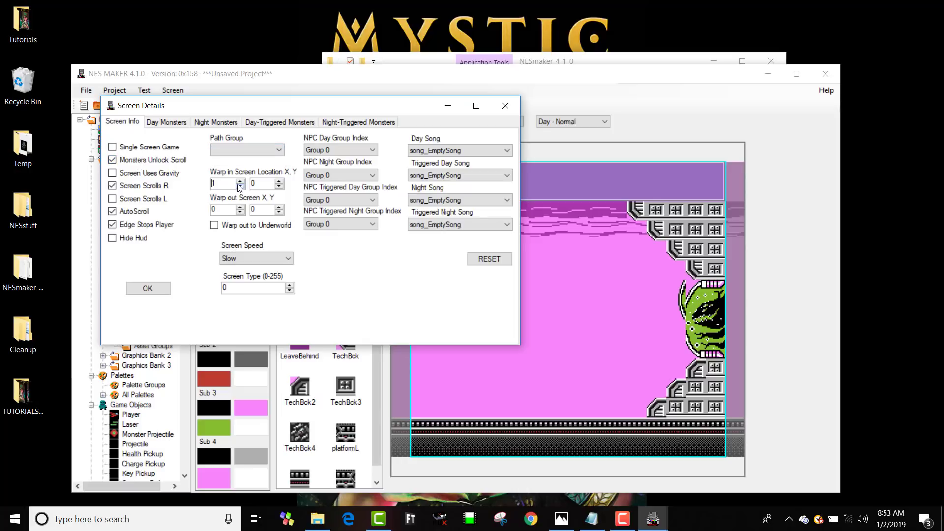
left_click(147, 288)
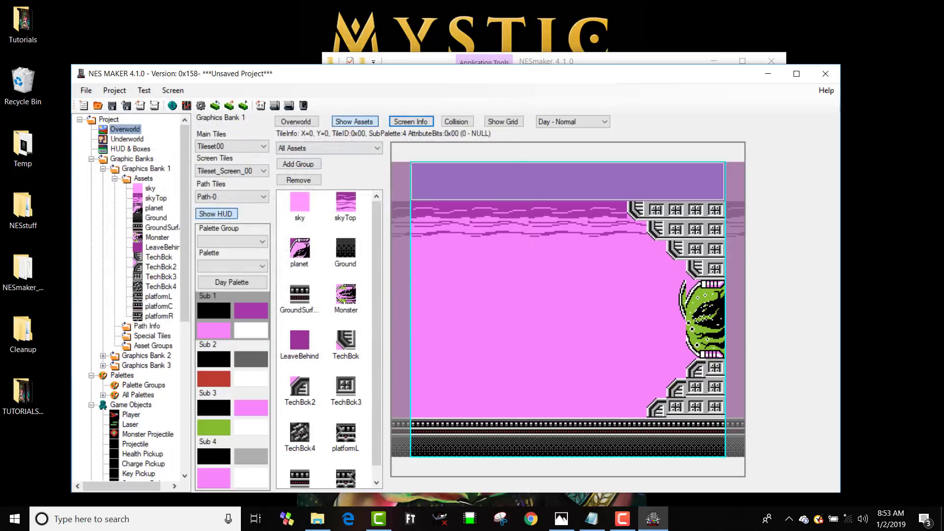
- Reopen the boss screen's details to verify the settings and confirm again
left_click(411, 121)
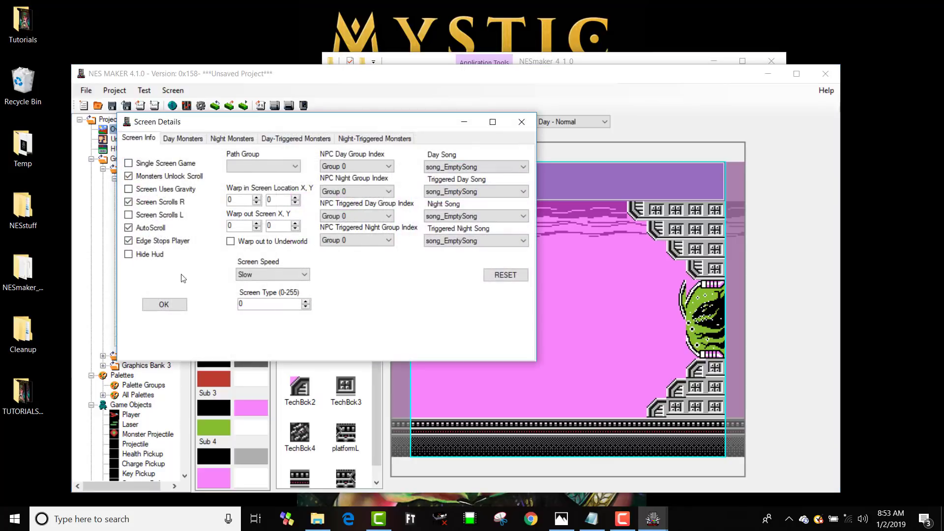
left_click(164, 304)
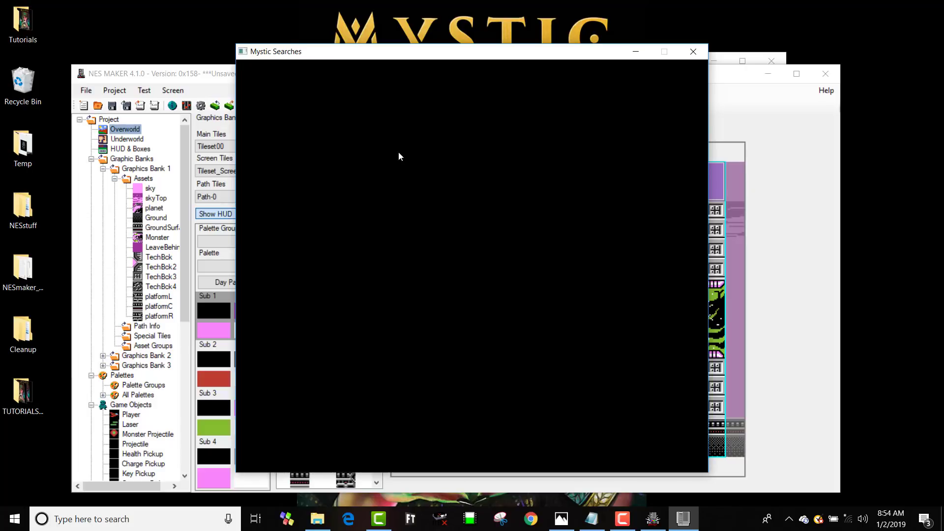
- Close the Mystic Searches test window and confirm ending the game
left_click(692, 51)
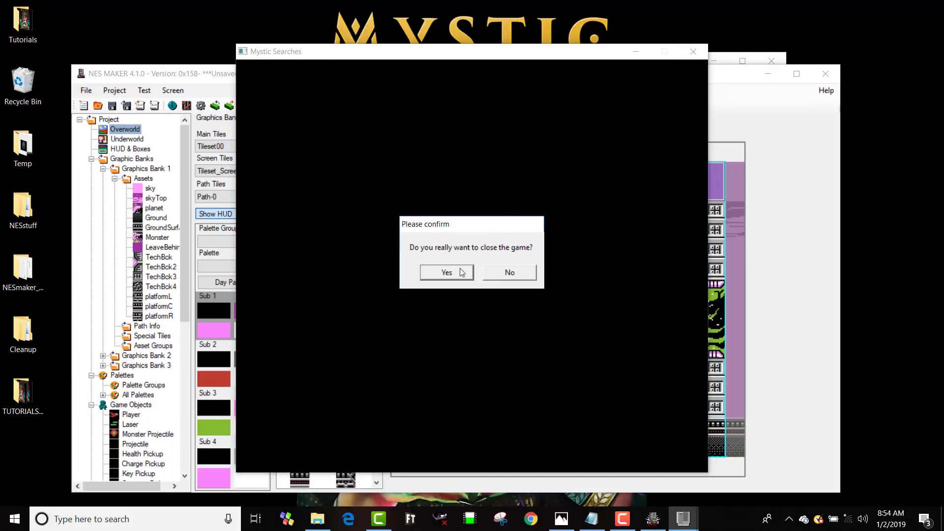
left_click(446, 273)
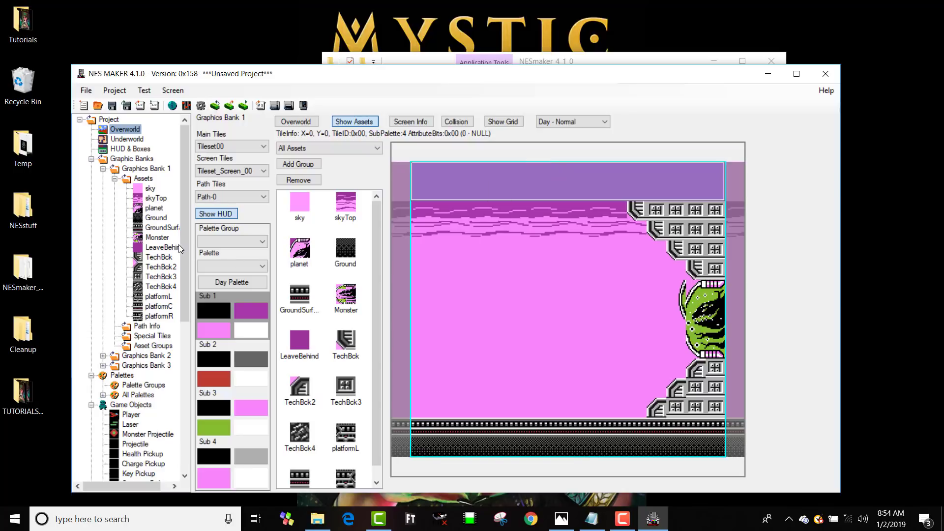
left_click(676, 209)
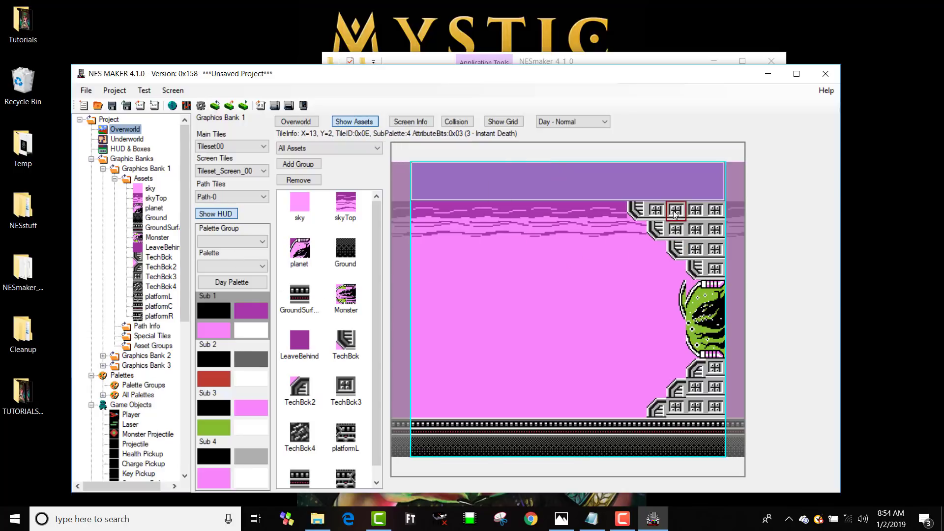
left_click(674, 230)
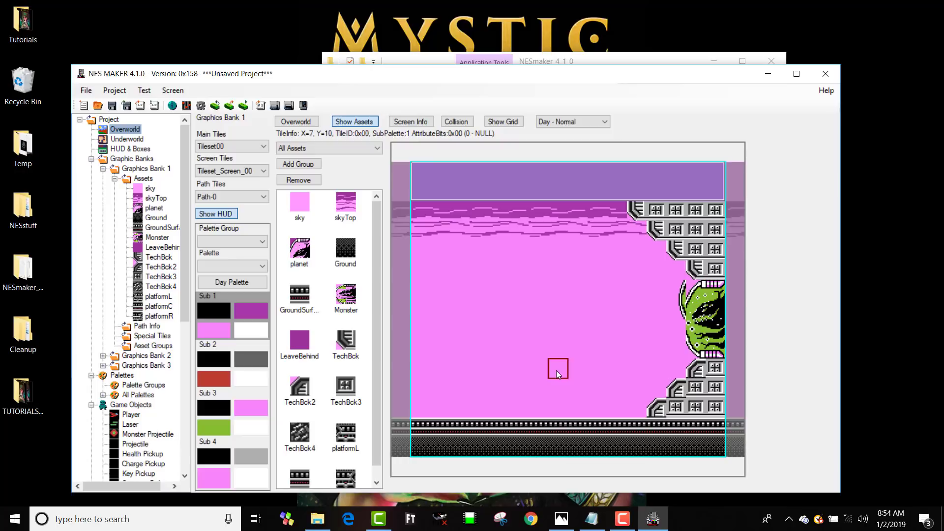
mouse_move(499, 270)
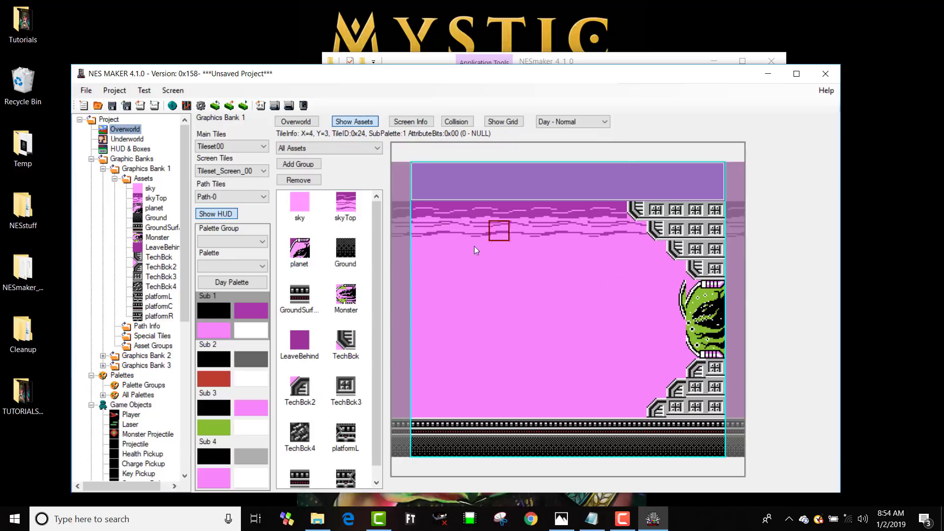
left_click(715, 209)
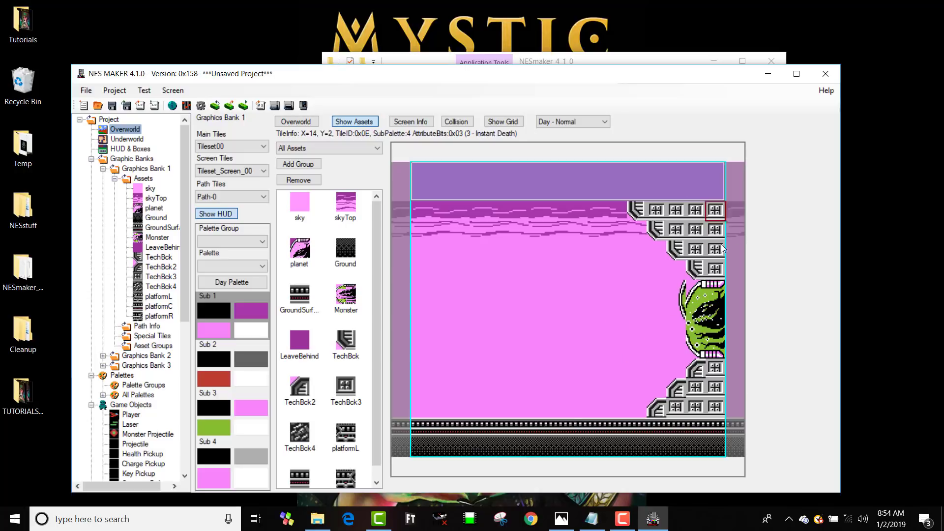
left_click(498, 428)
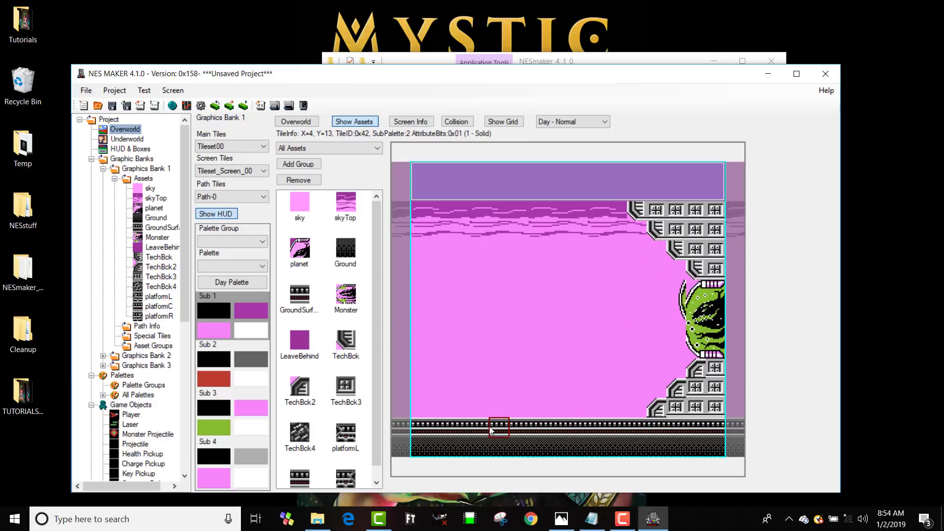
mouse_move(615, 266)
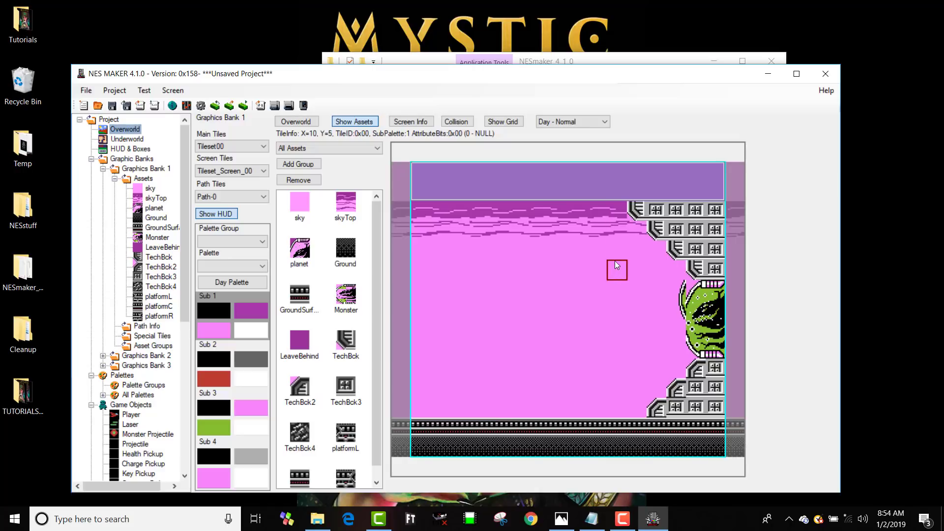